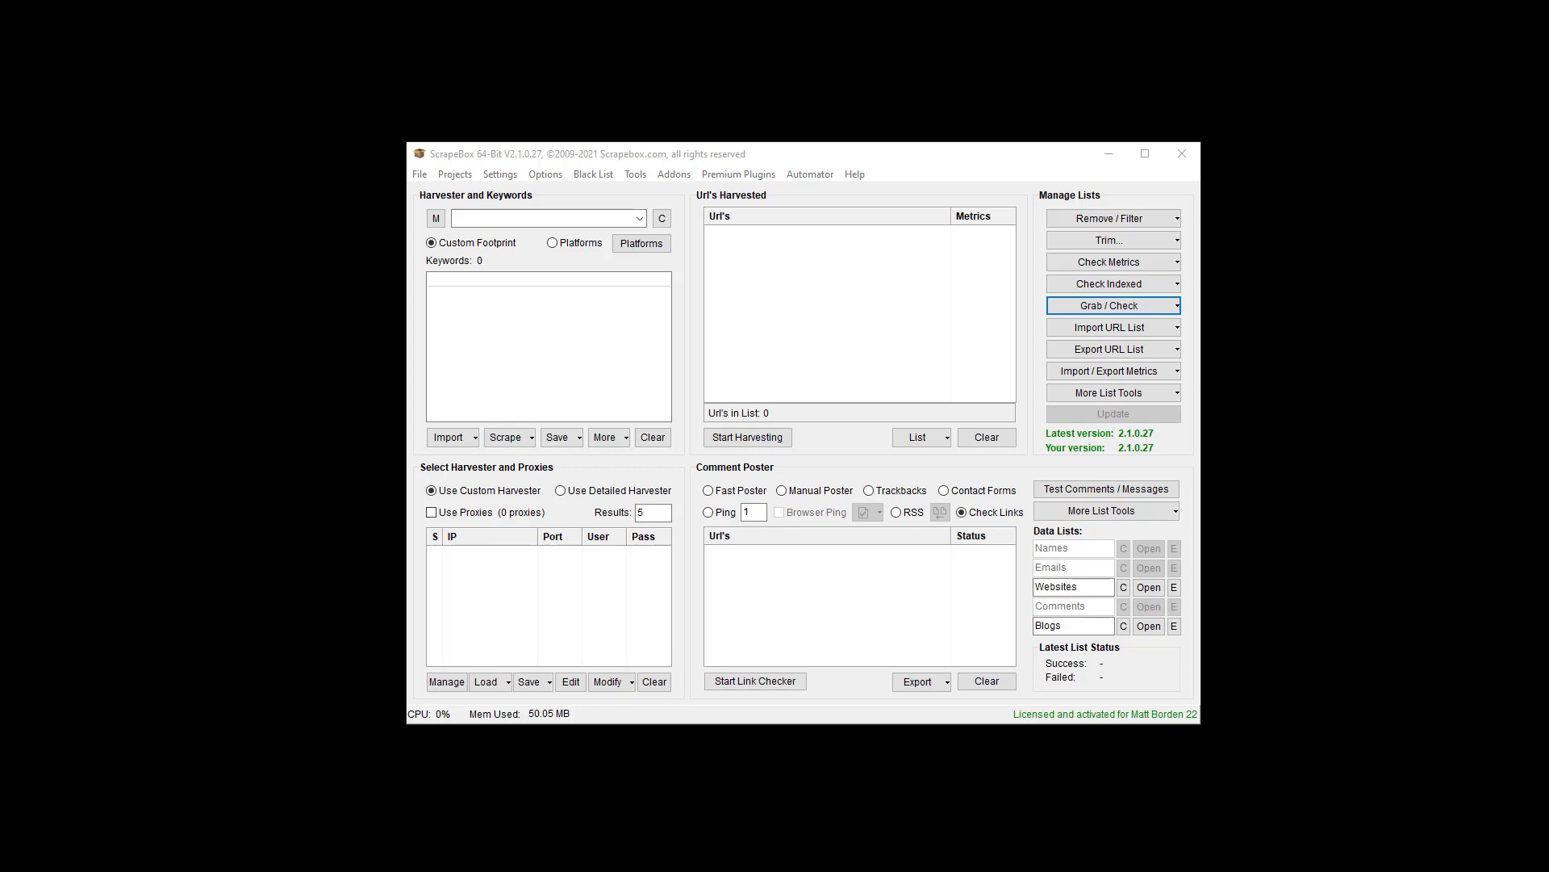
mouse_move(673, 179)
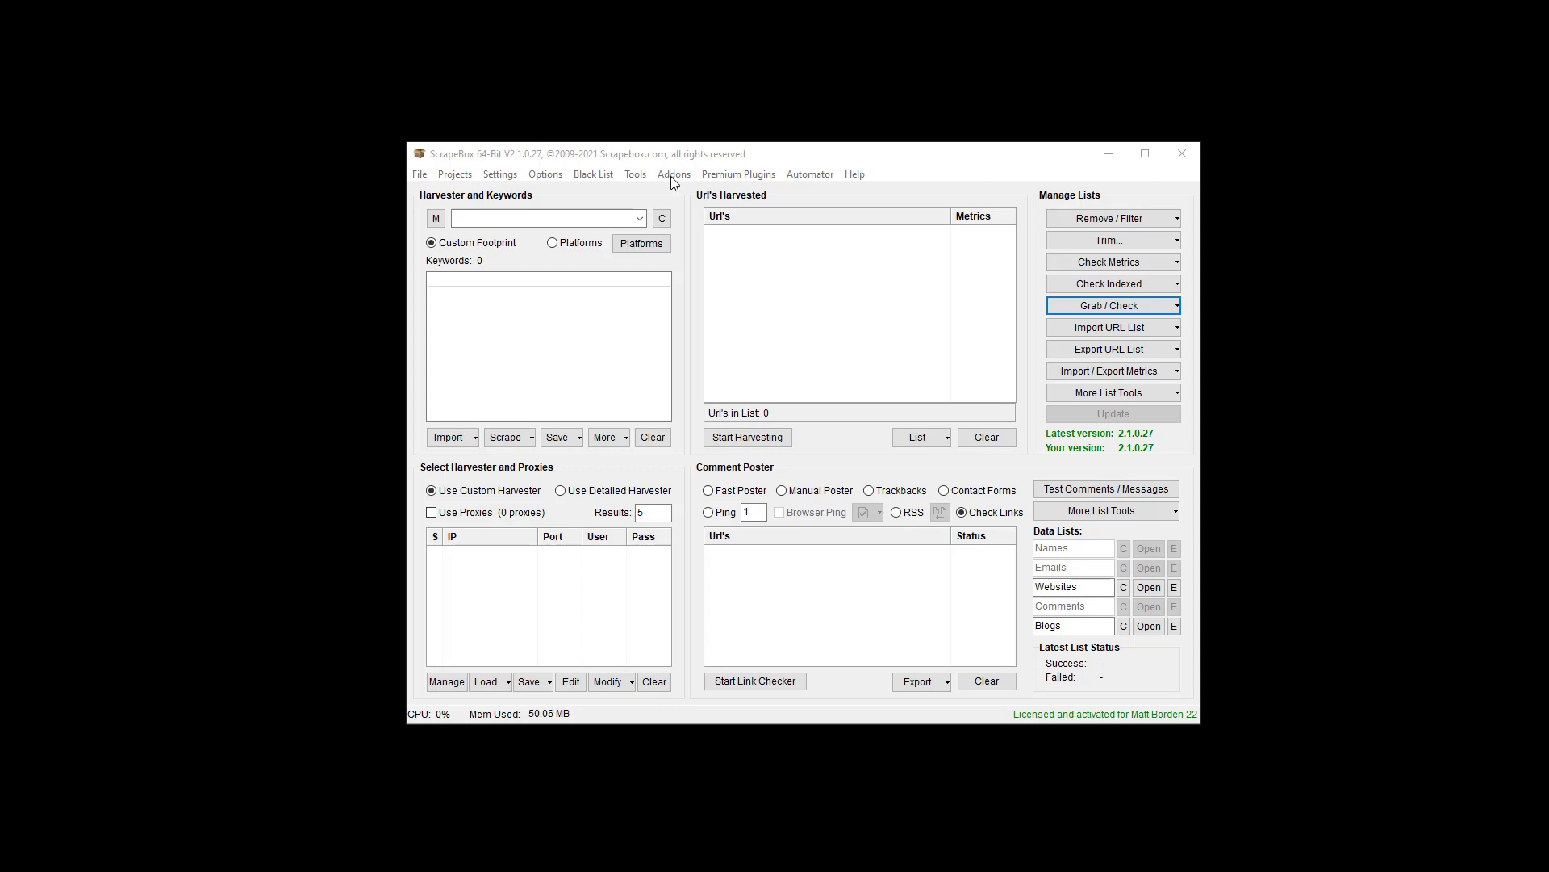
Browse the installed addons and review the Social Checker addon entry.
left_click(673, 175)
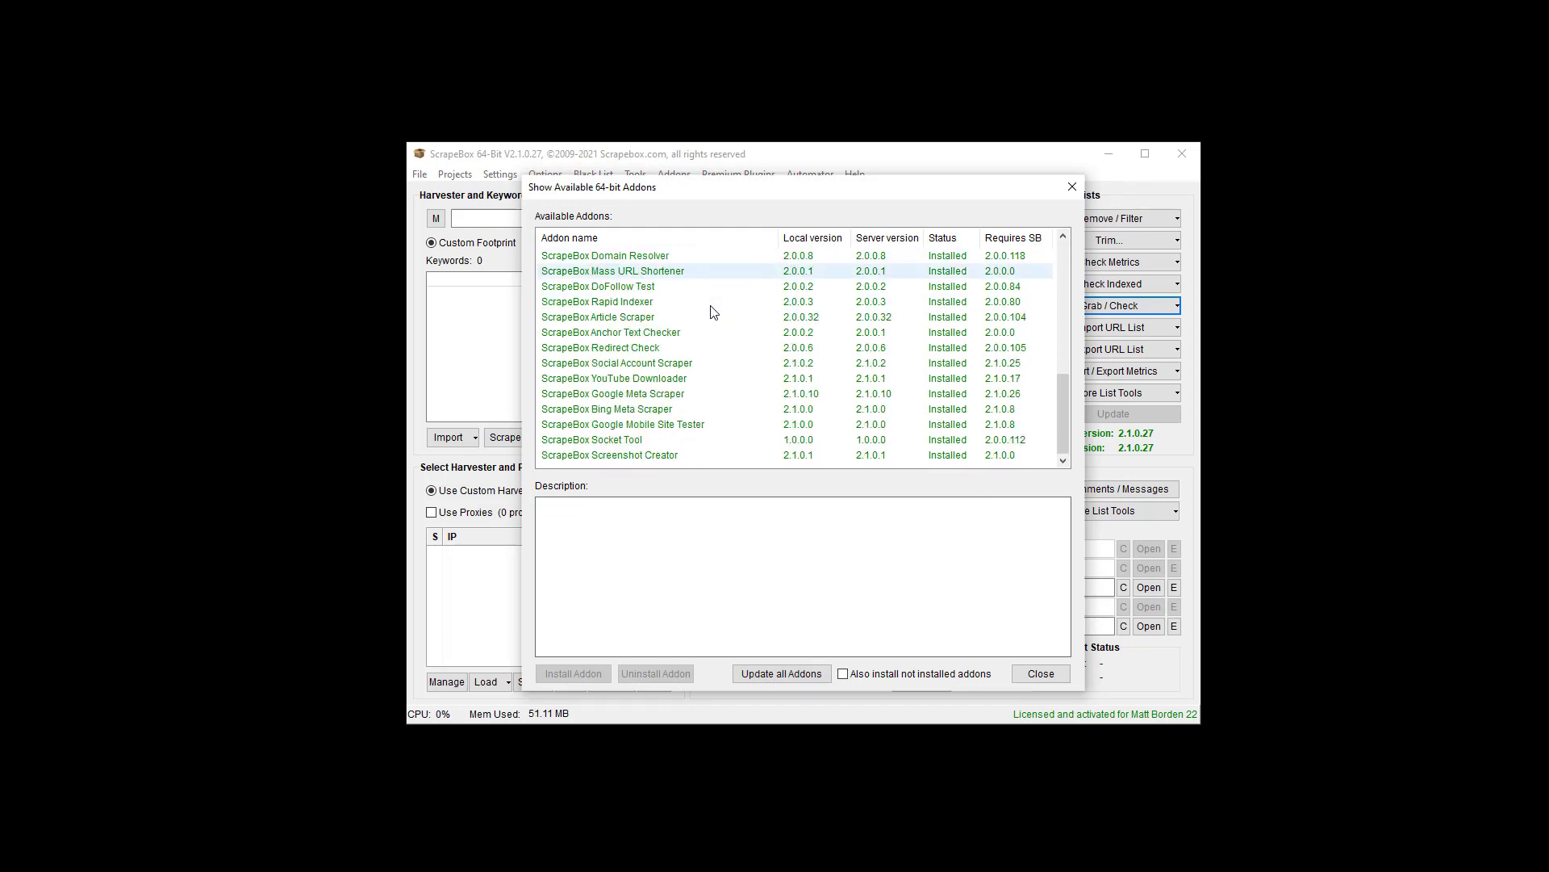
left_click(601, 349)
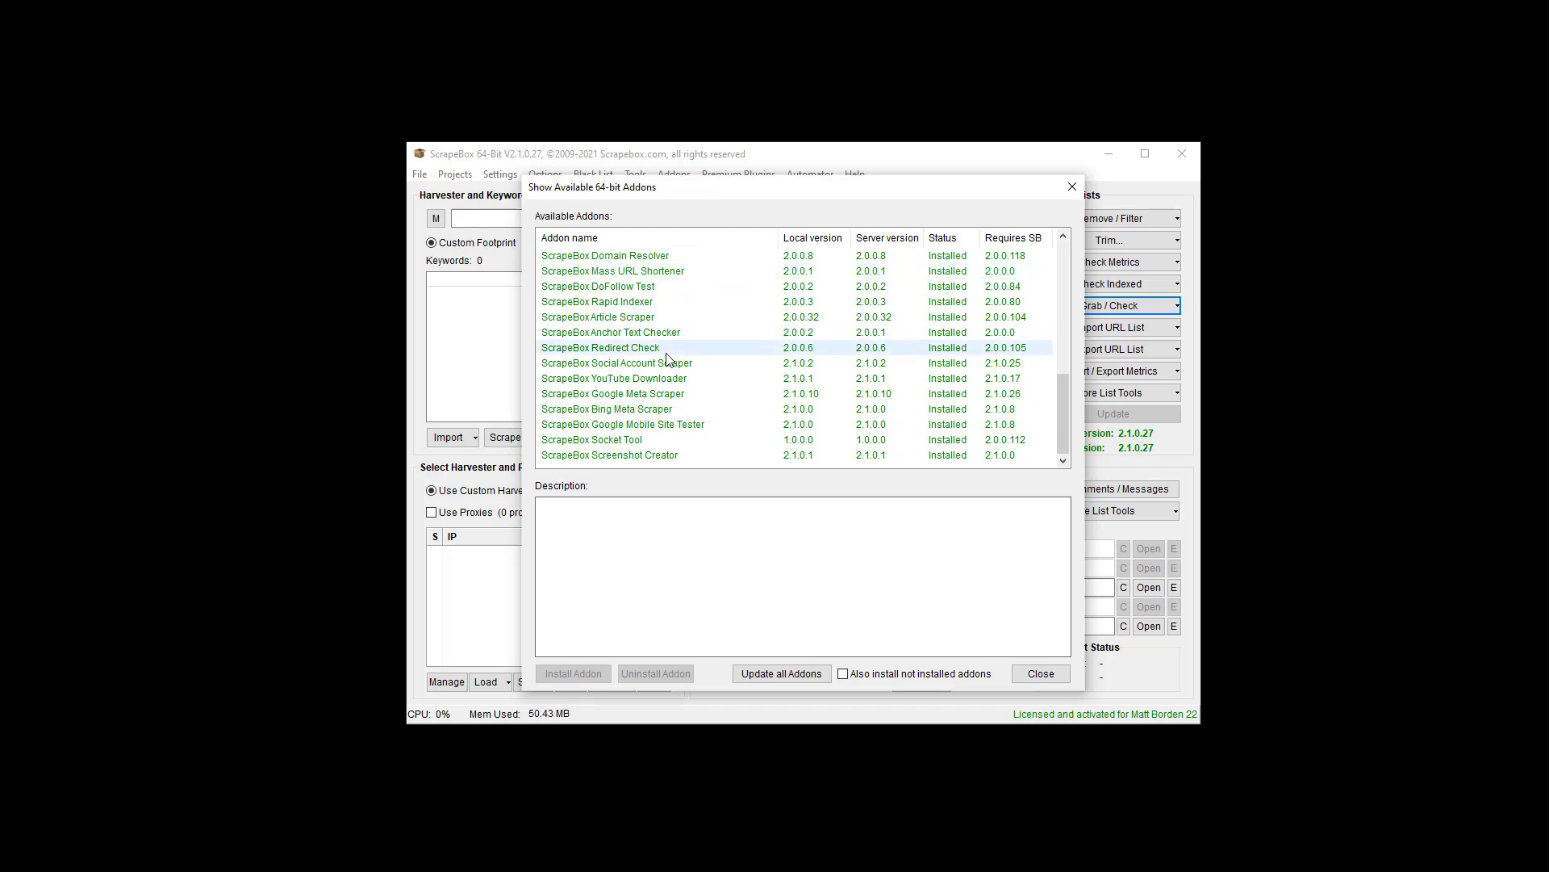
left_click(615, 363)
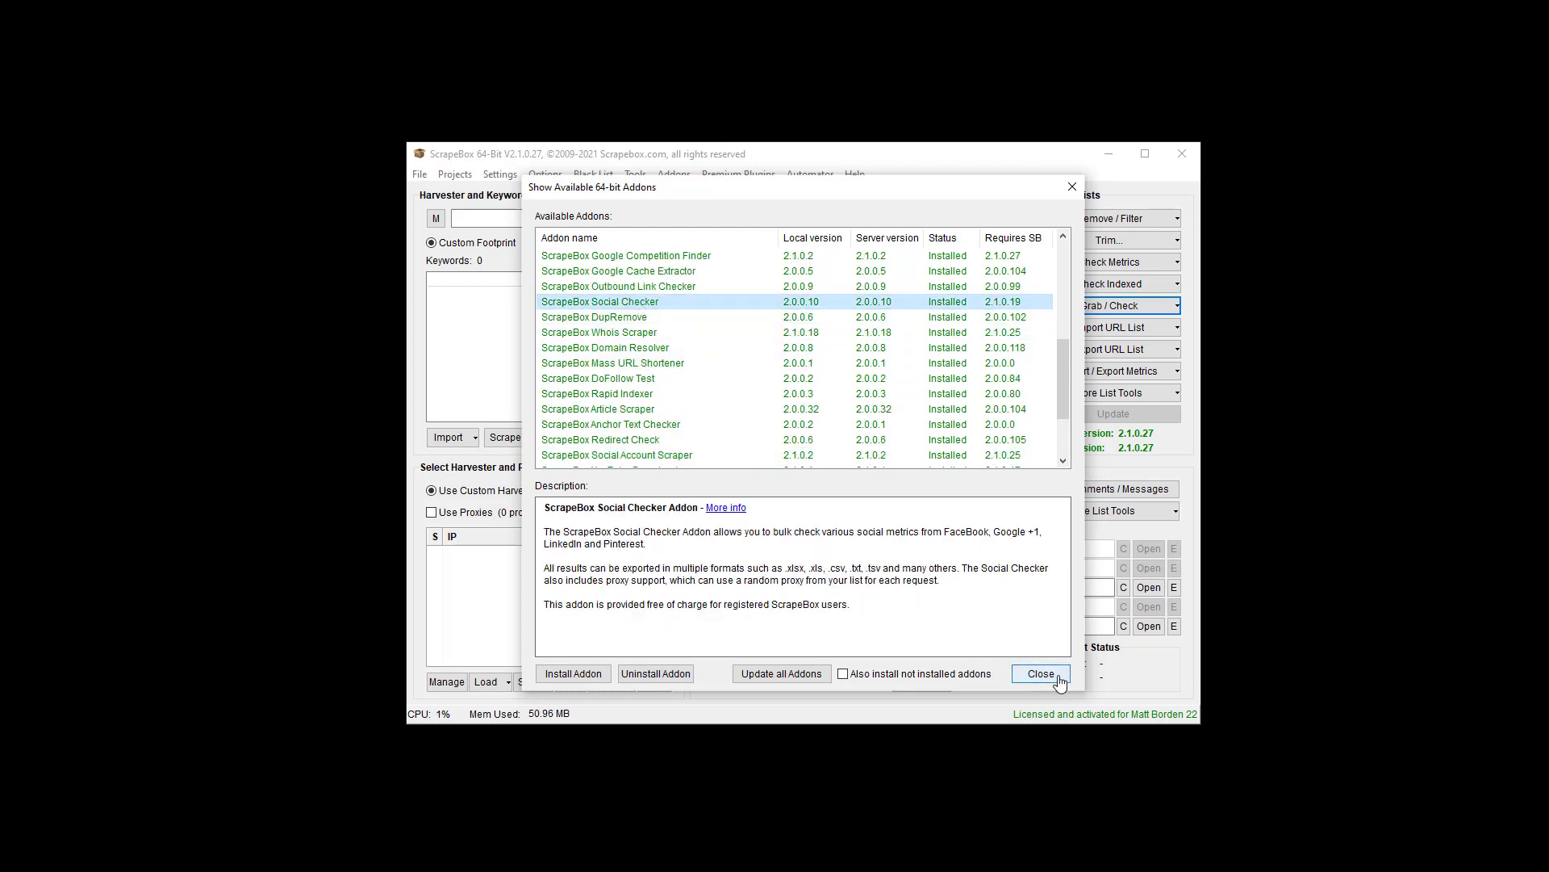
left_click(1040, 673)
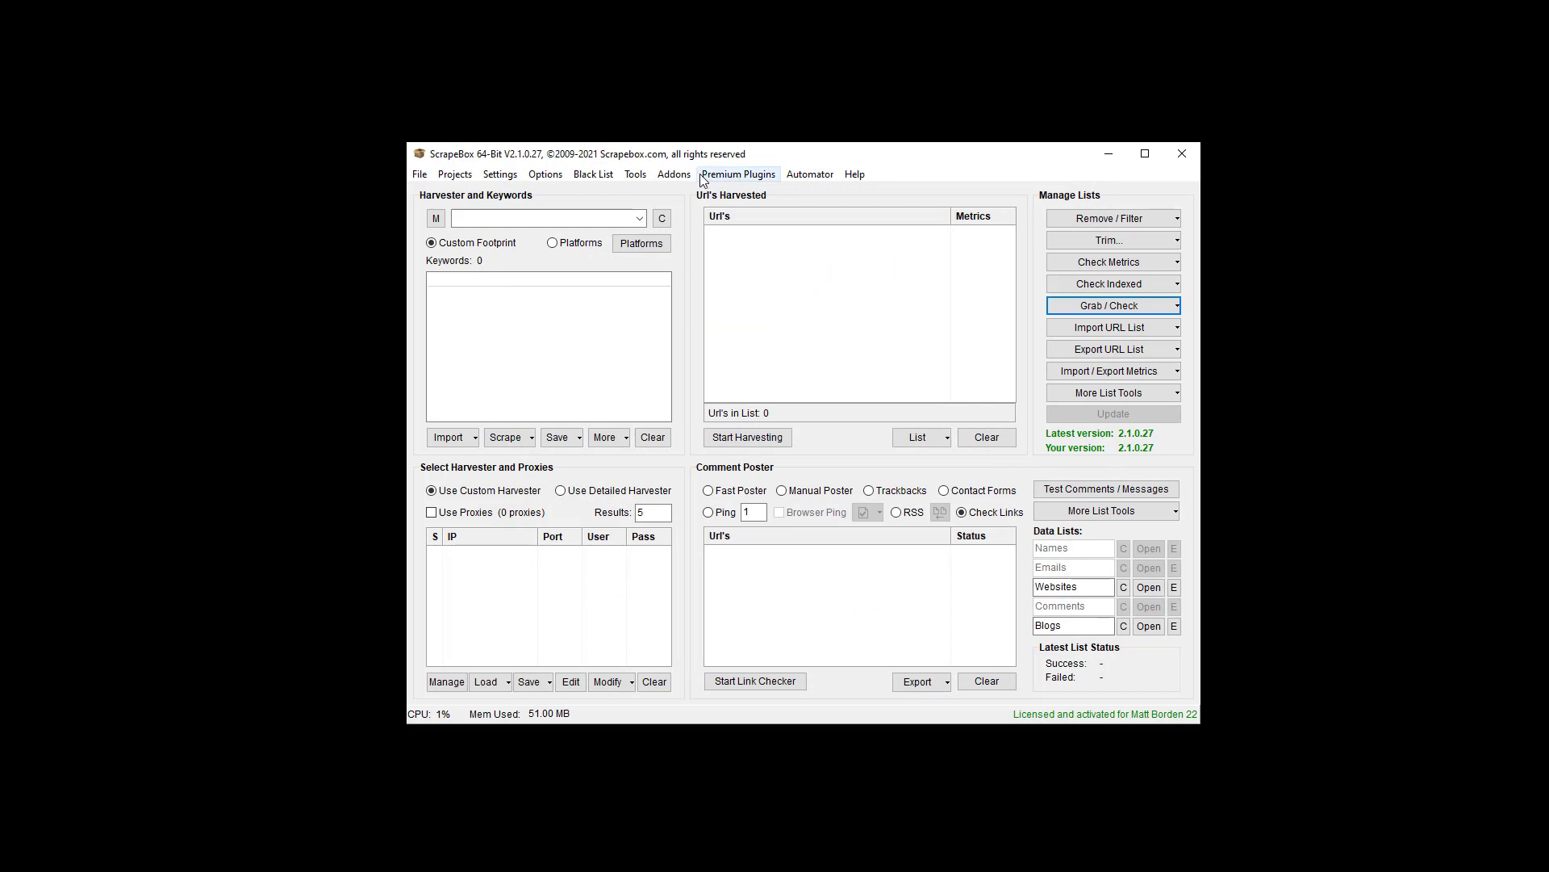
Launch the Social Checker addon, review its settings, and show the URL loading options.
left_click(673, 175)
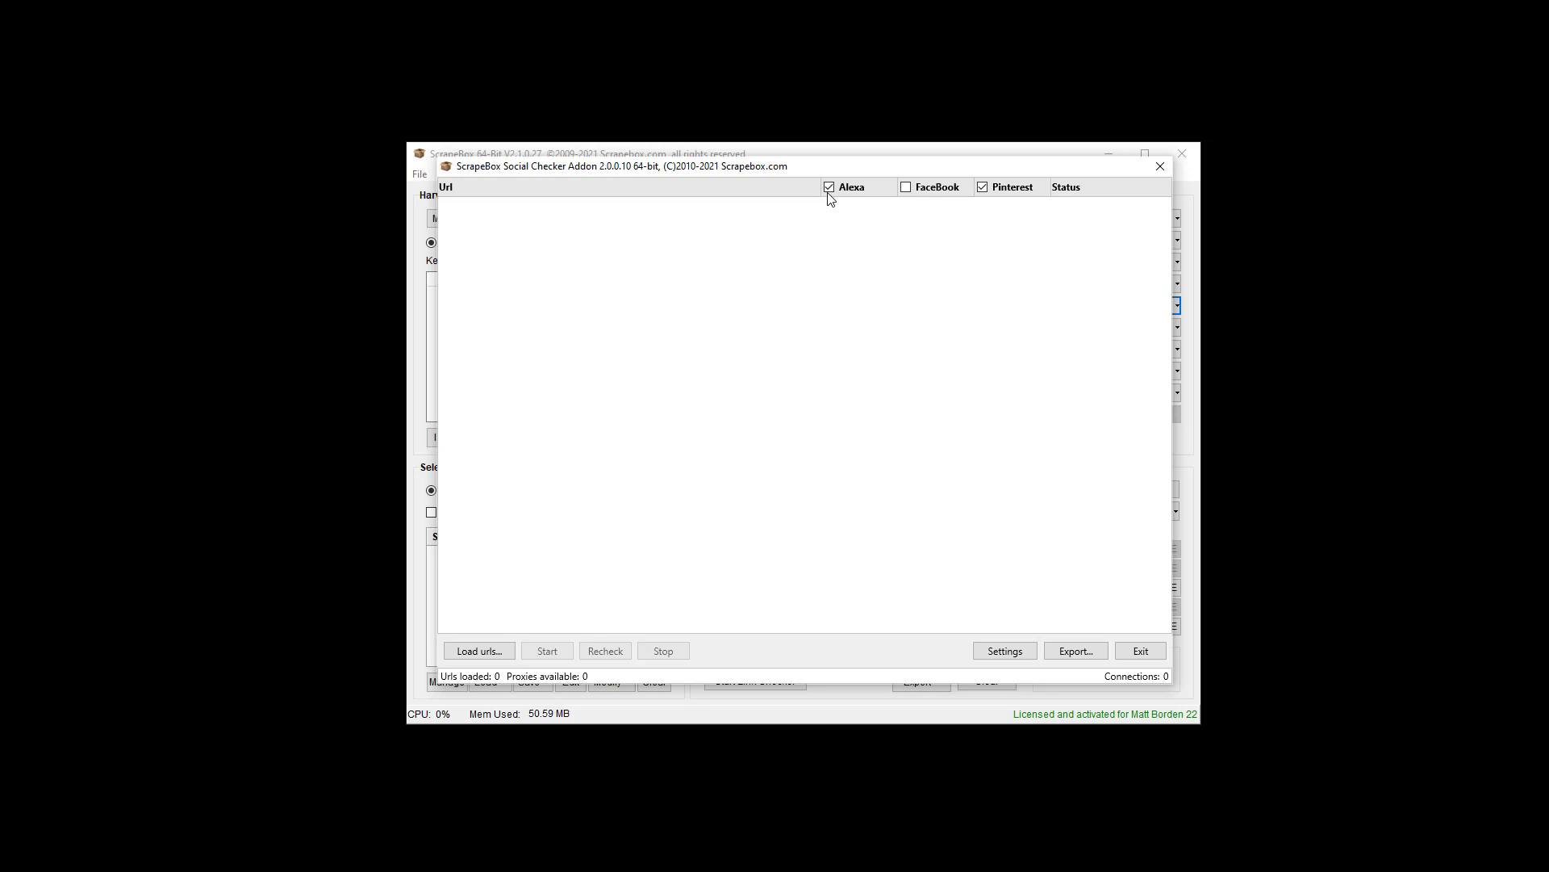
mouse_move(840, 171)
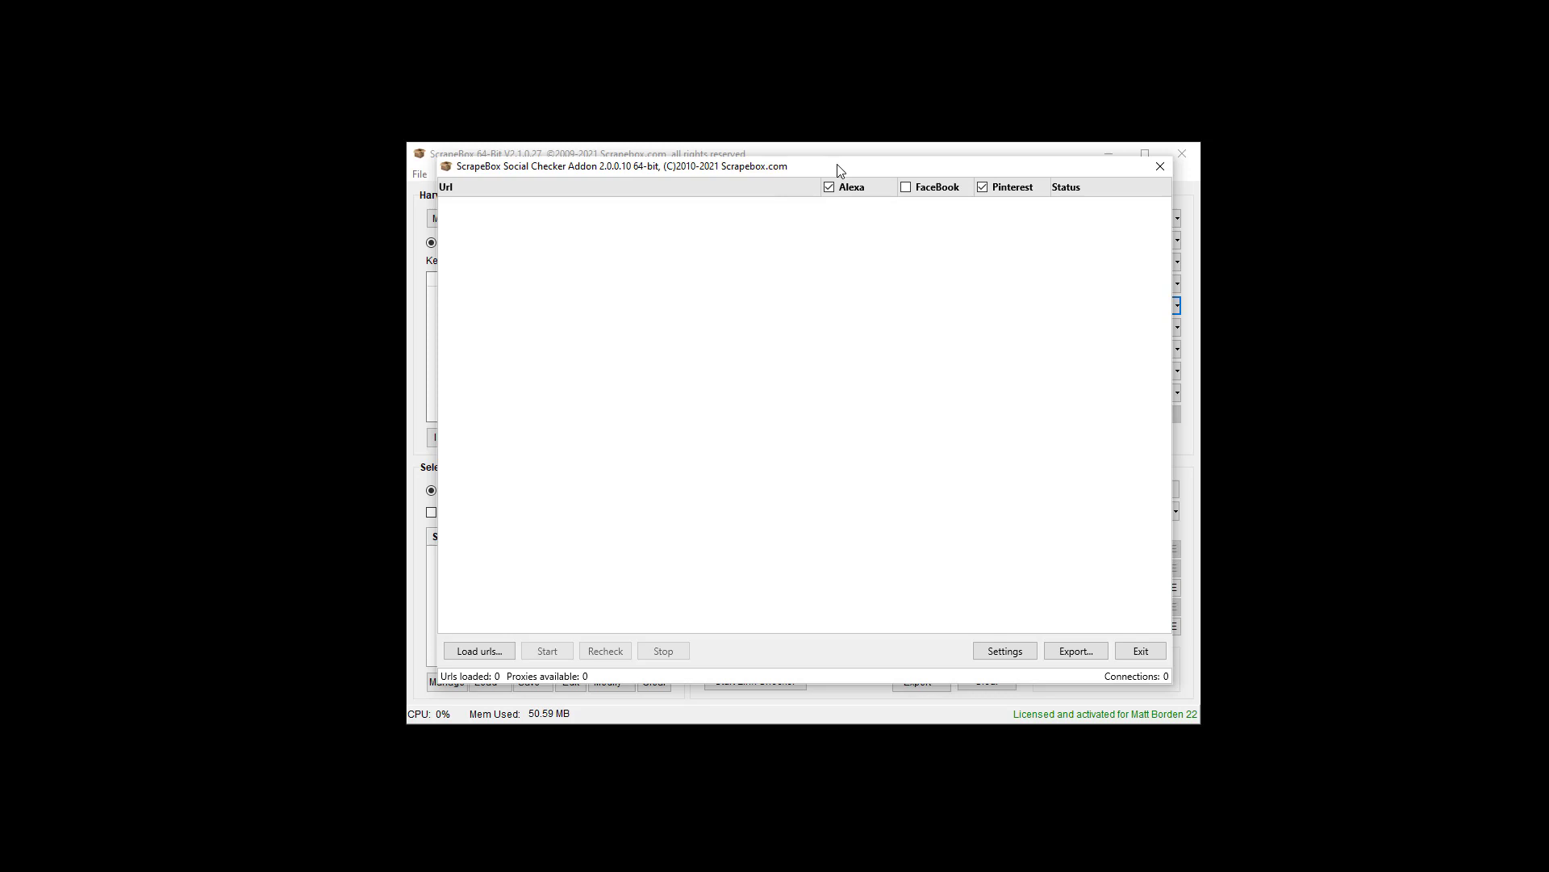
mouse_move(844, 547)
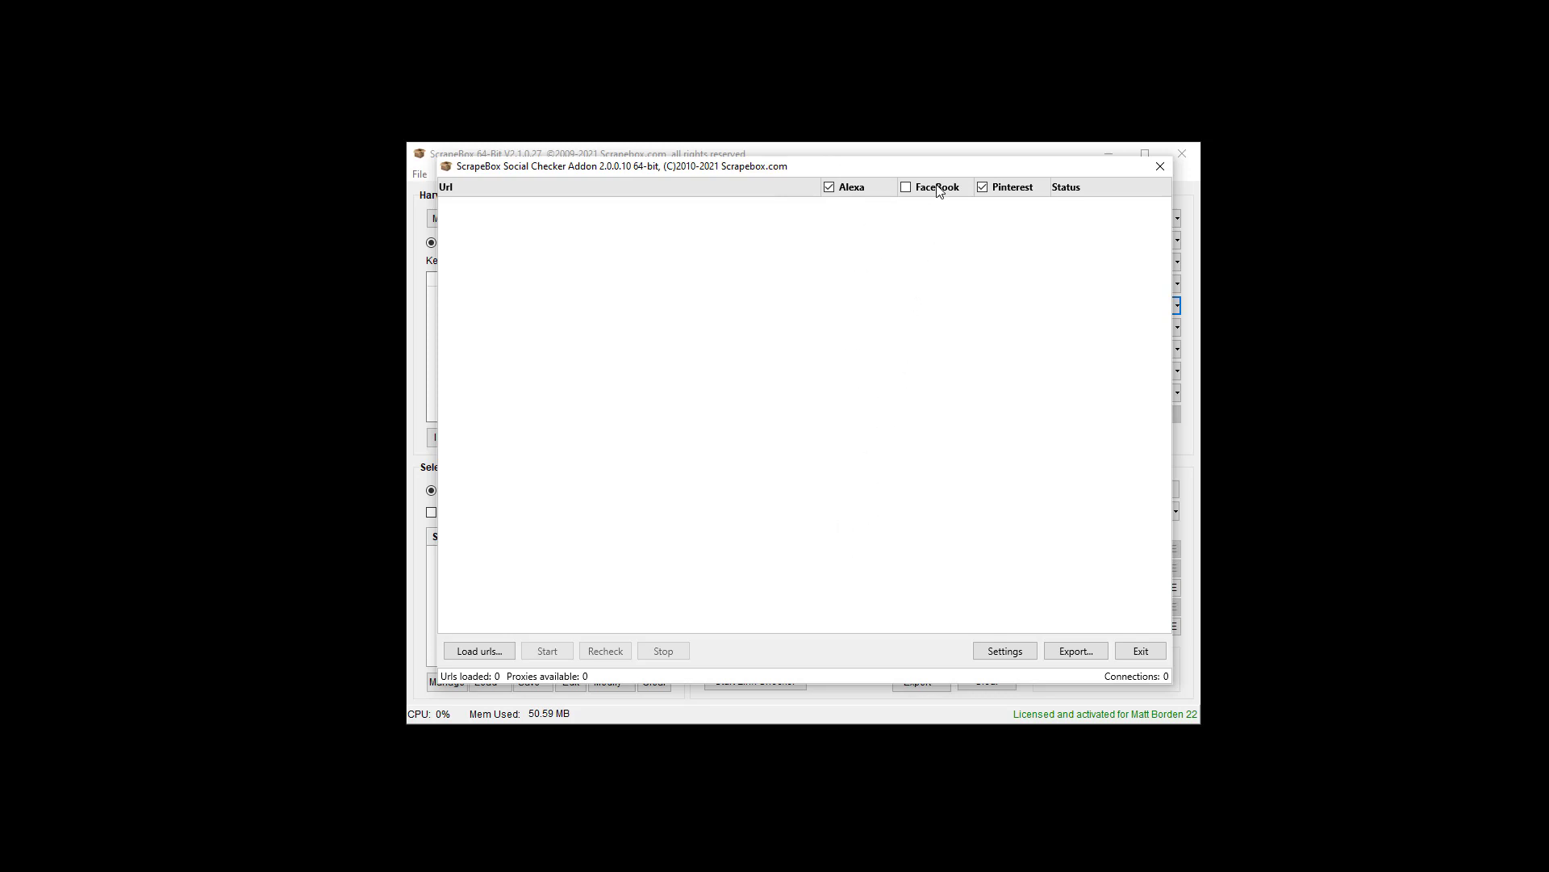
left_click(1002, 650)
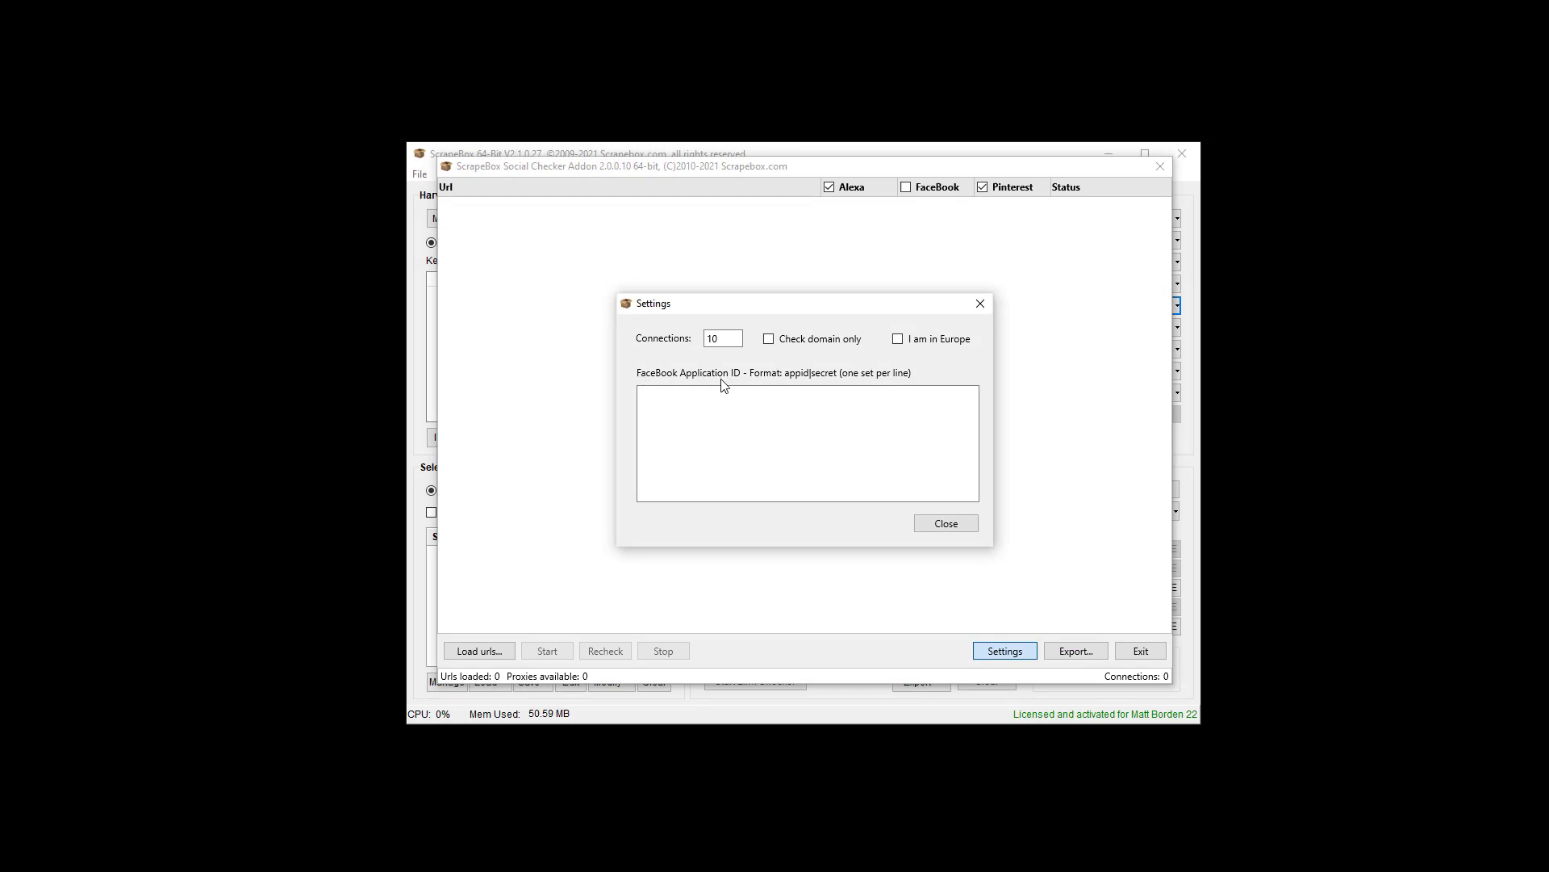
left_click(945, 523)
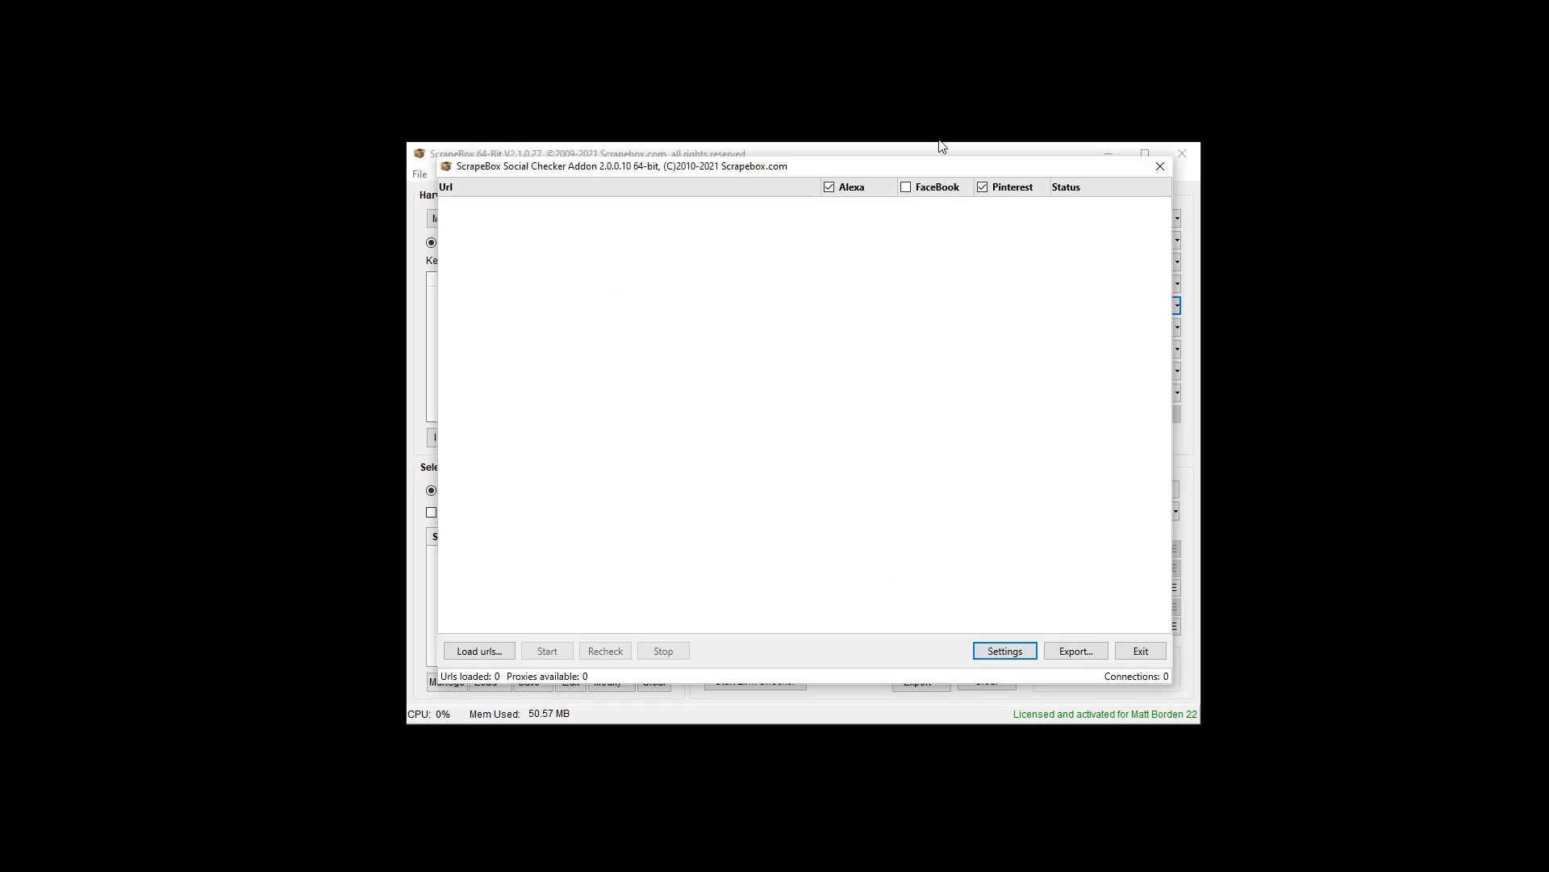
mouse_move(1002, 200)
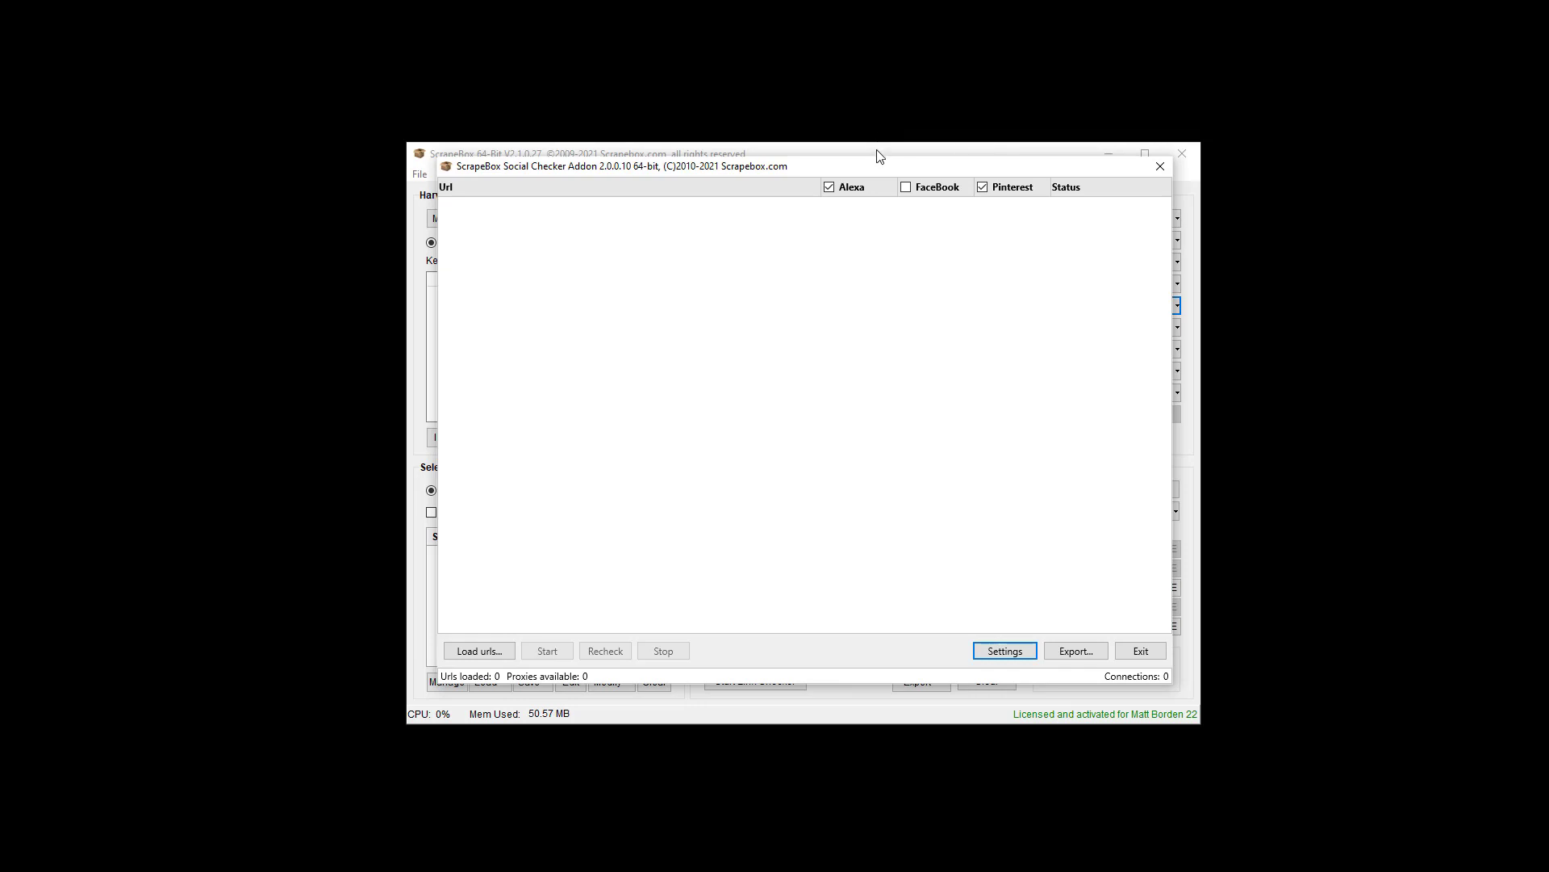
mouse_move(931, 178)
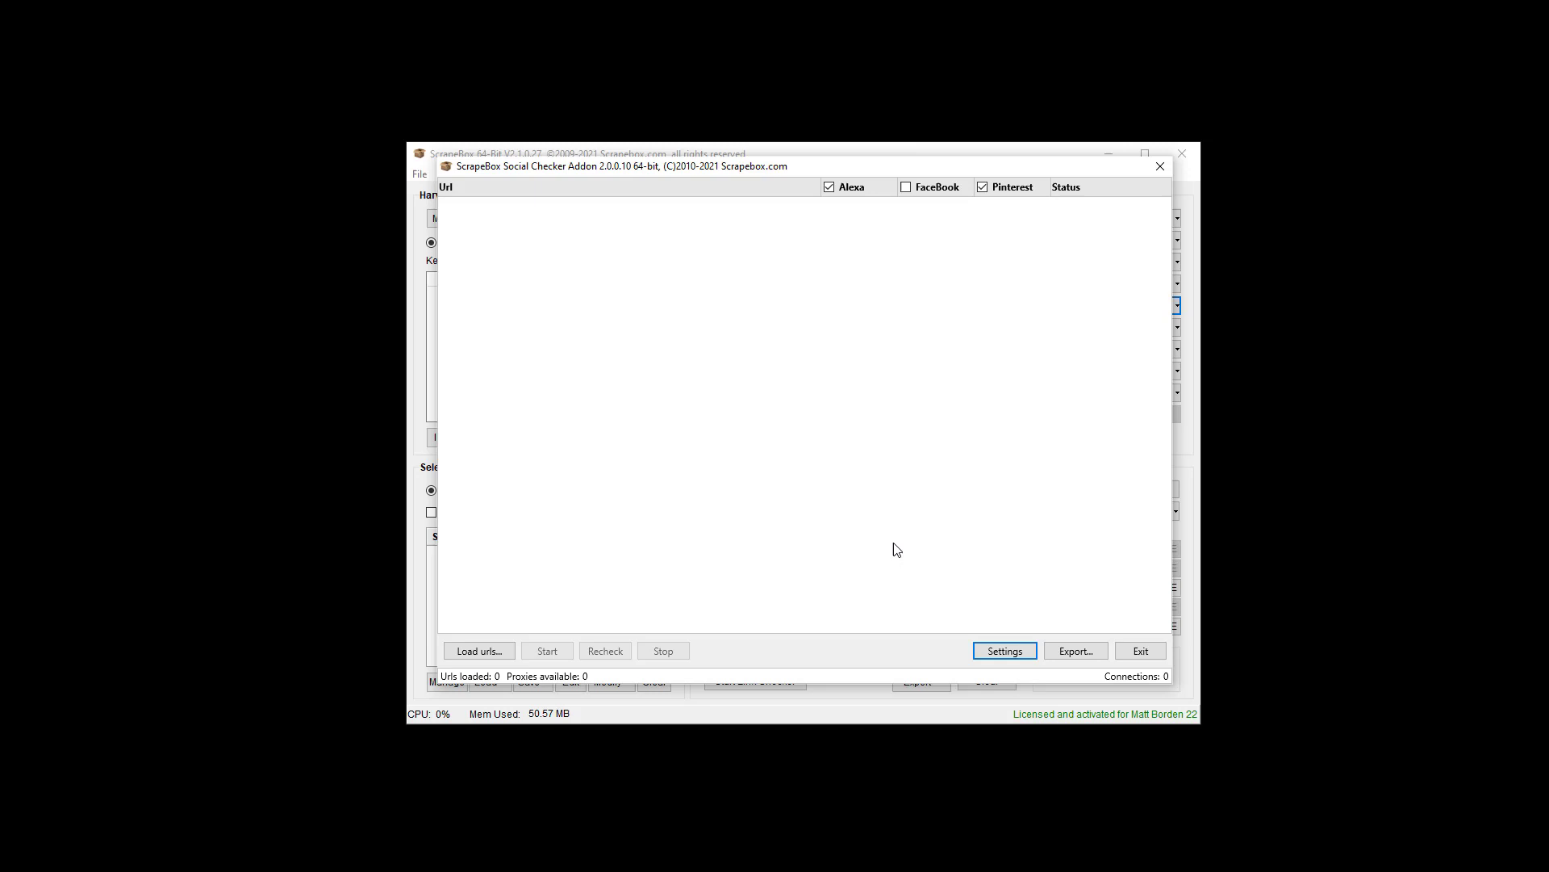
mouse_move(468, 646)
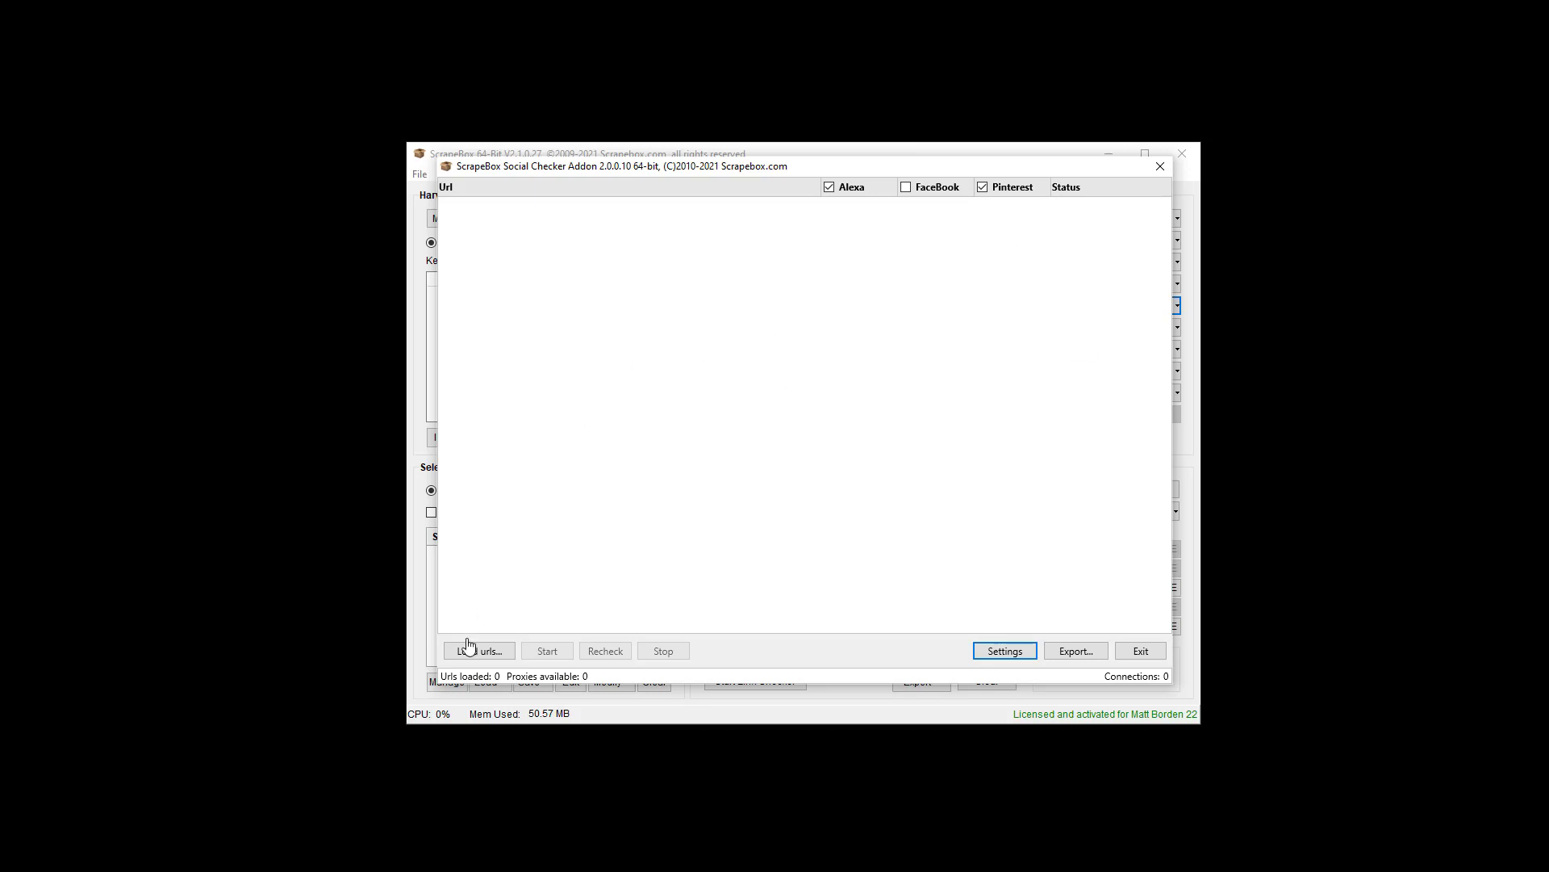
left_click(478, 650)
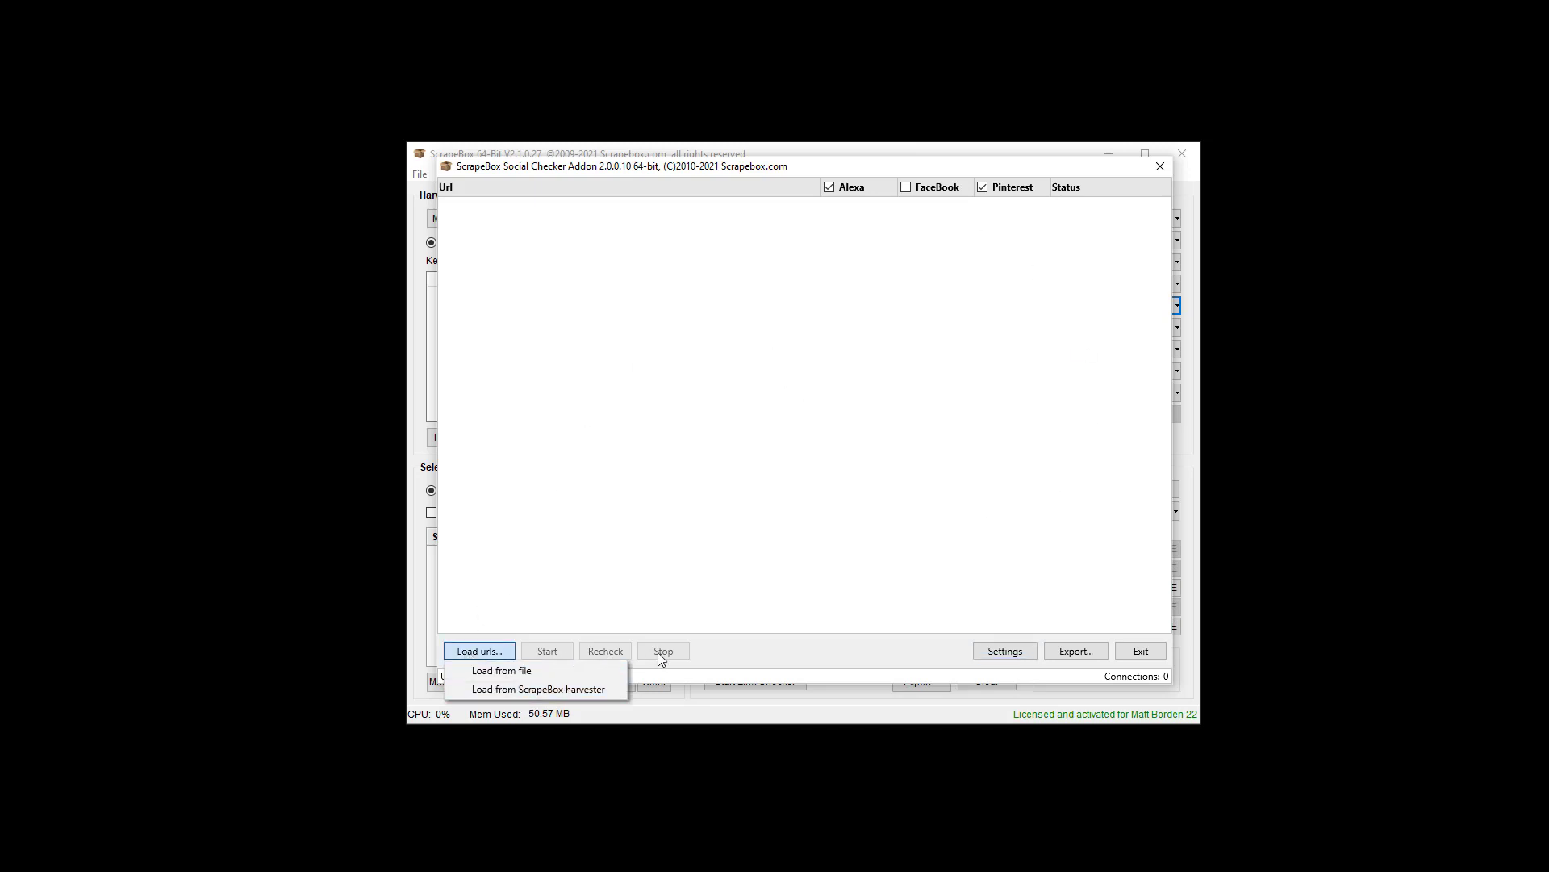
left_click(1004, 651)
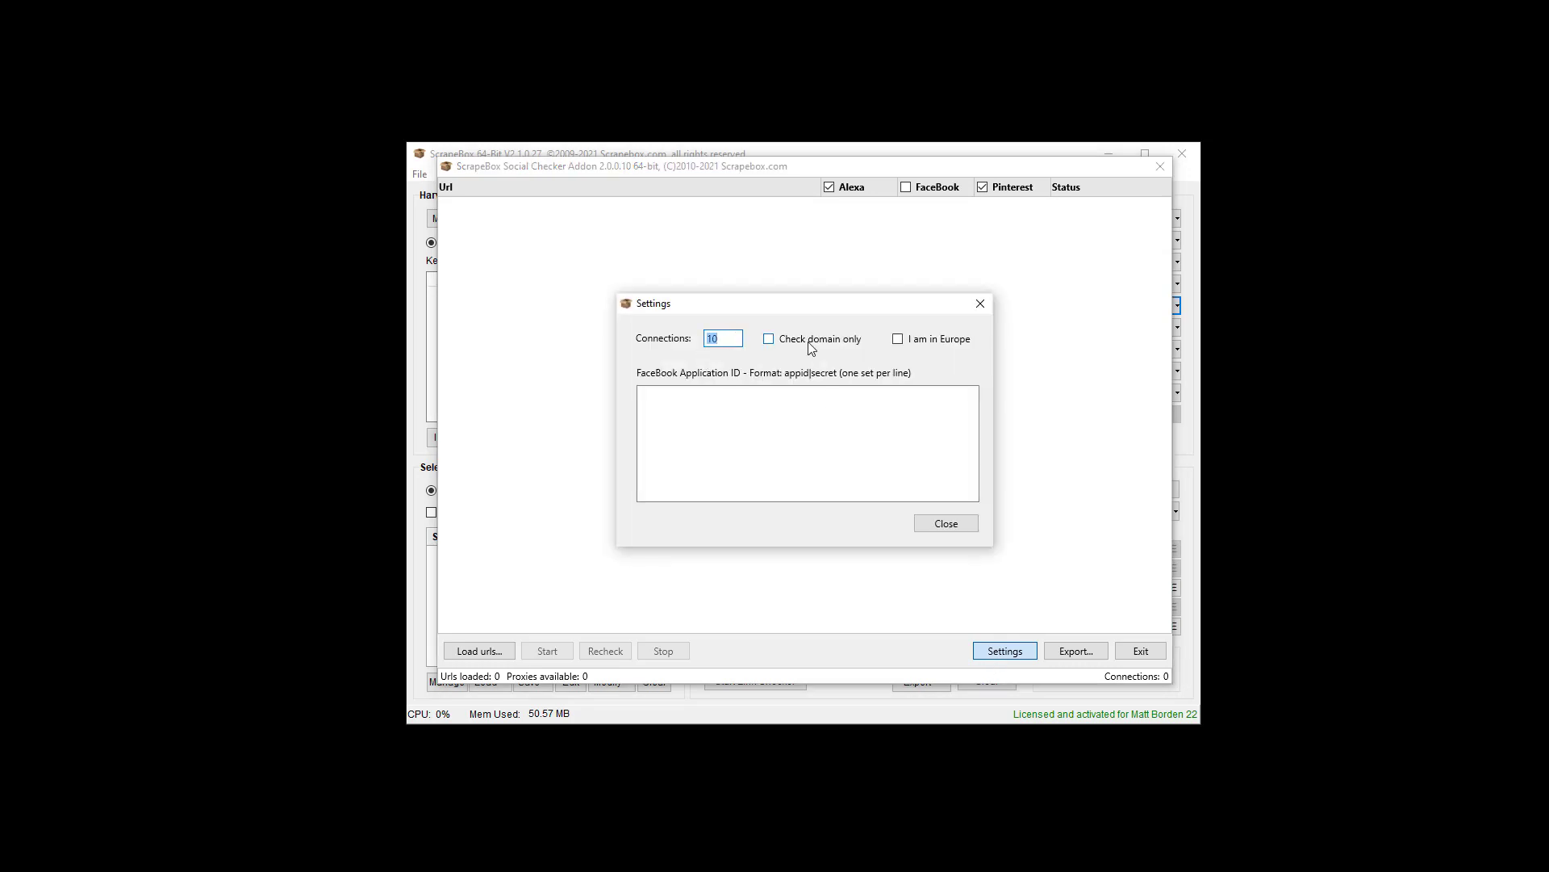
left_click(768, 337)
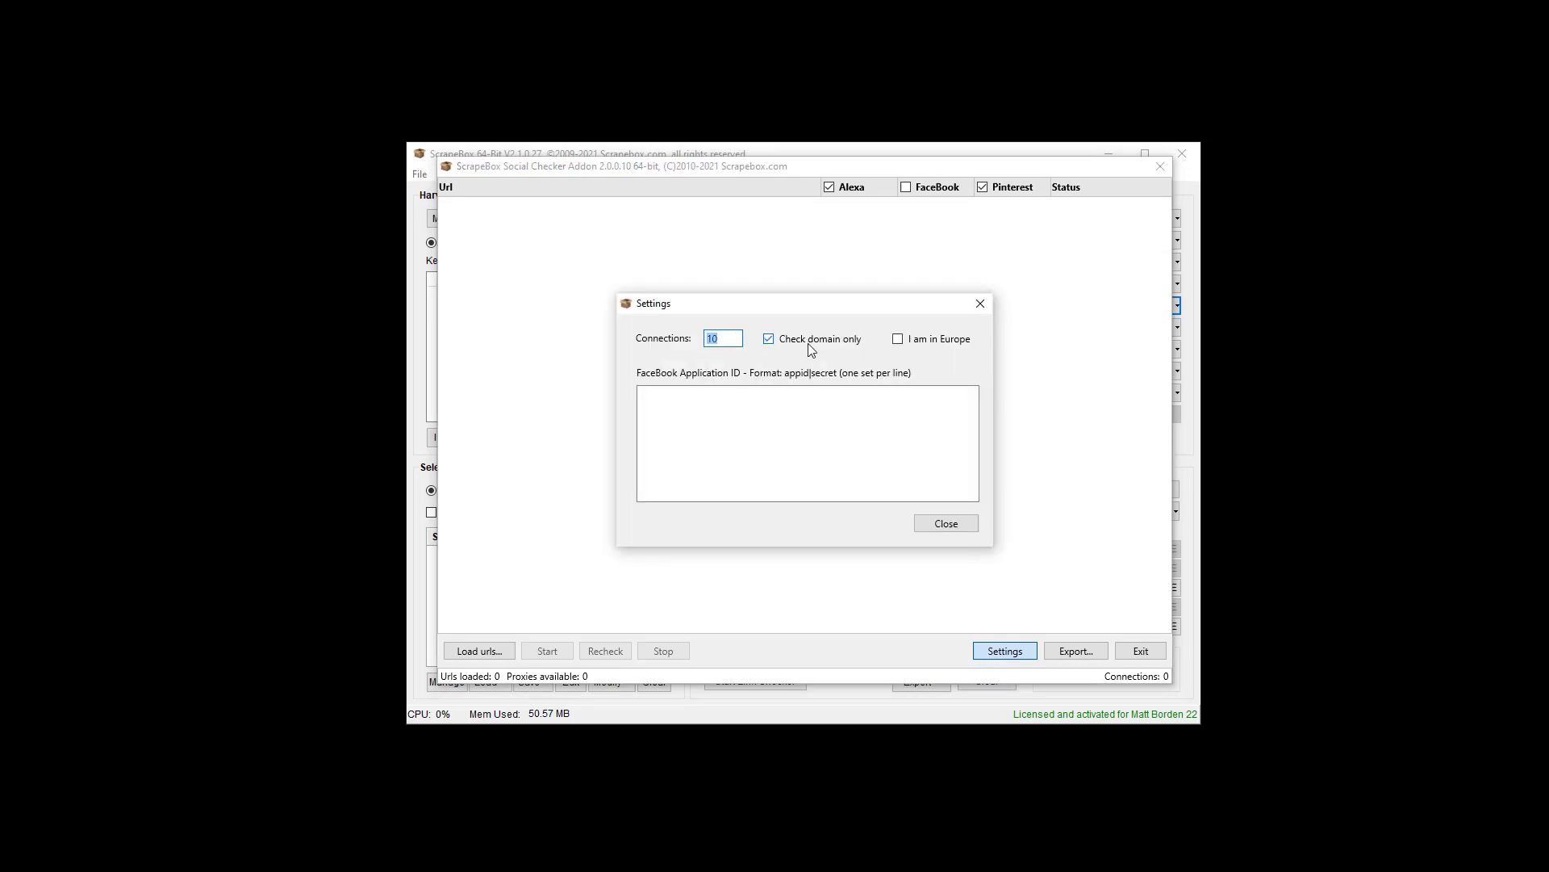
left_click(768, 337)
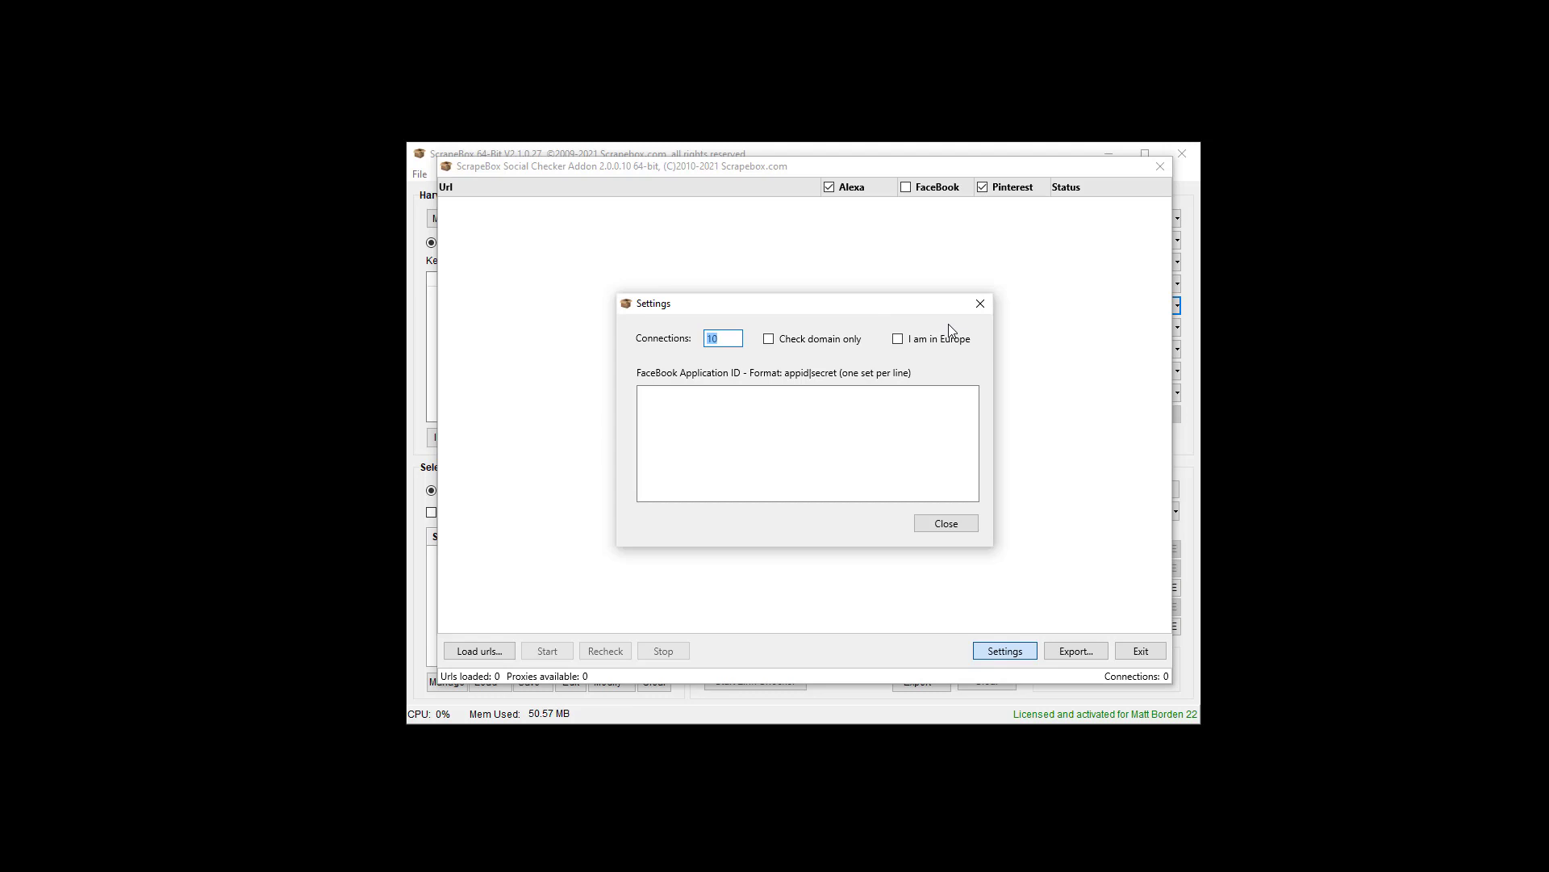
mouse_move(926, 363)
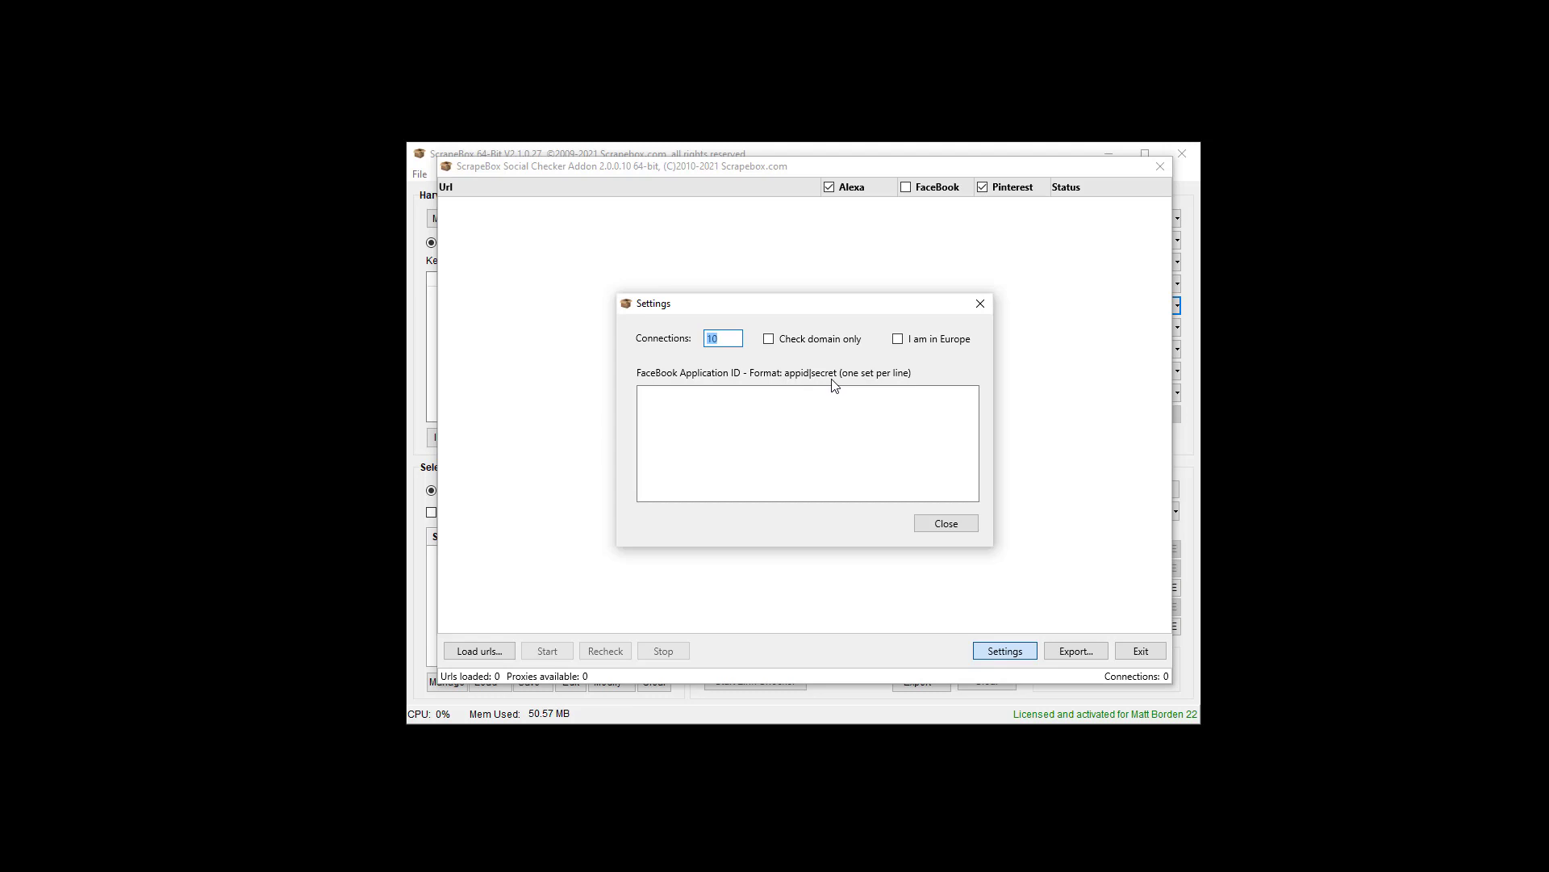
mouse_move(909, 490)
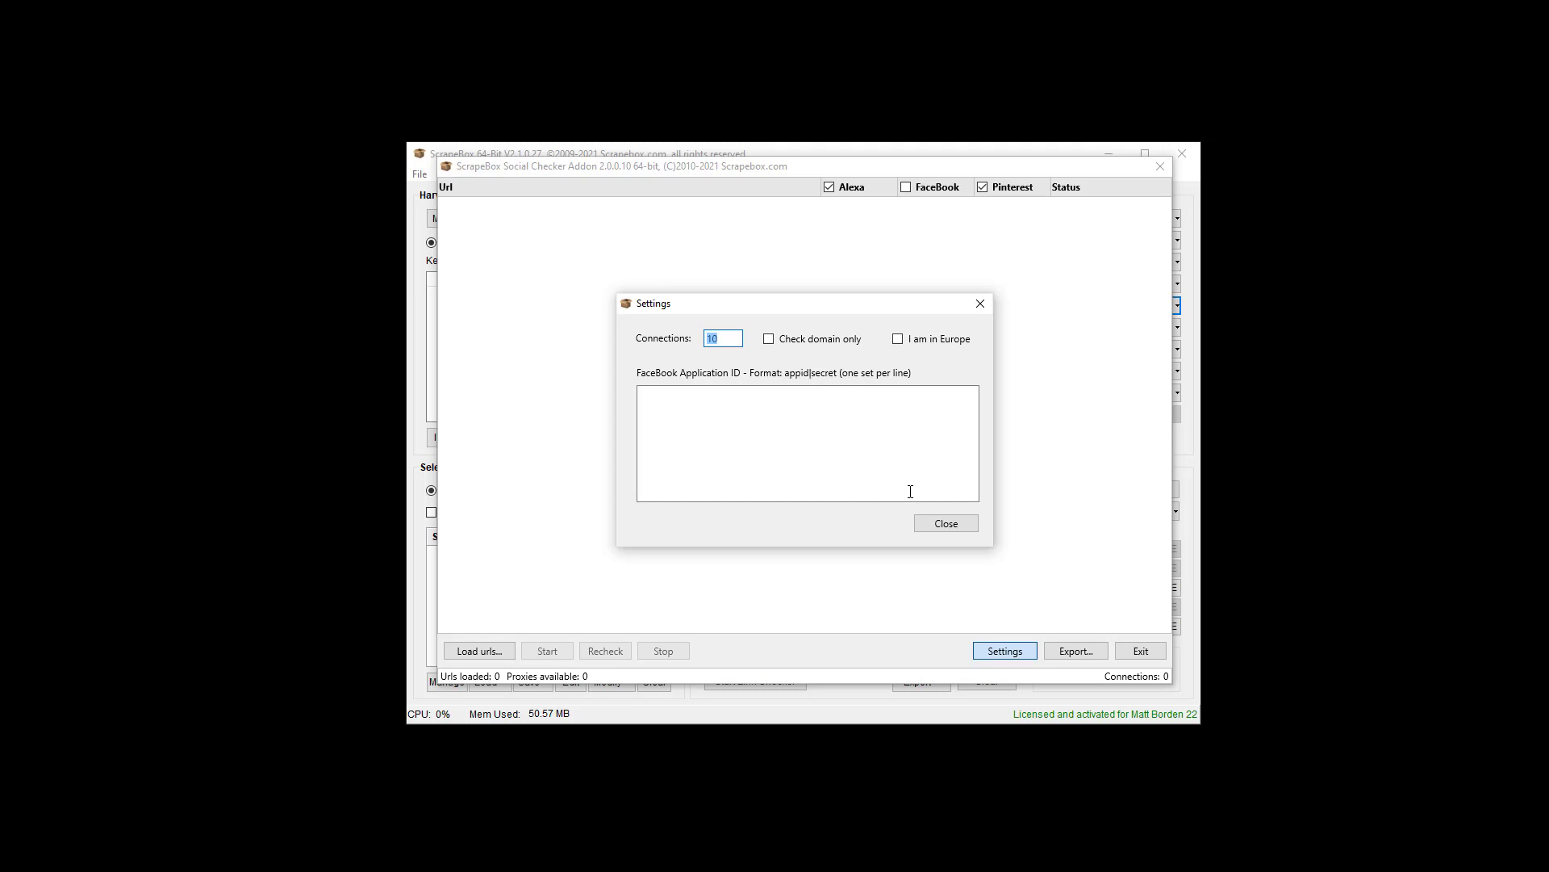
mouse_move(945, 523)
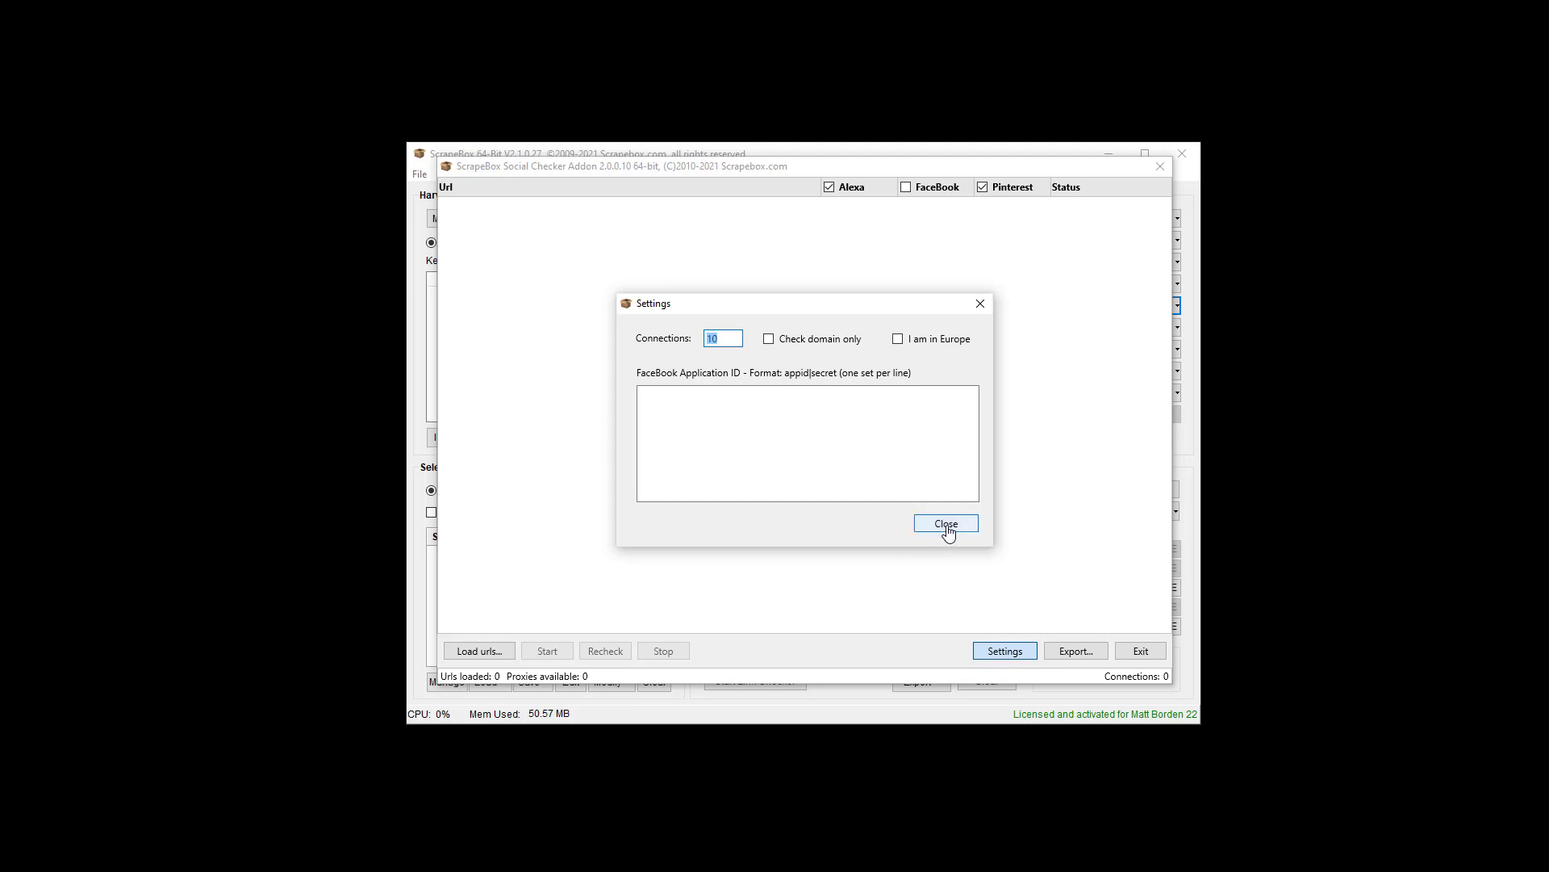
left_click(945, 523)
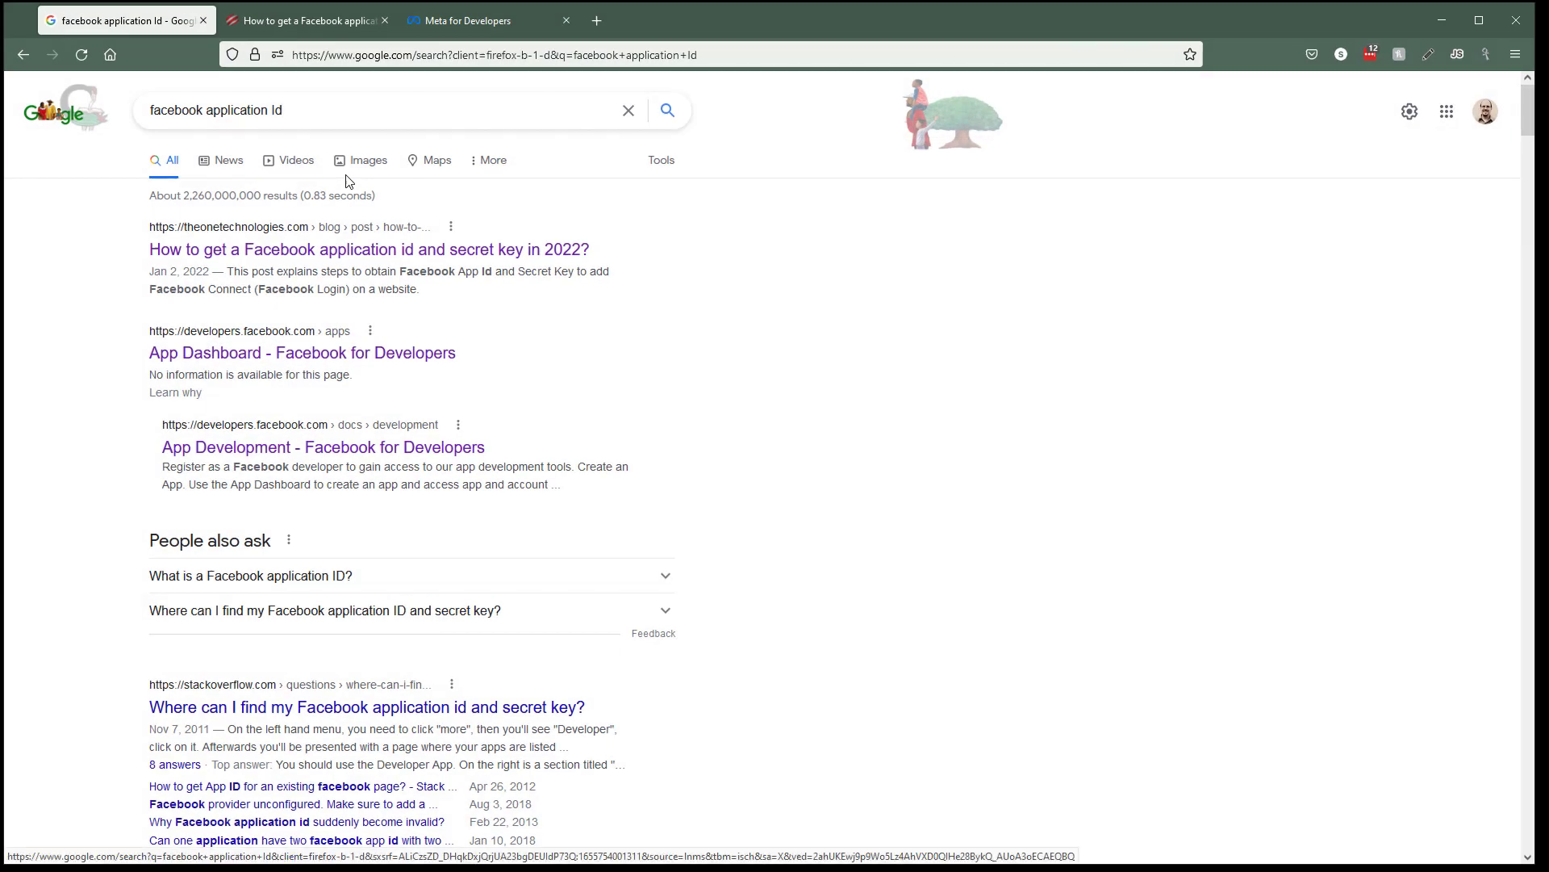
mouse_move(289, 92)
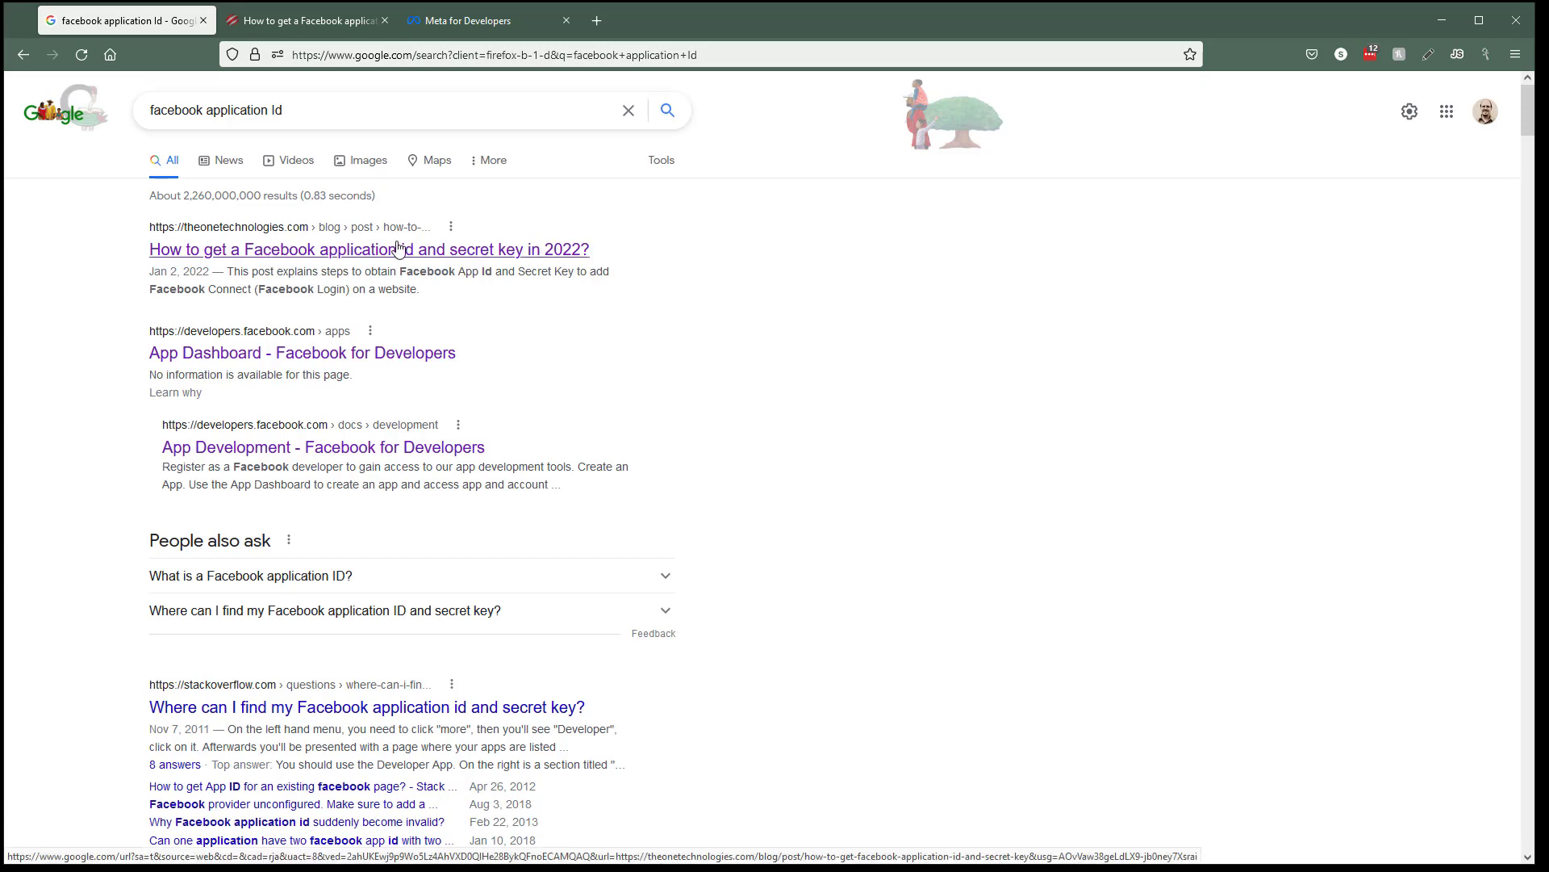
mouse_move(592, 268)
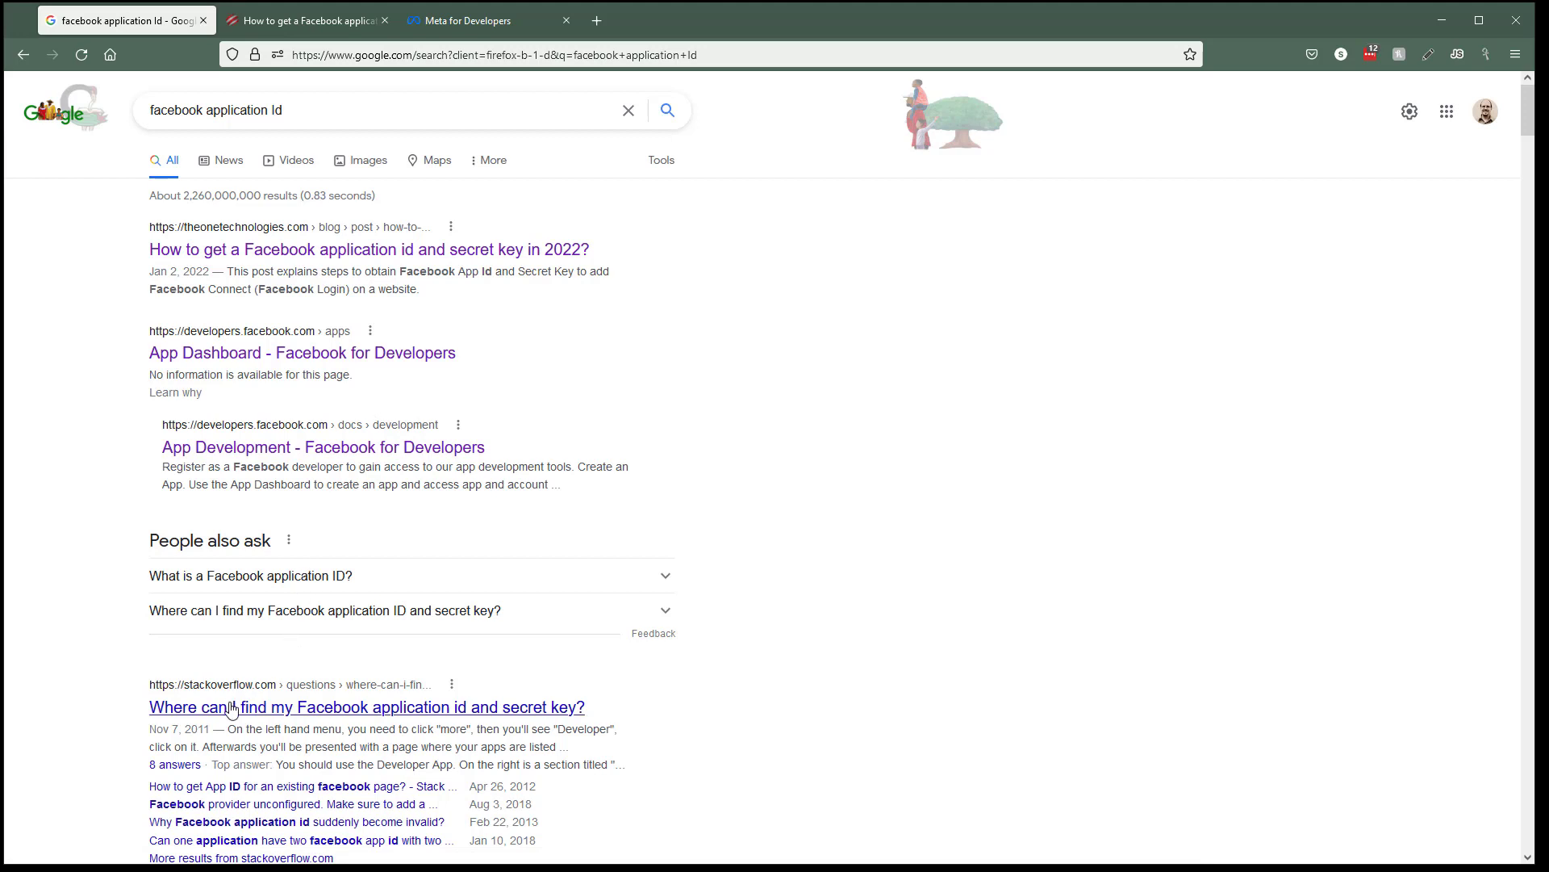
mouse_move(583, 340)
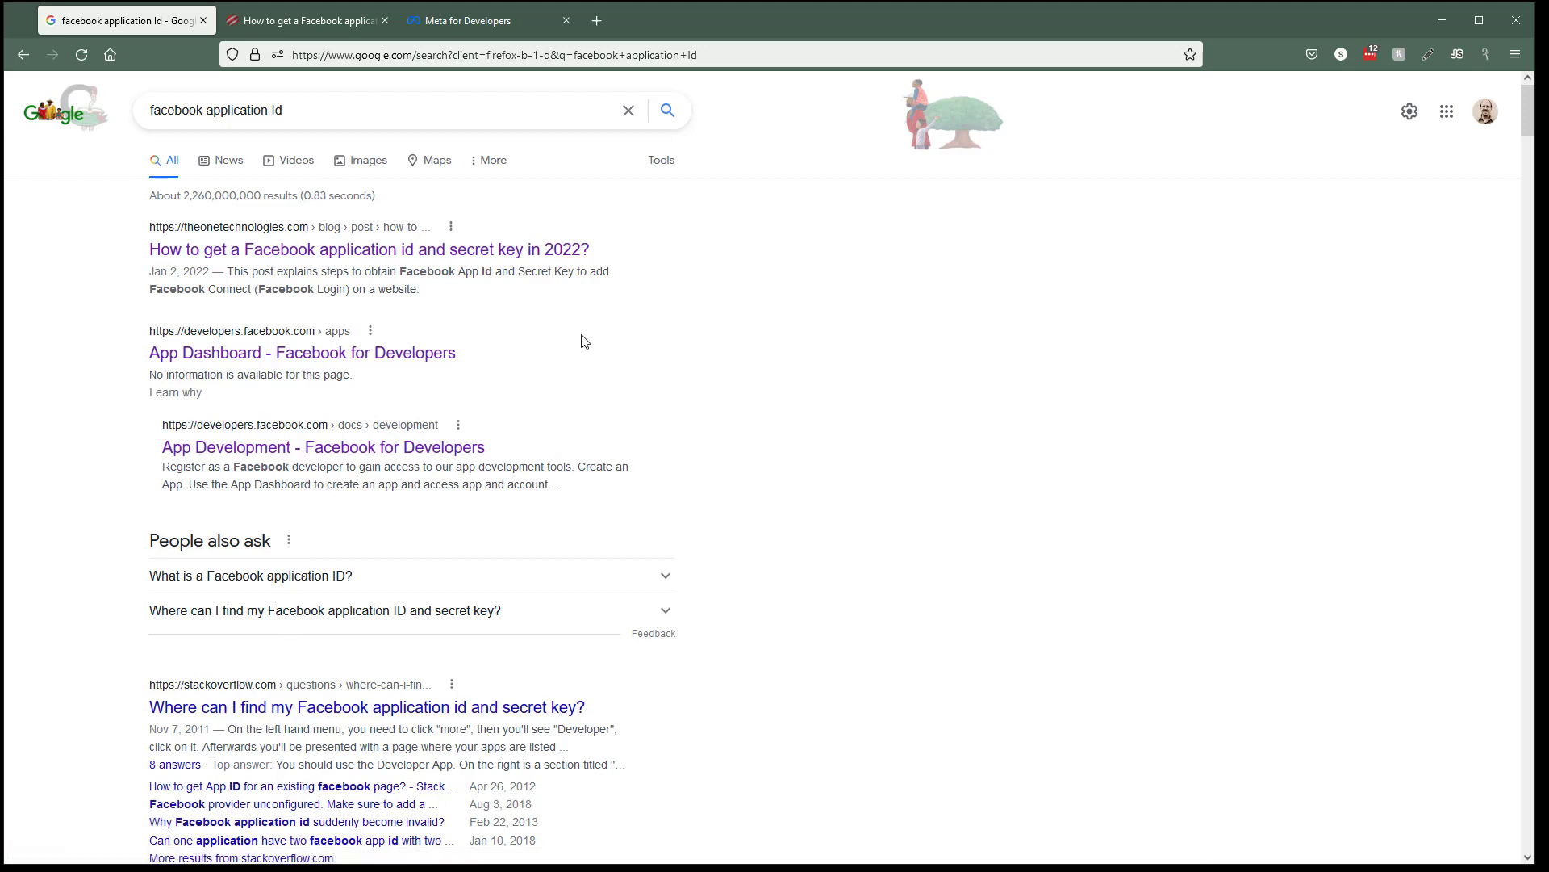
mouse_move(531, 342)
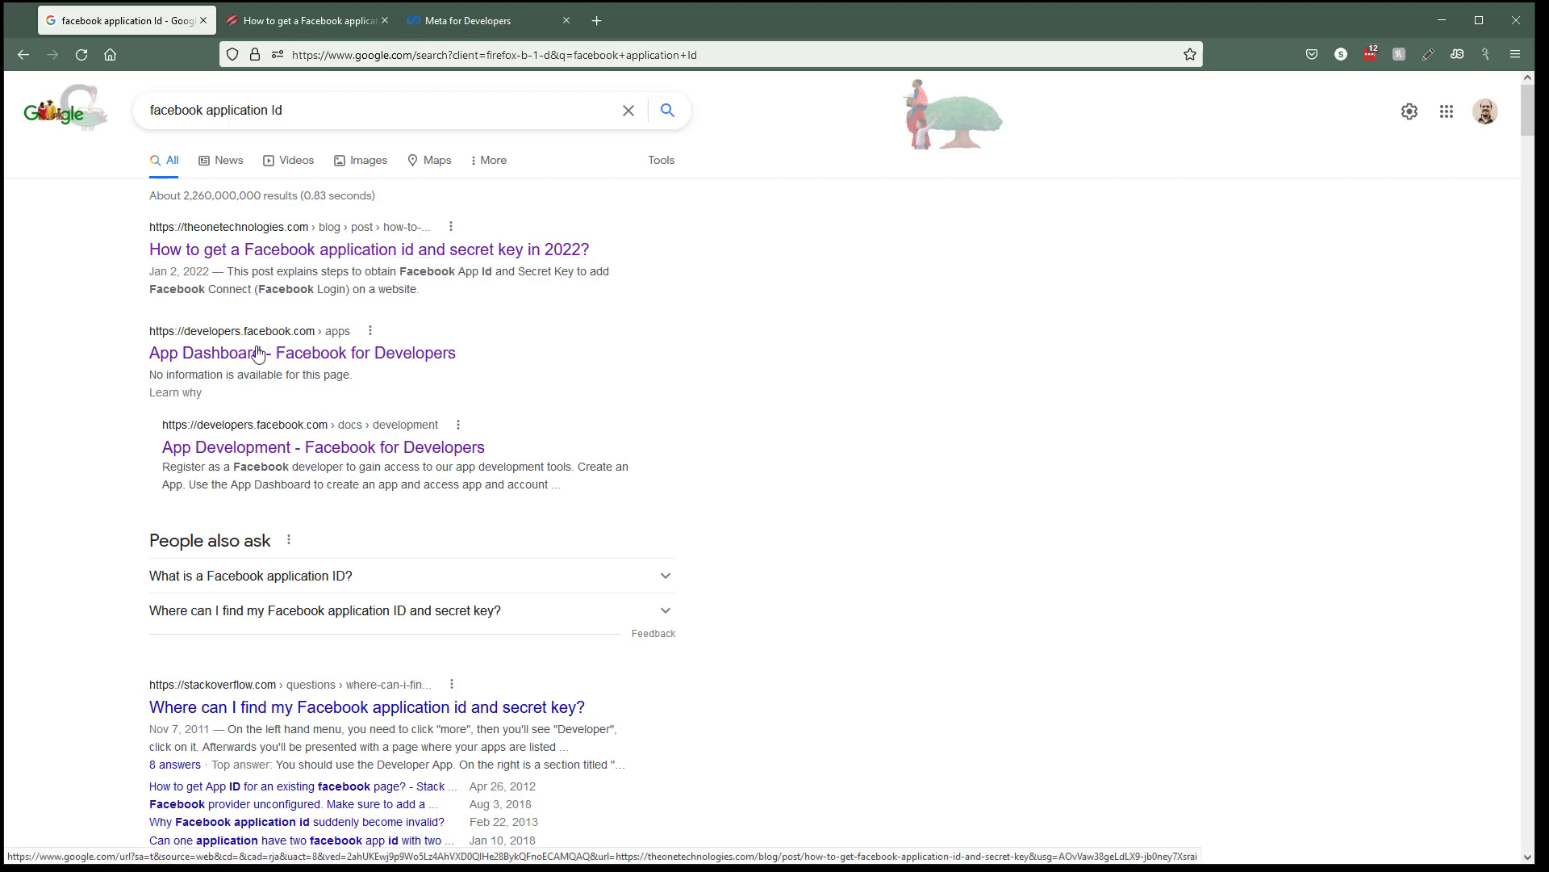
mouse_move(412, 342)
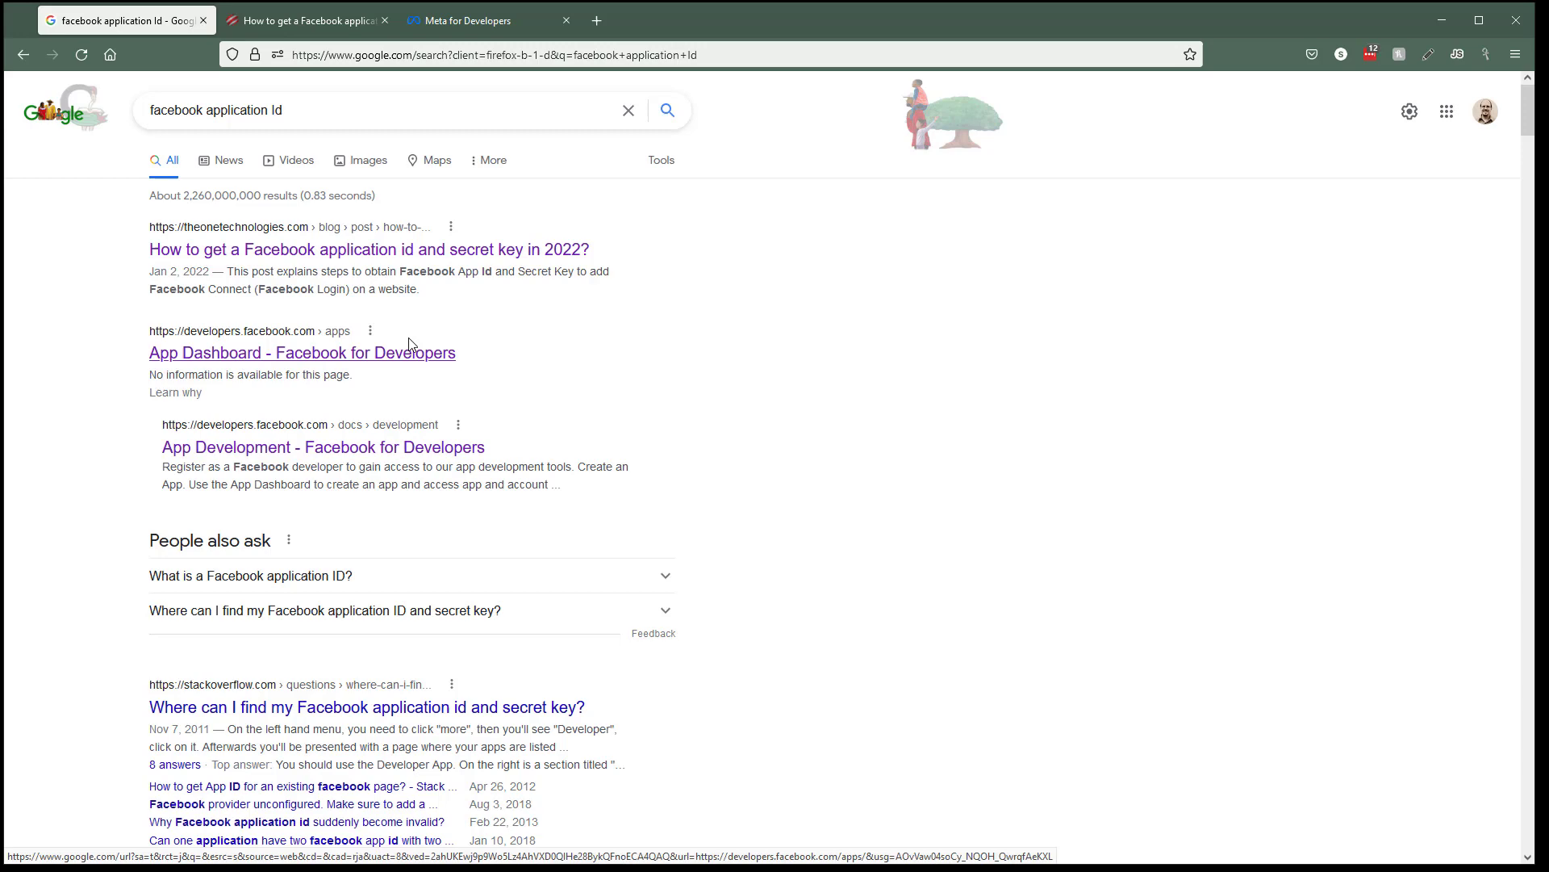
mouse_move(345, 342)
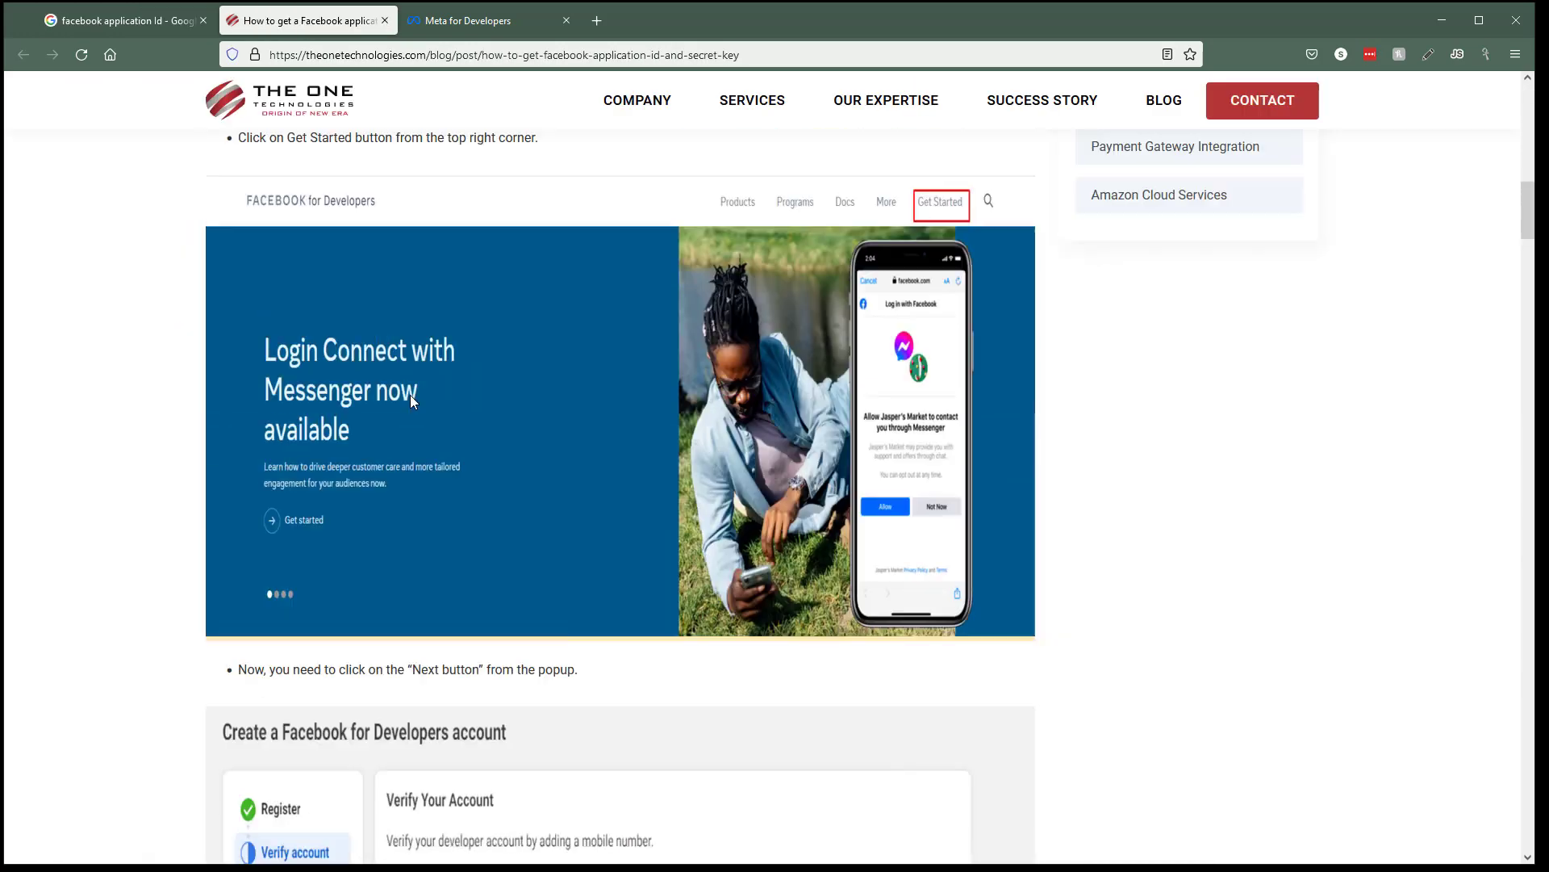
Scroll through the app ID guide and go to the Facebook for Developers site.
scroll("down", 3)
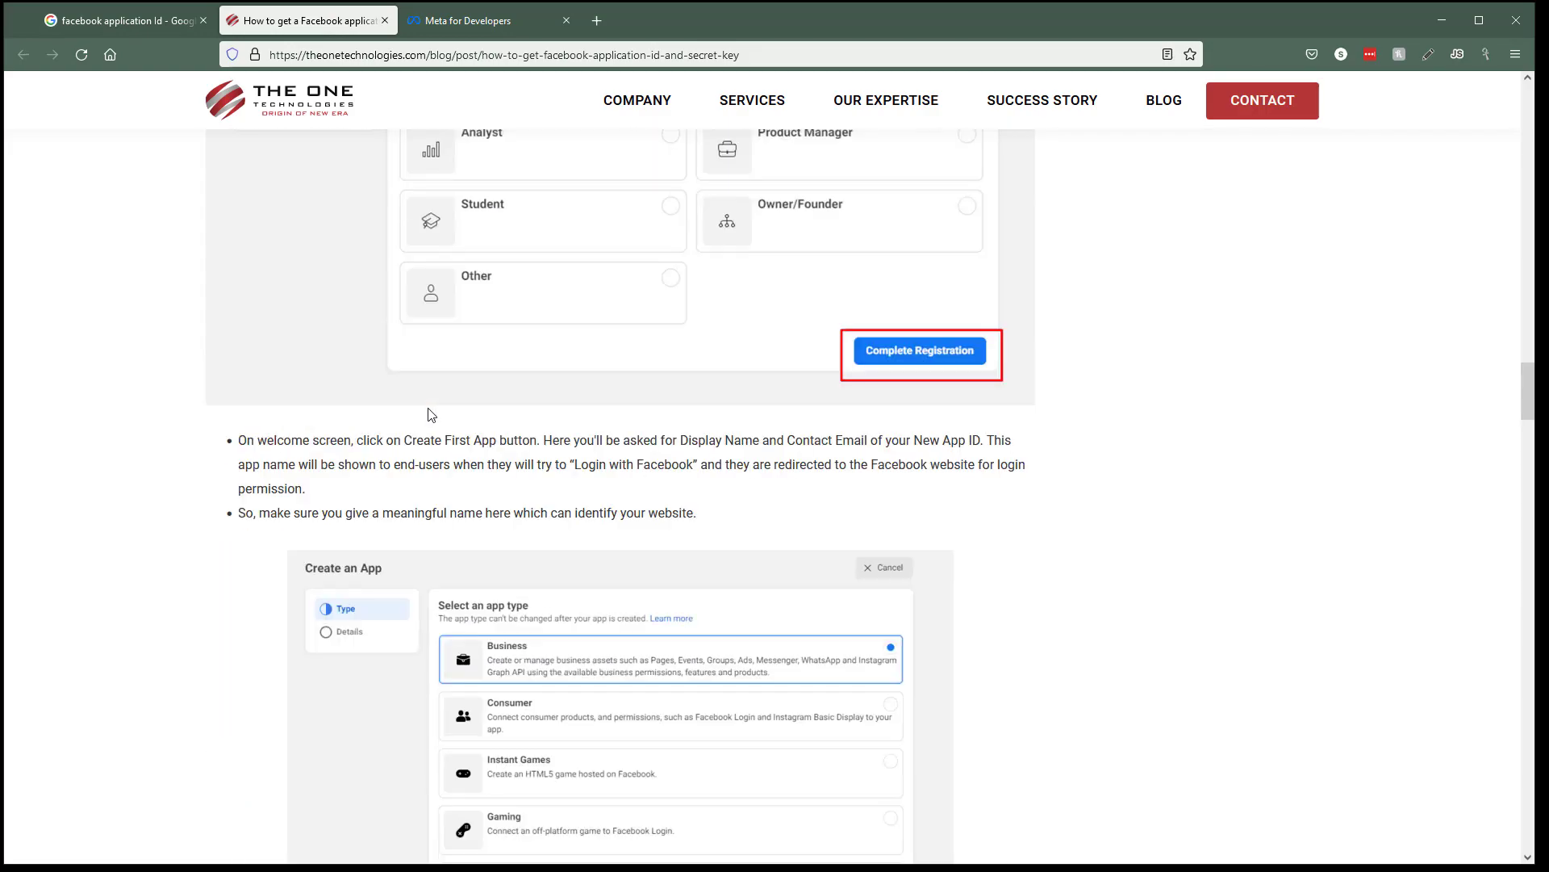
scroll("up", 3)
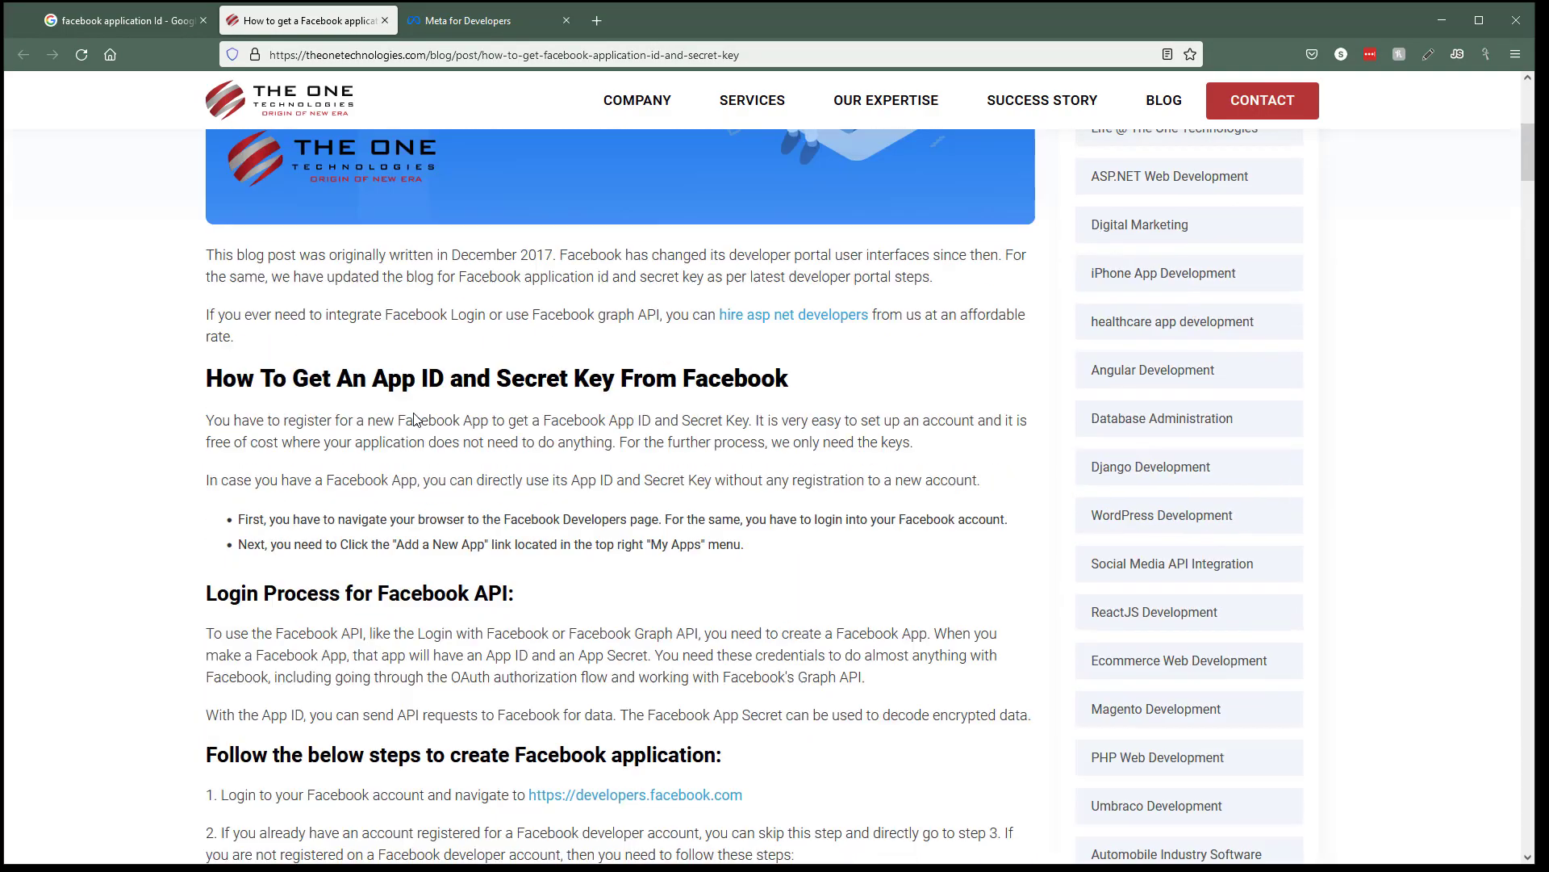
left_click(465, 20)
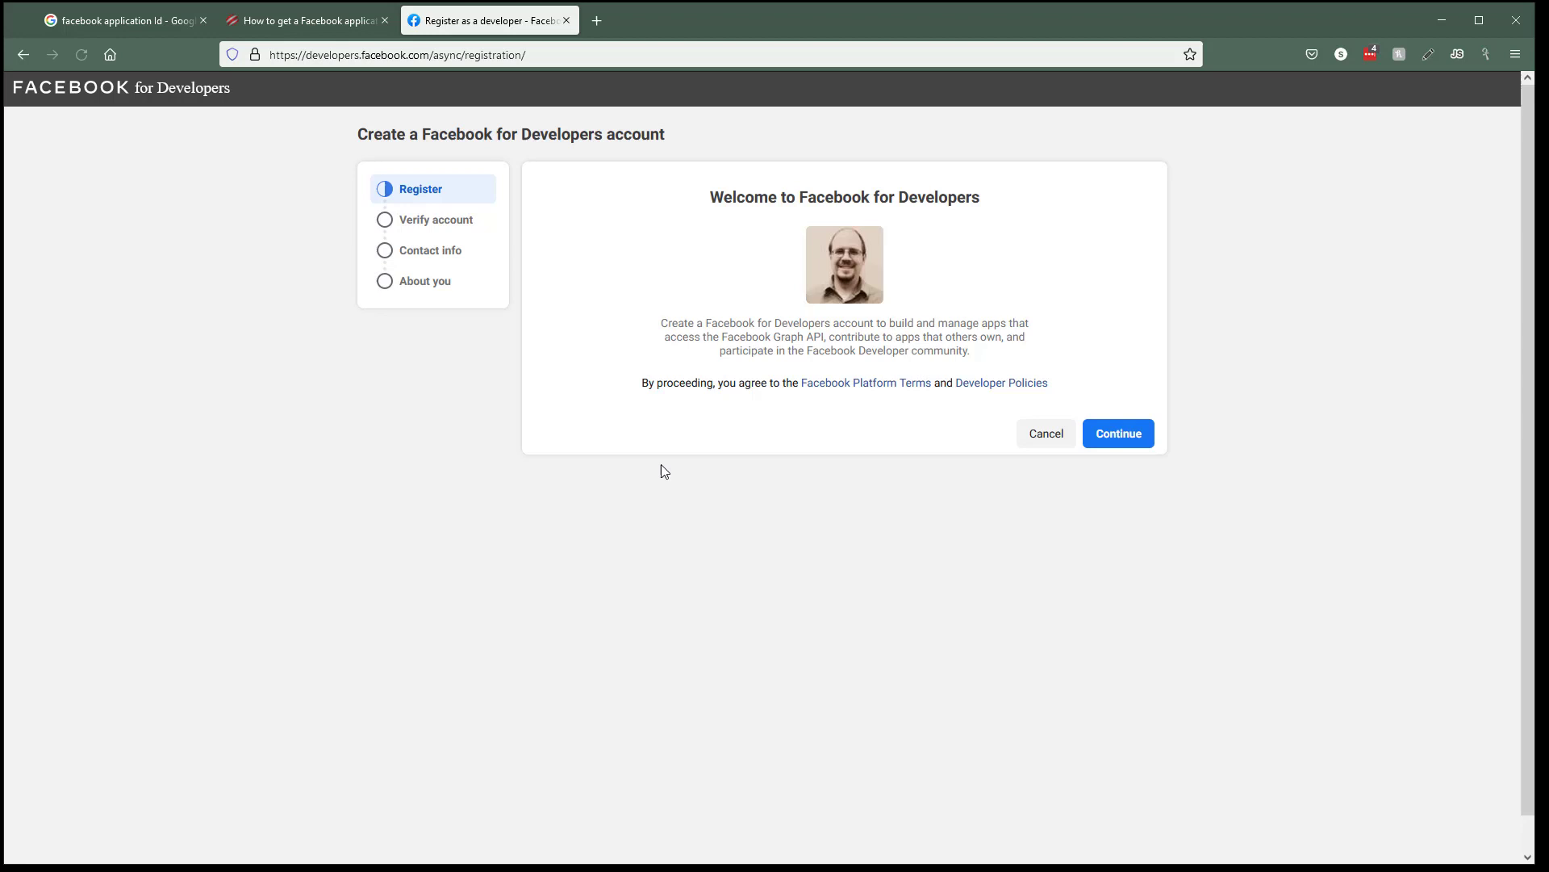
mouse_move(702, 289)
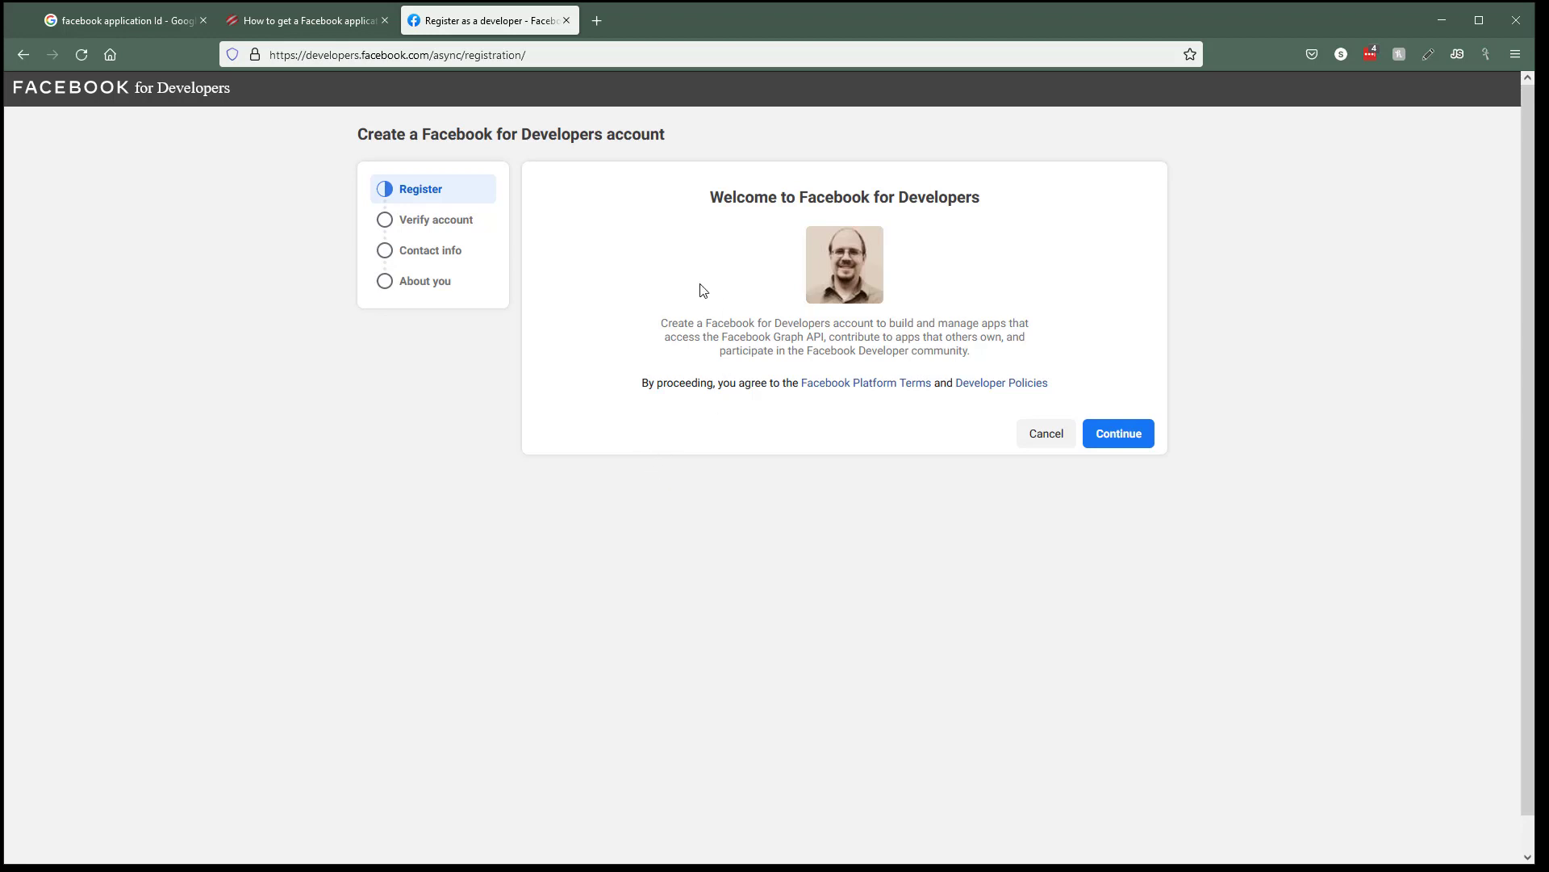
mouse_move(1117, 432)
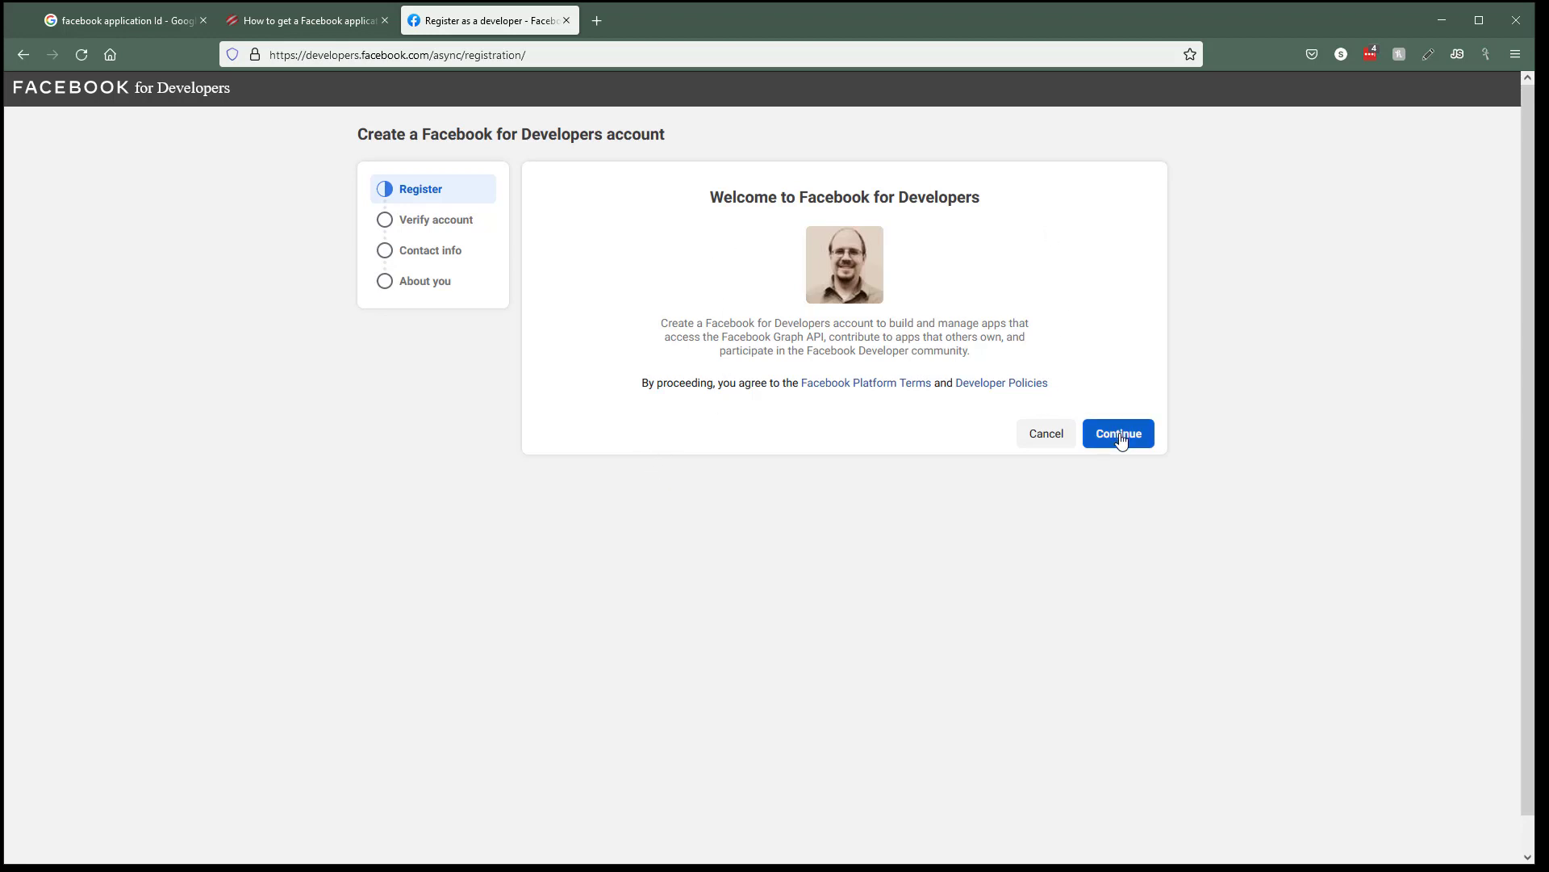
Register as a Facebook developer with the Developer role and finish registration.
left_click(1117, 433)
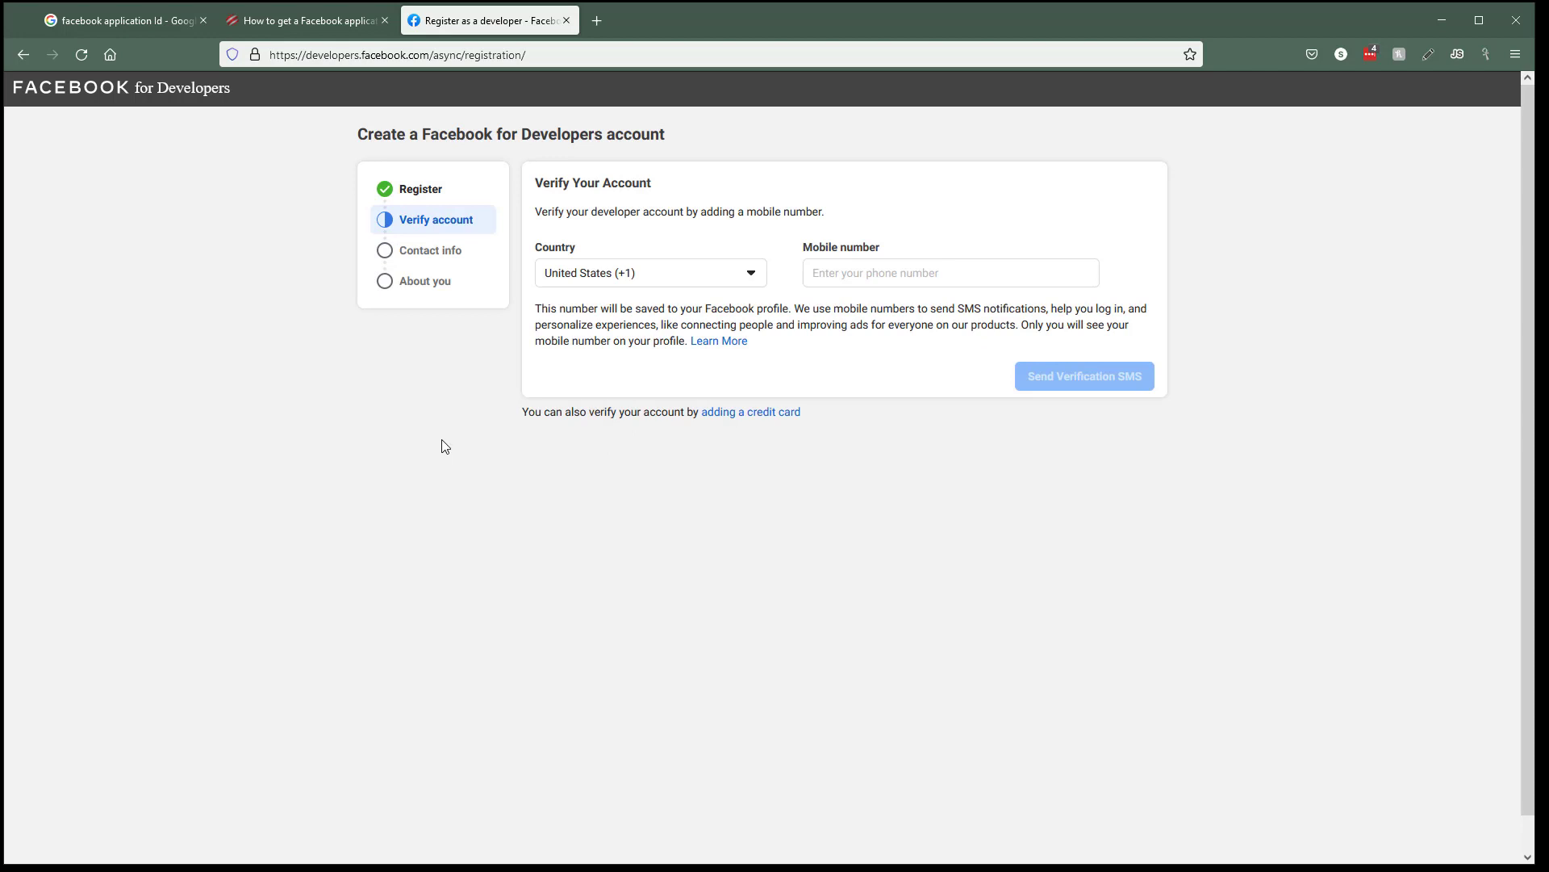
mouse_move(1261, 303)
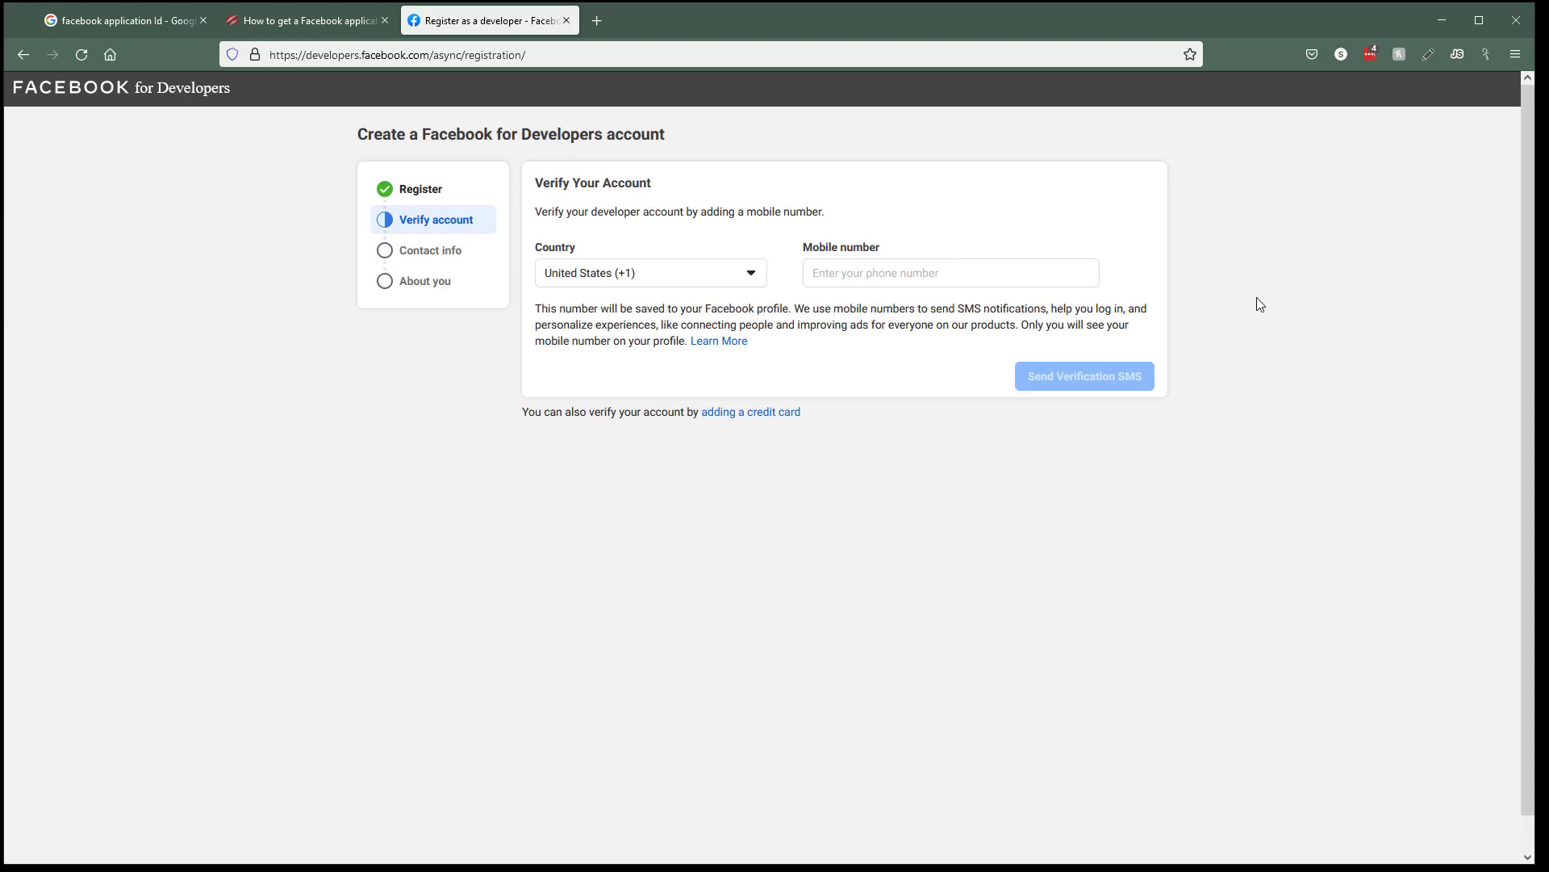
mouse_move(678, 251)
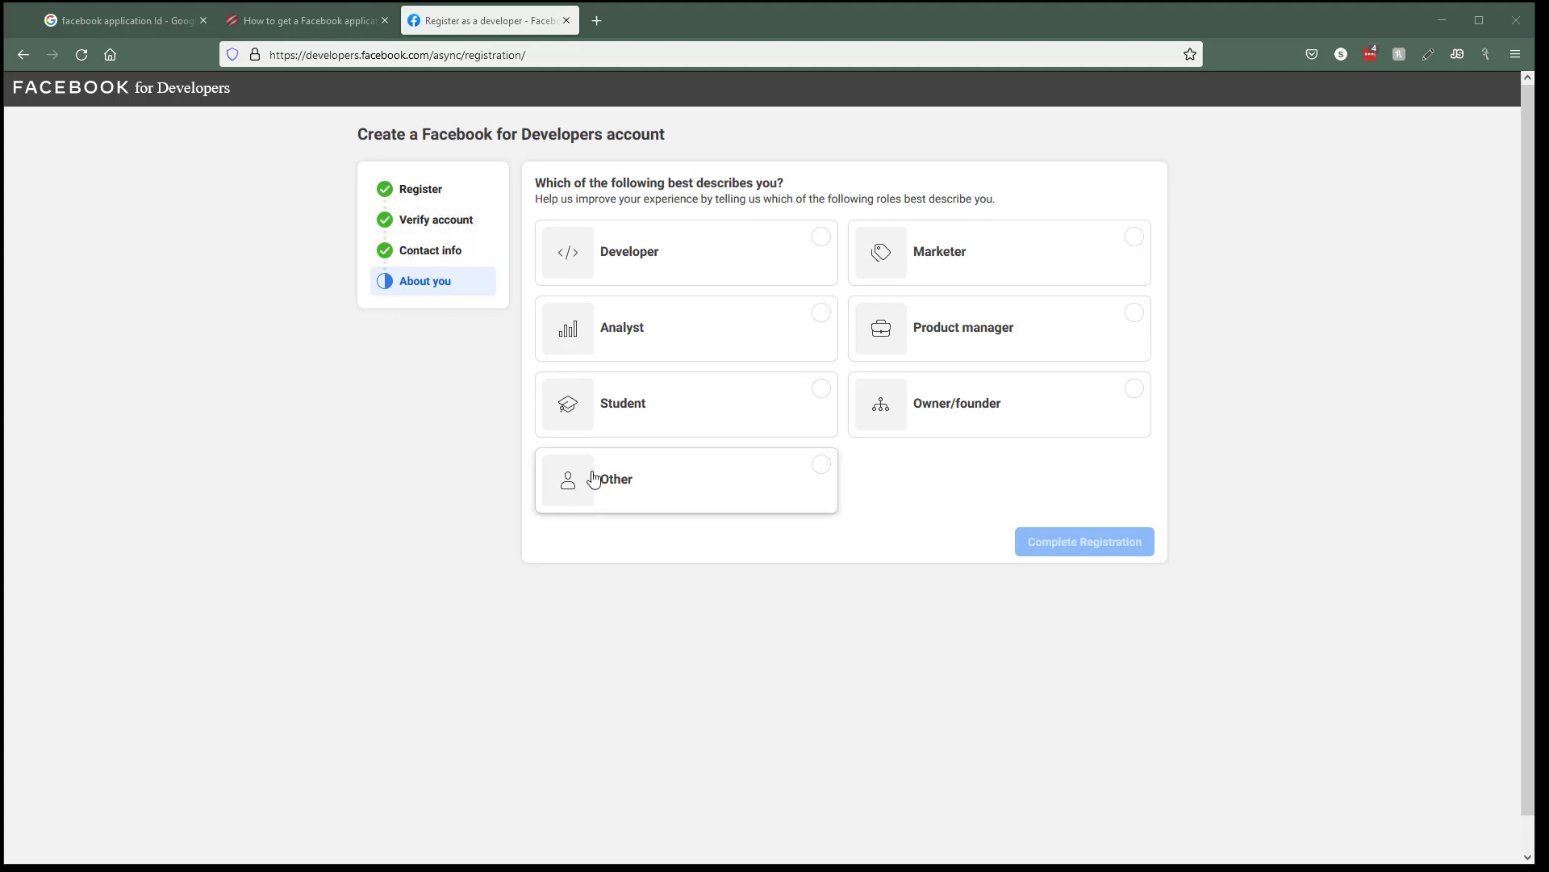
mouse_move(653, 267)
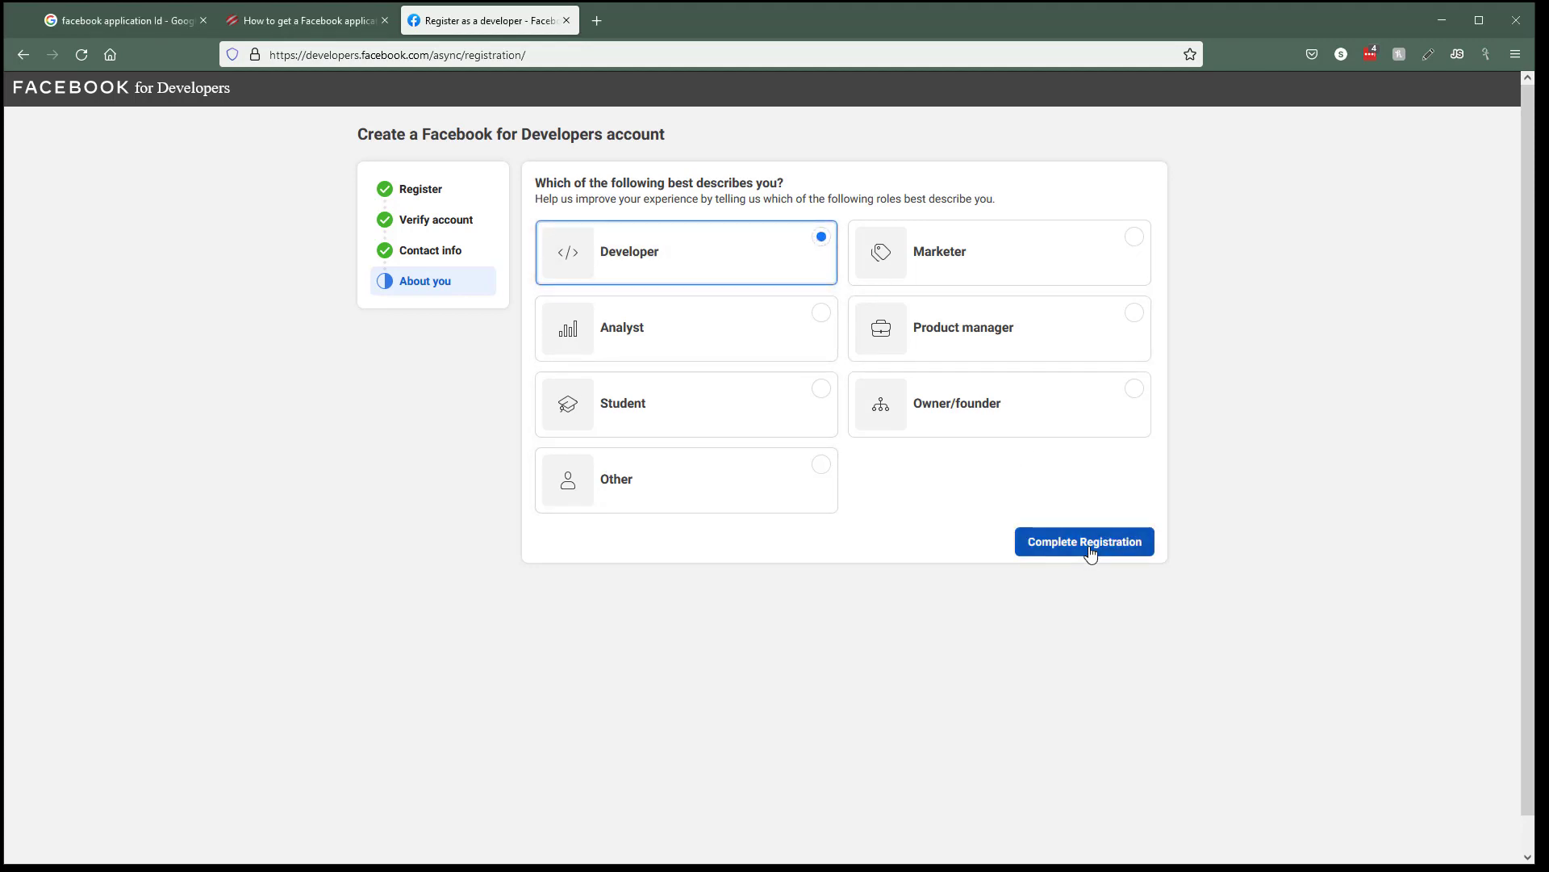
left_click(1083, 542)
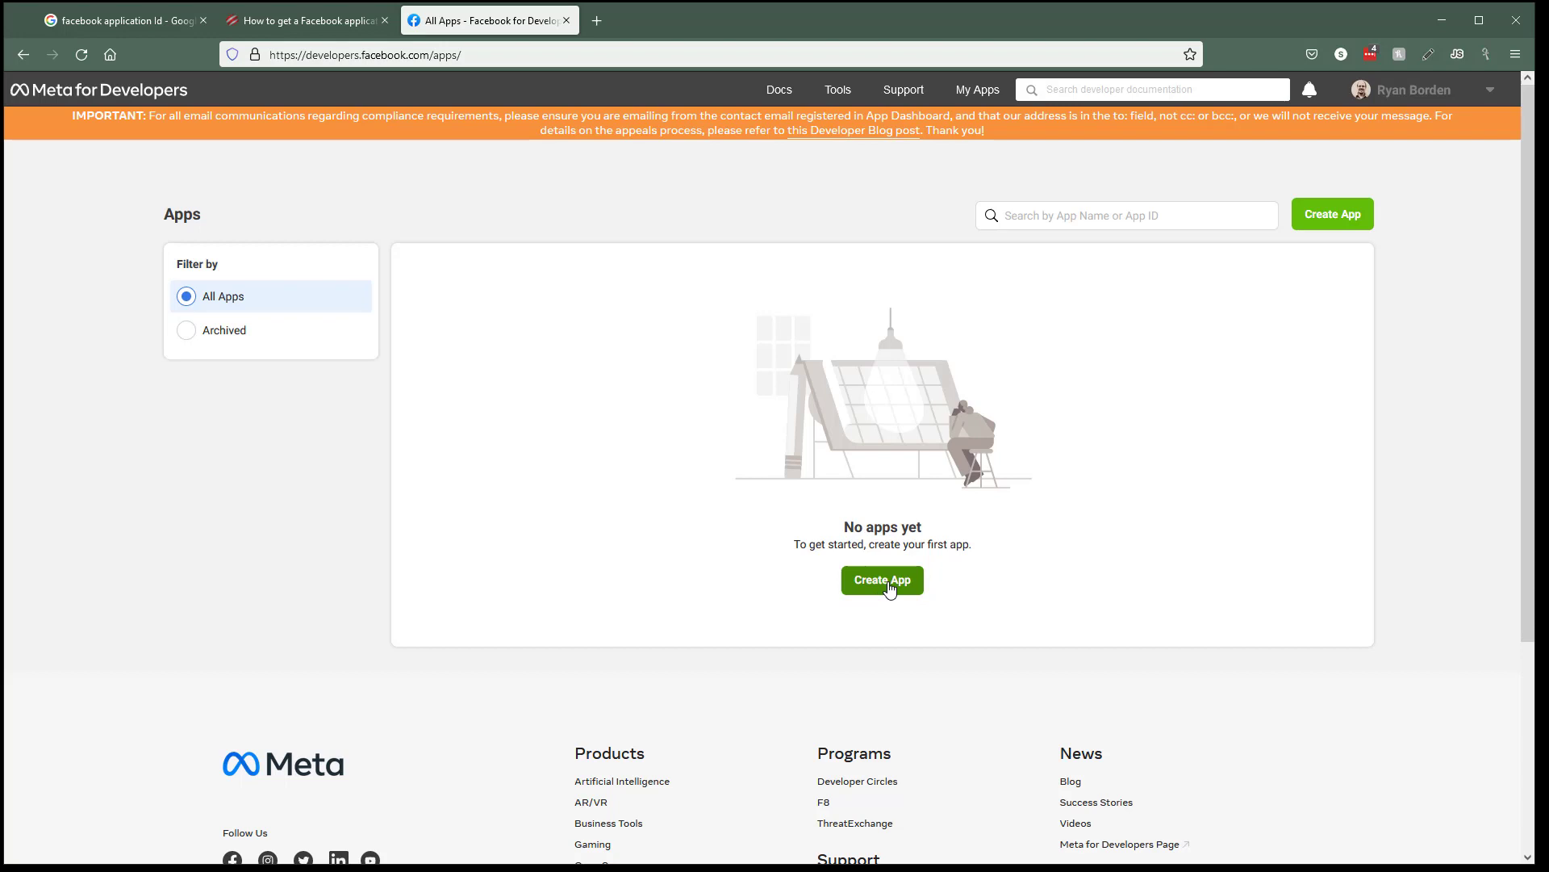
mouse_move(828, 571)
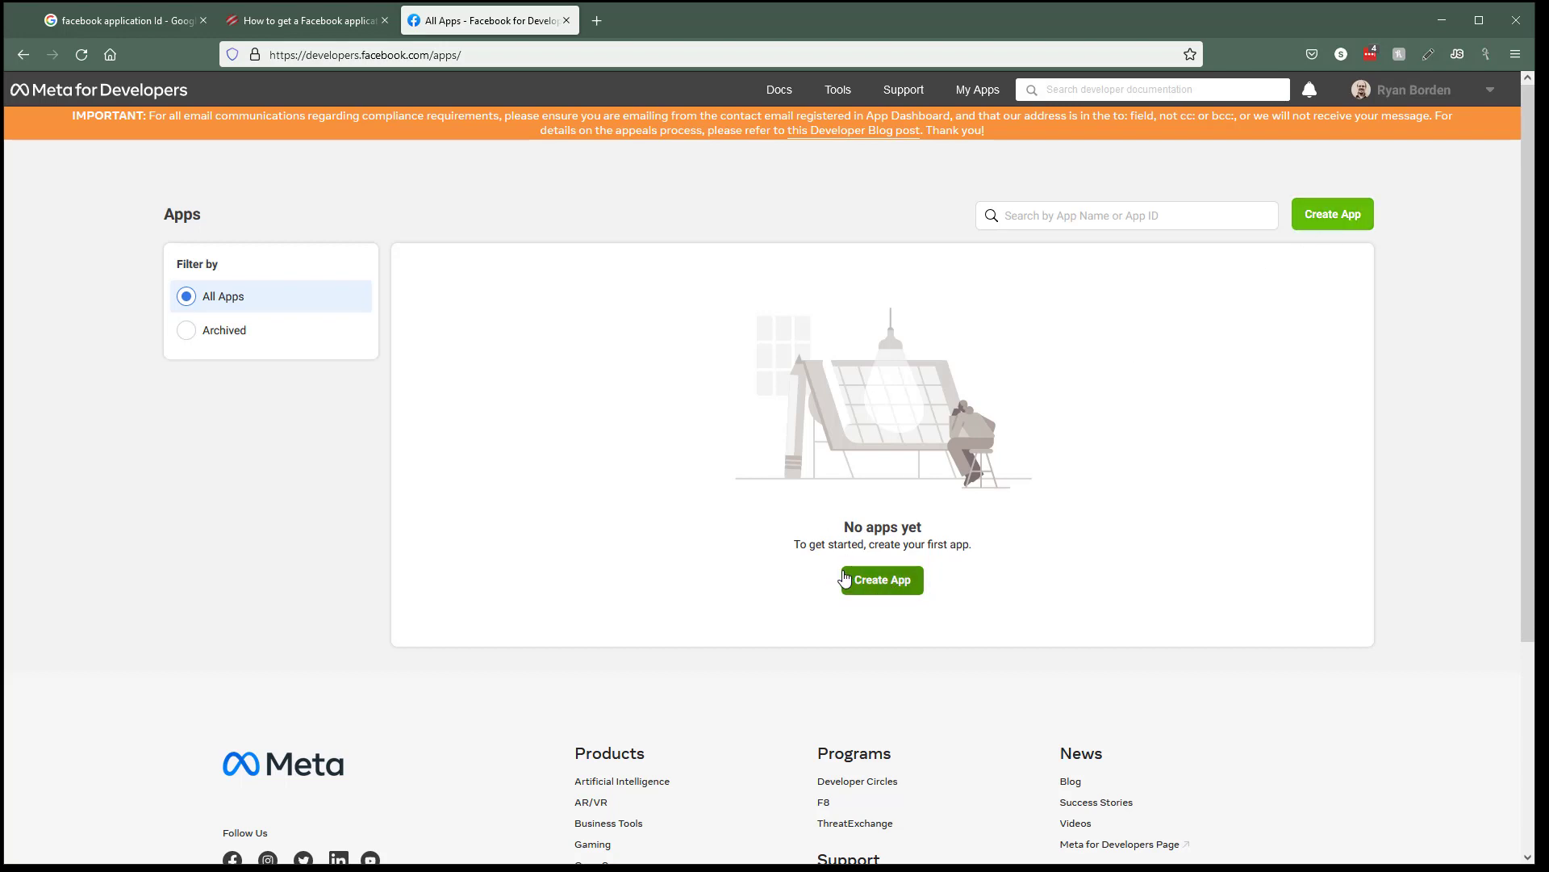
mouse_move(910, 565)
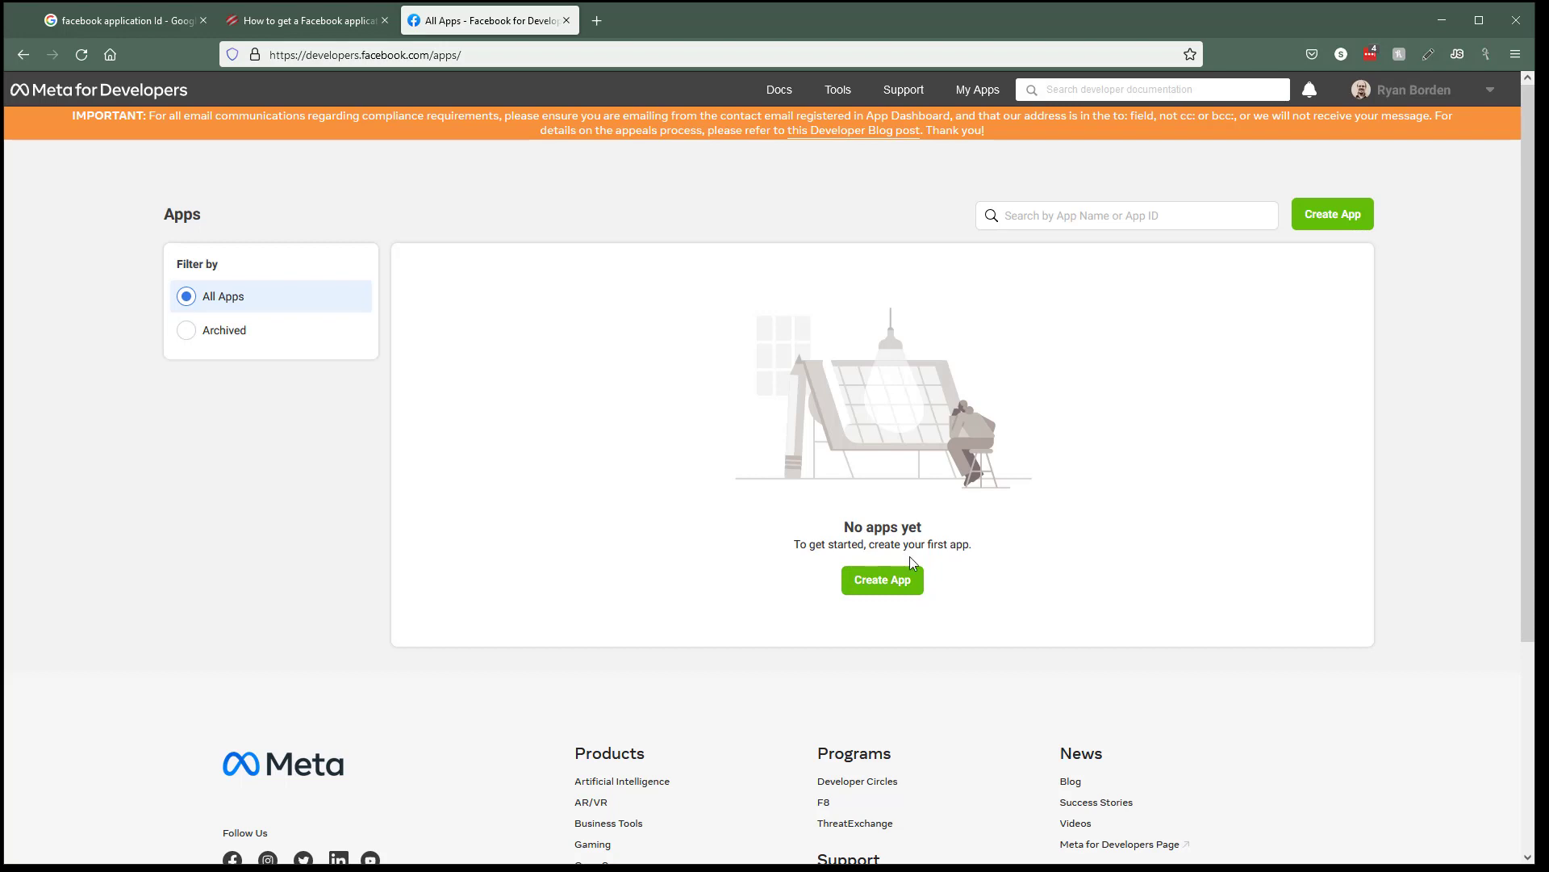
Start a new app of type Business and proceed to its details form.
left_click(881, 579)
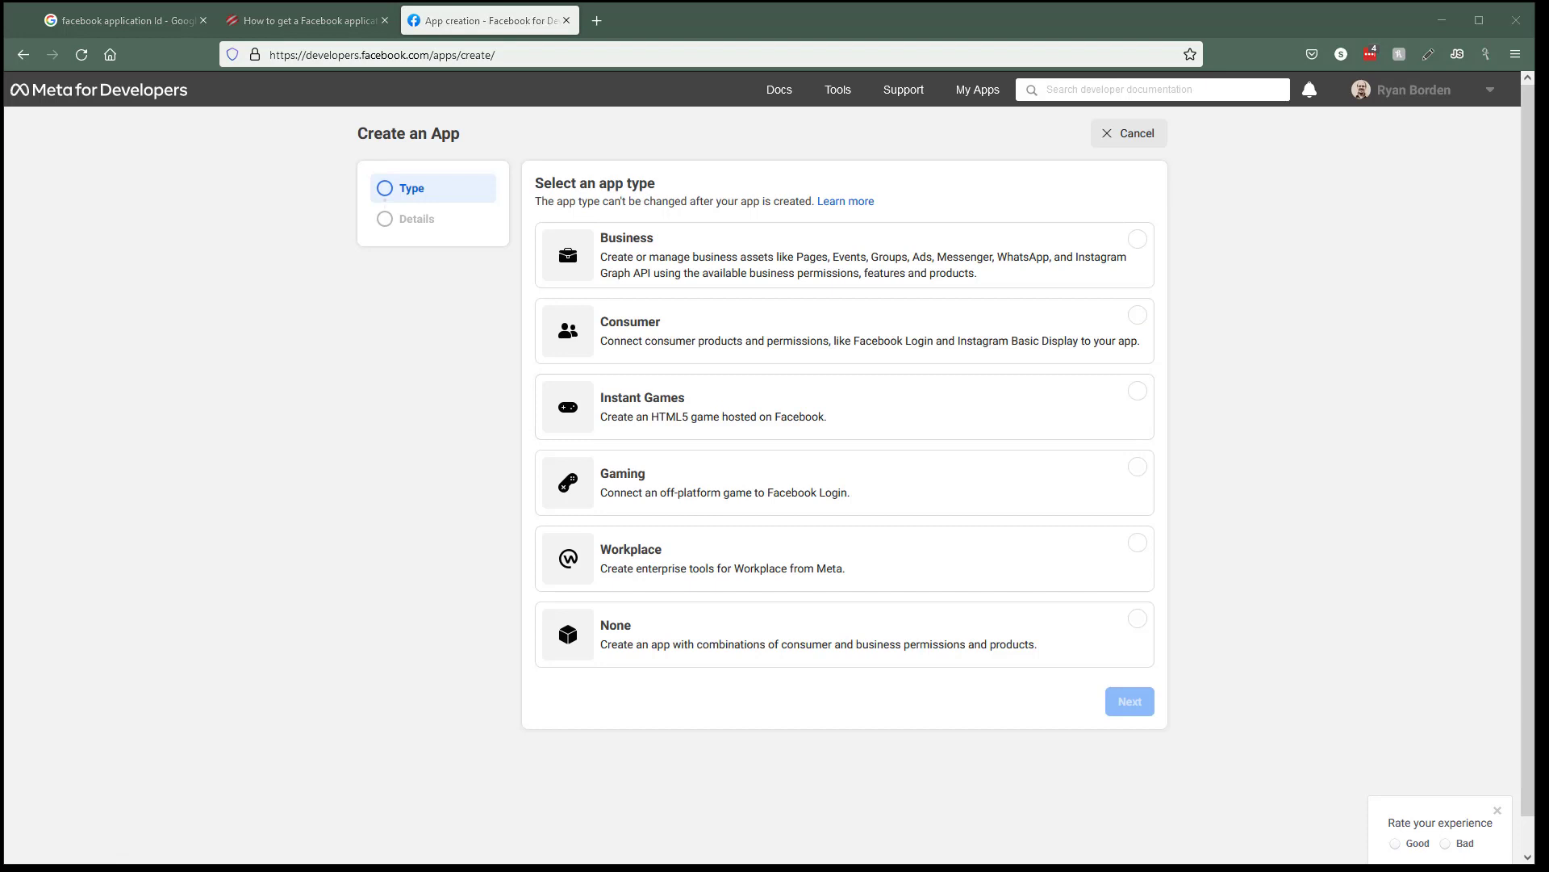
left_click(845, 255)
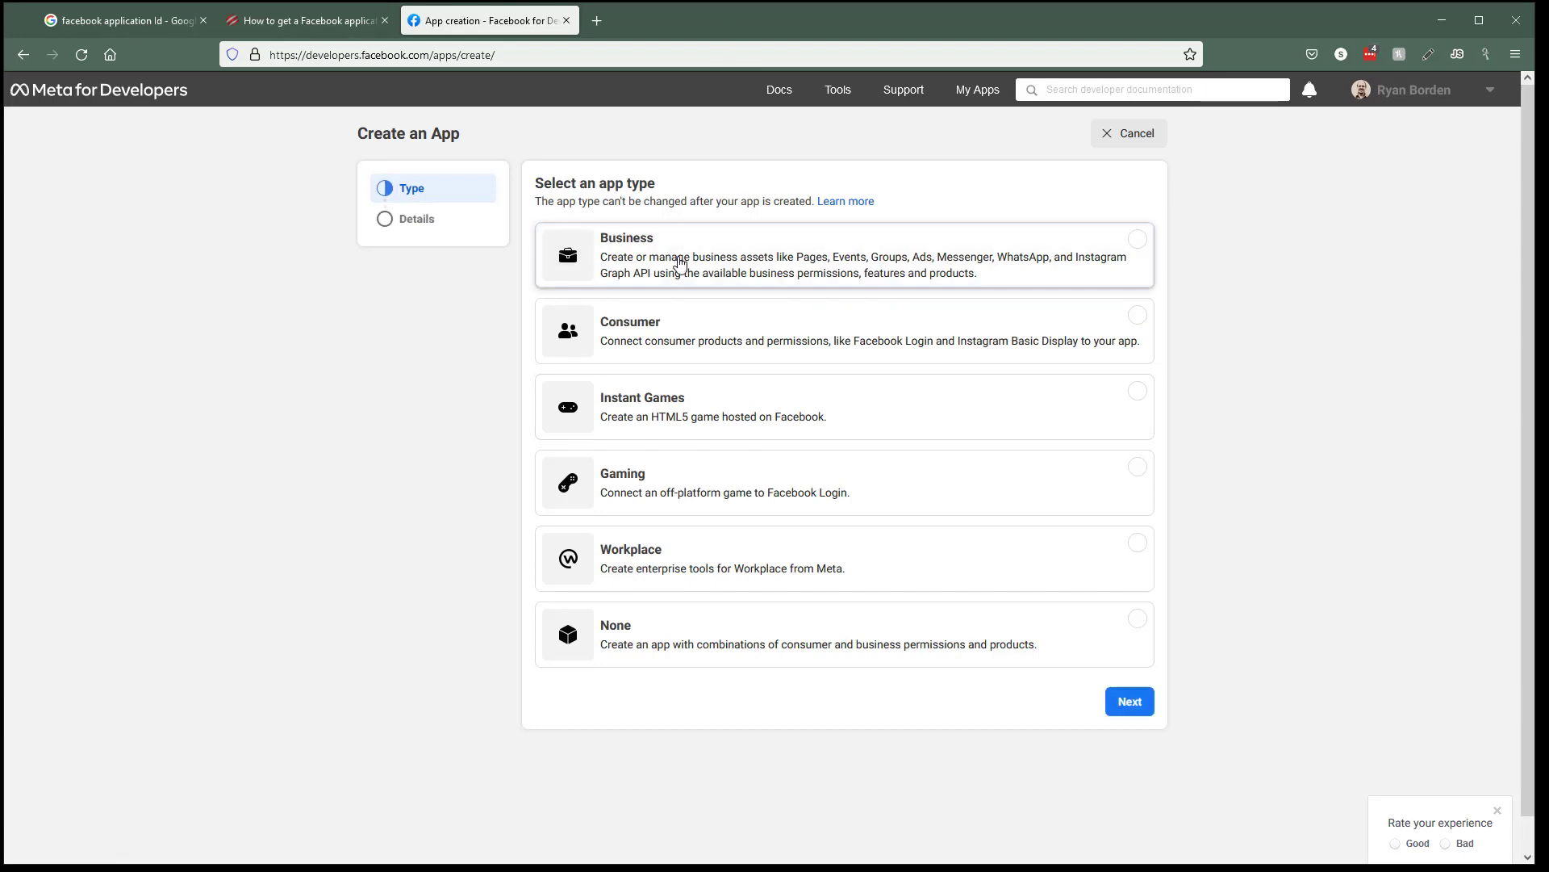
left_click(843, 255)
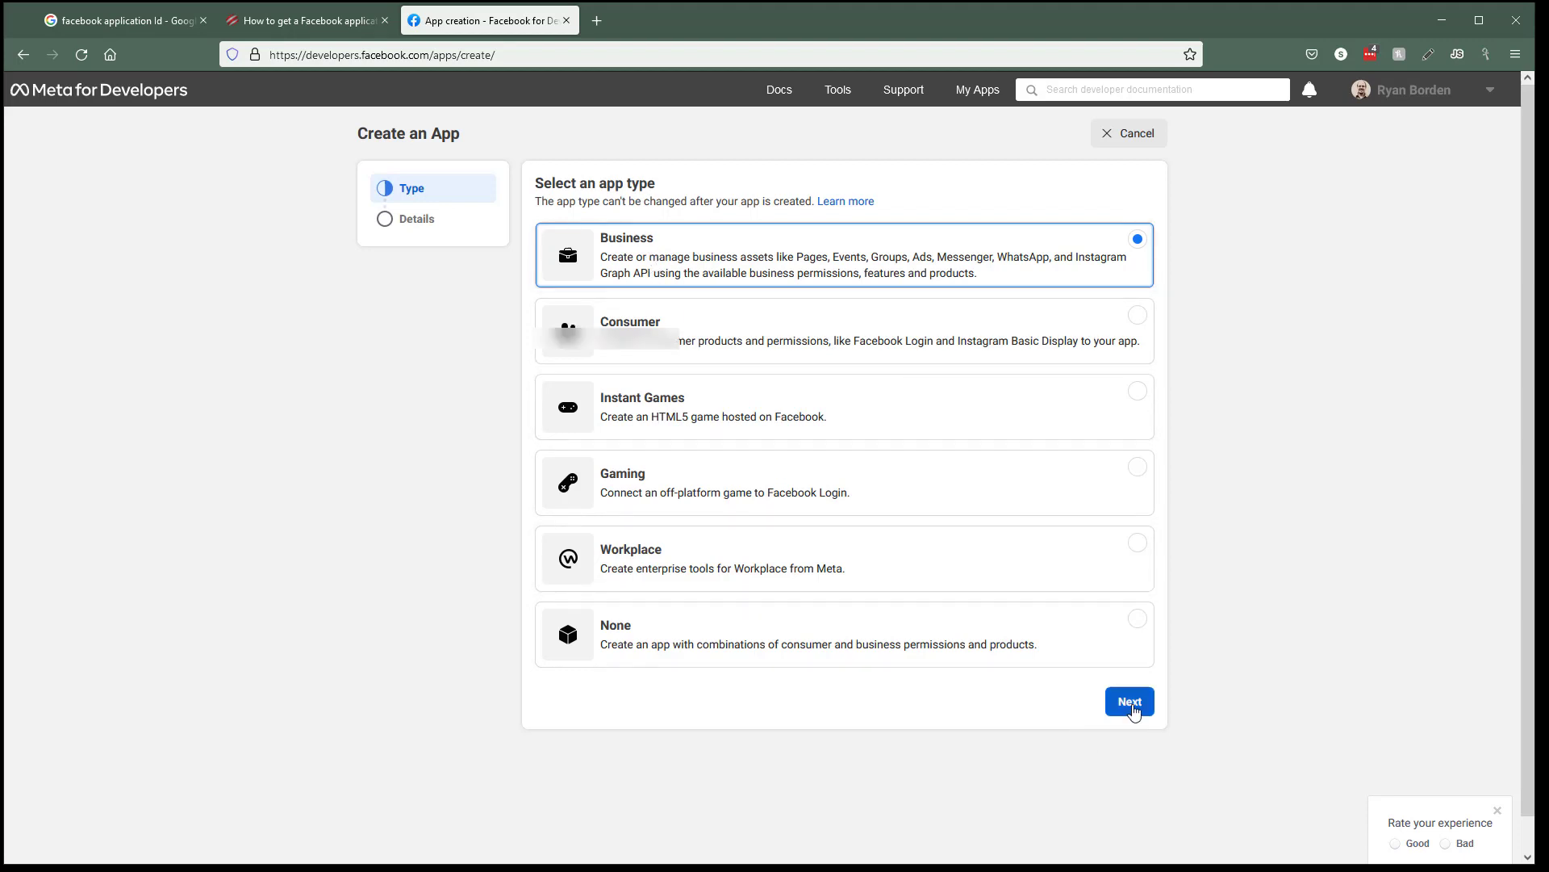
left_click(1128, 700)
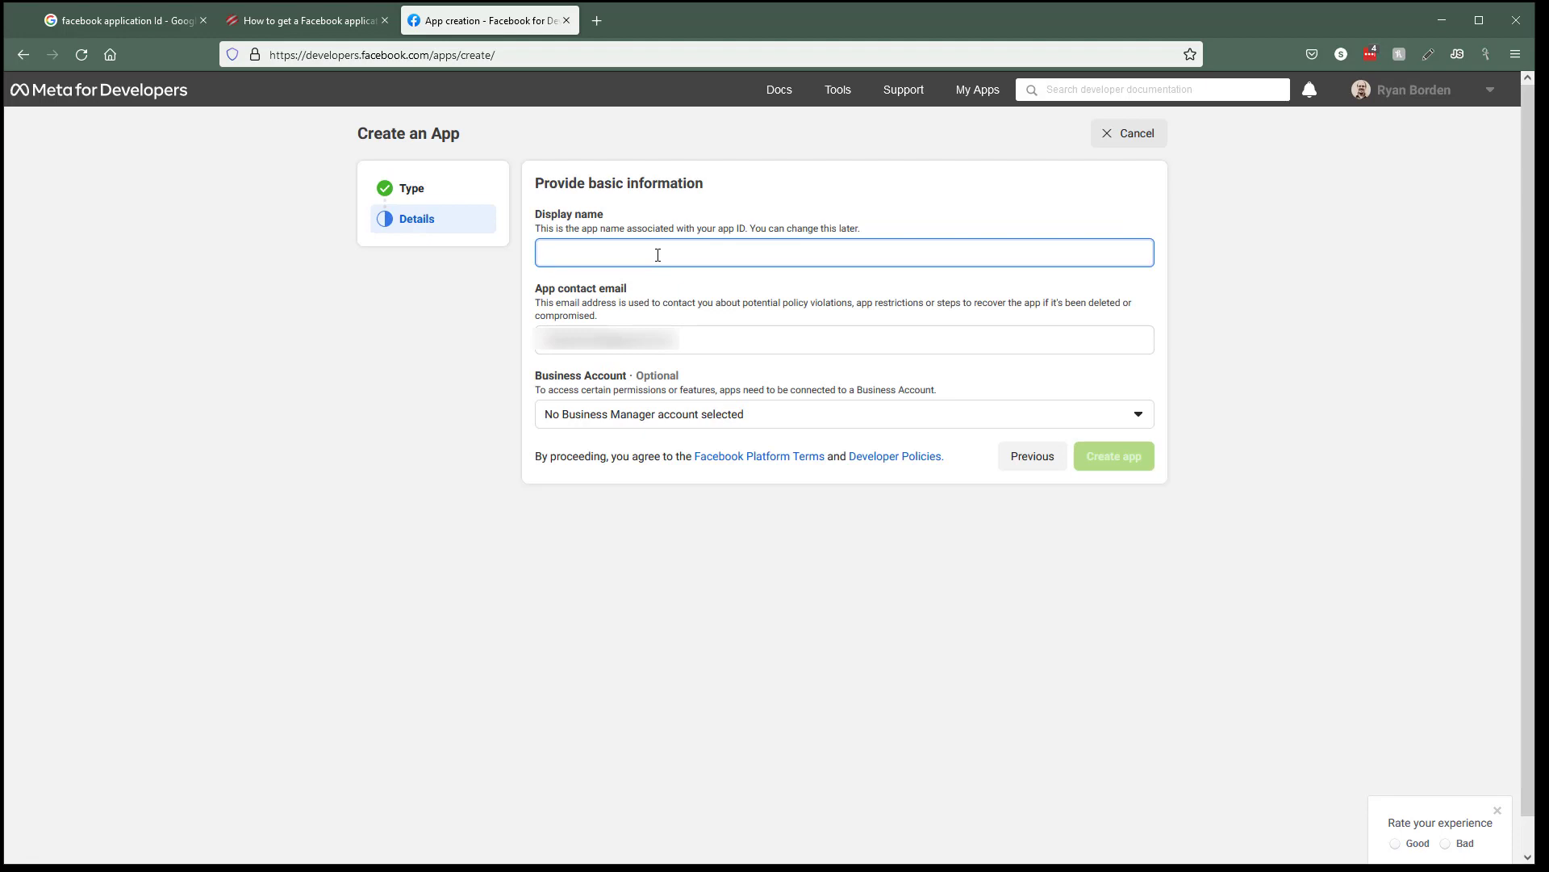
Name the app 'Test Environment' and create it with the linked business account.
type("Test En")
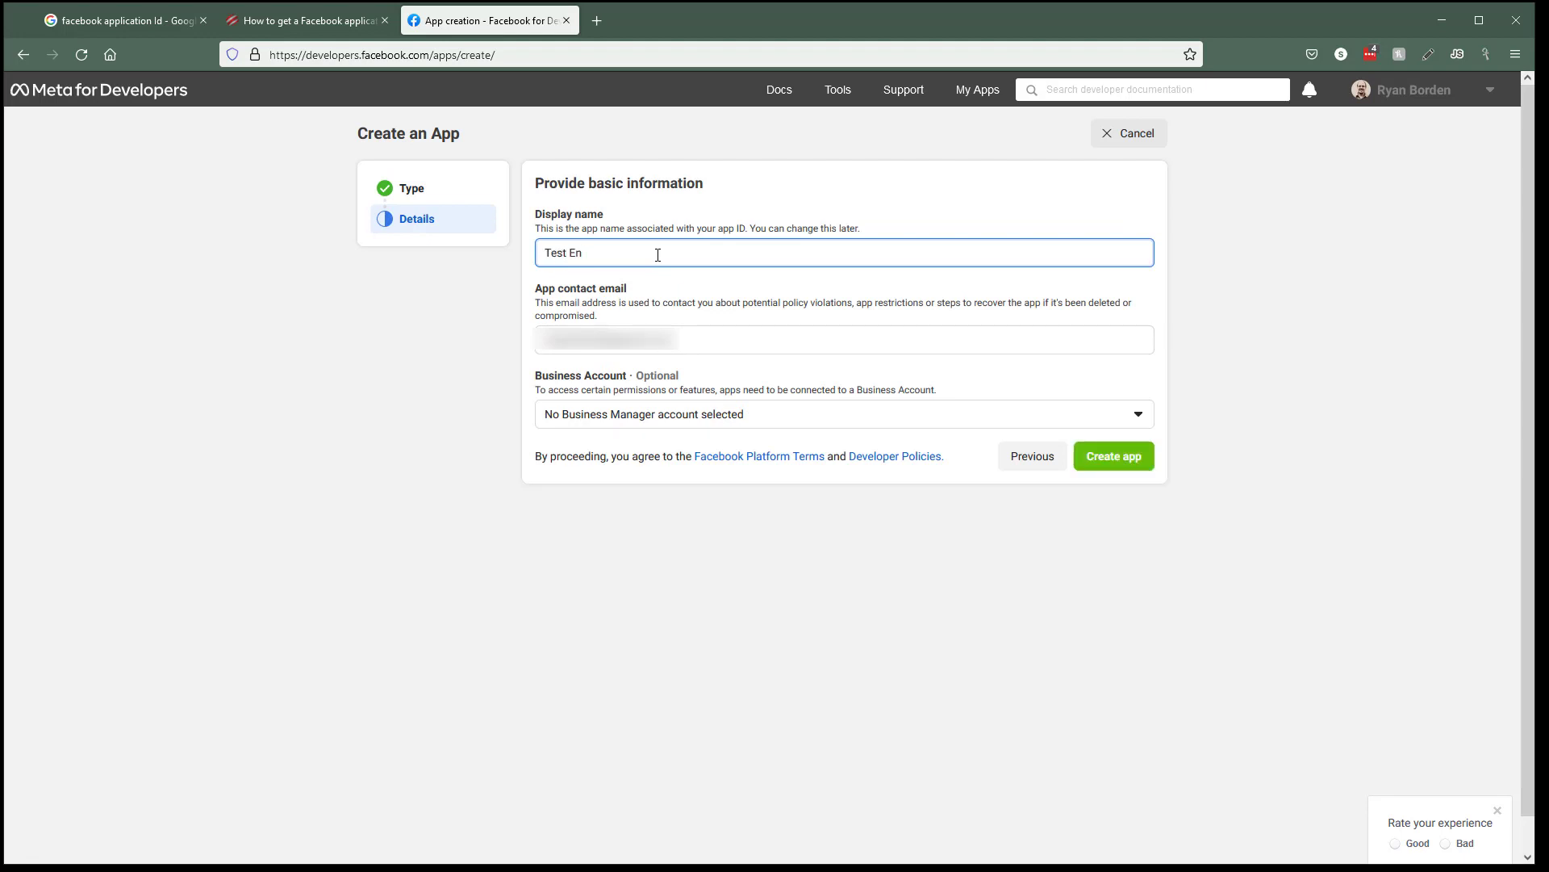
type("vironm")
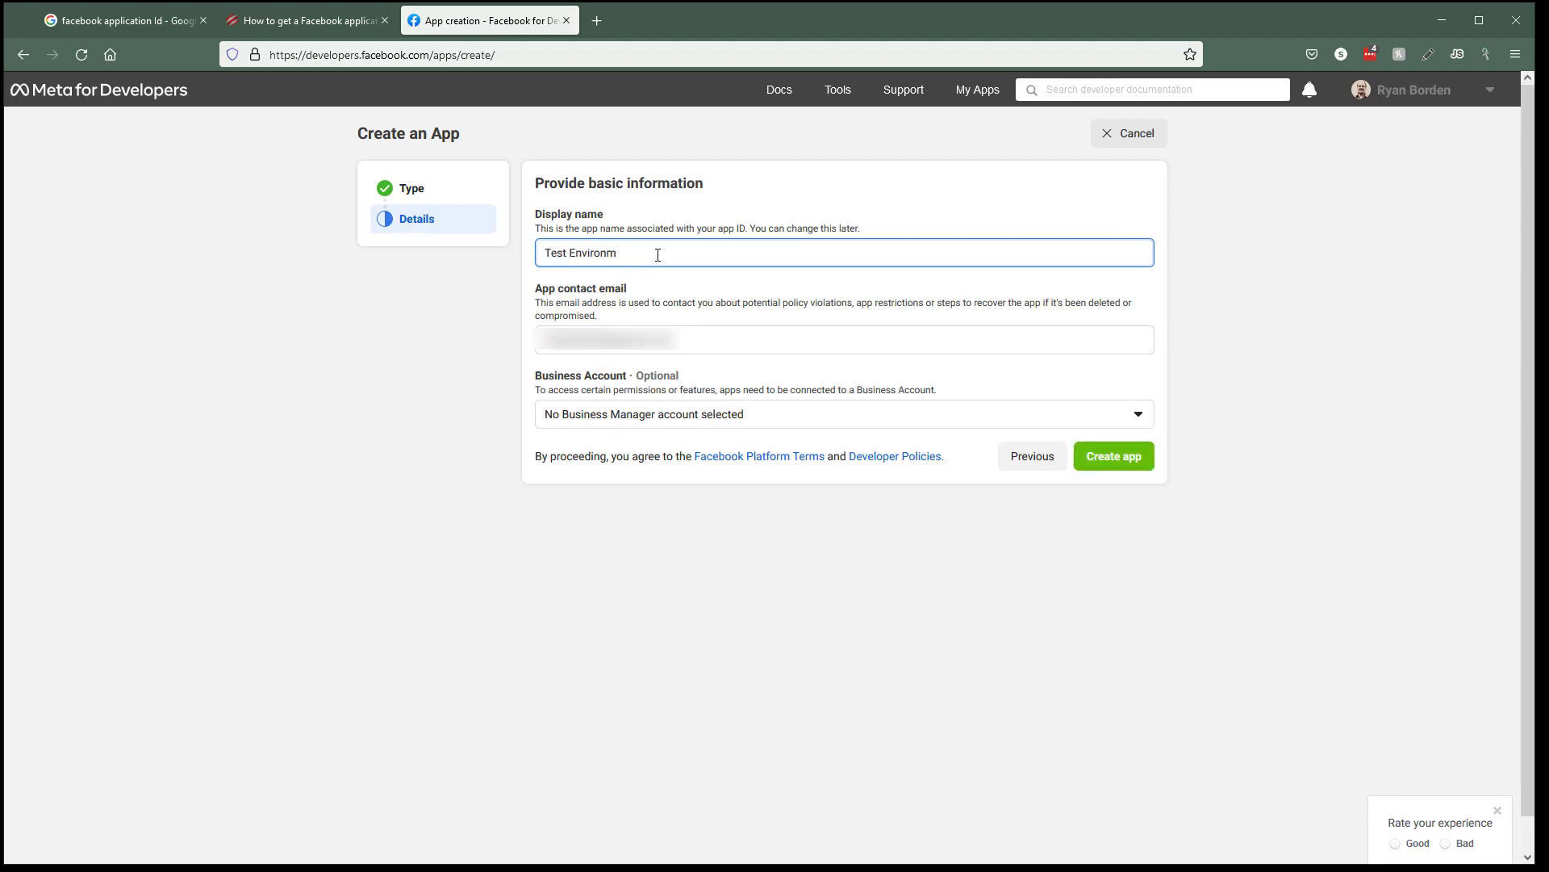
type("ent")
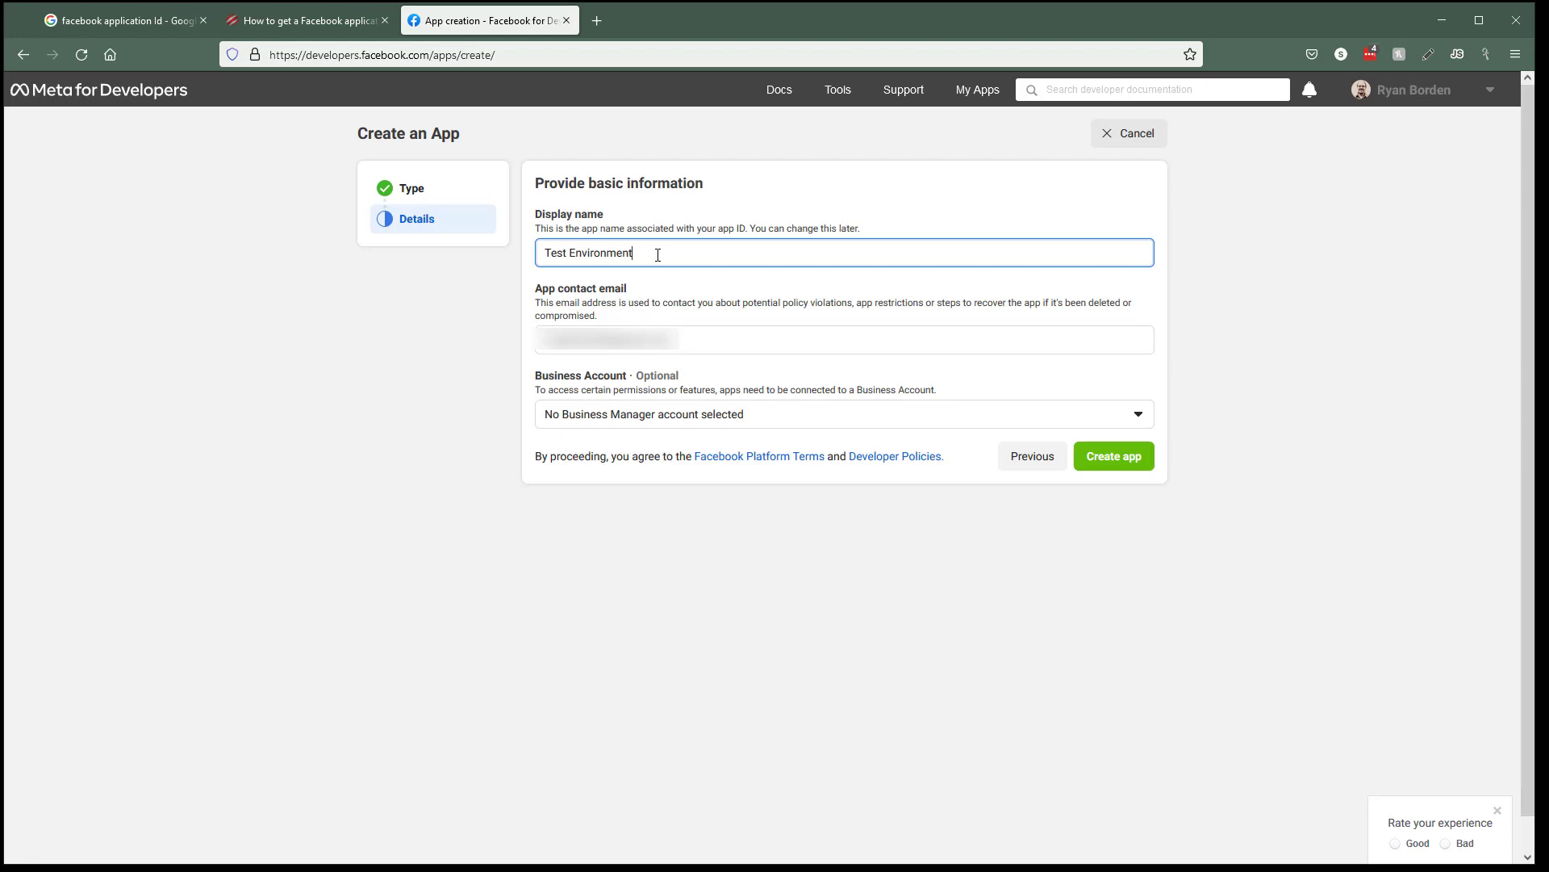
mouse_move(659, 271)
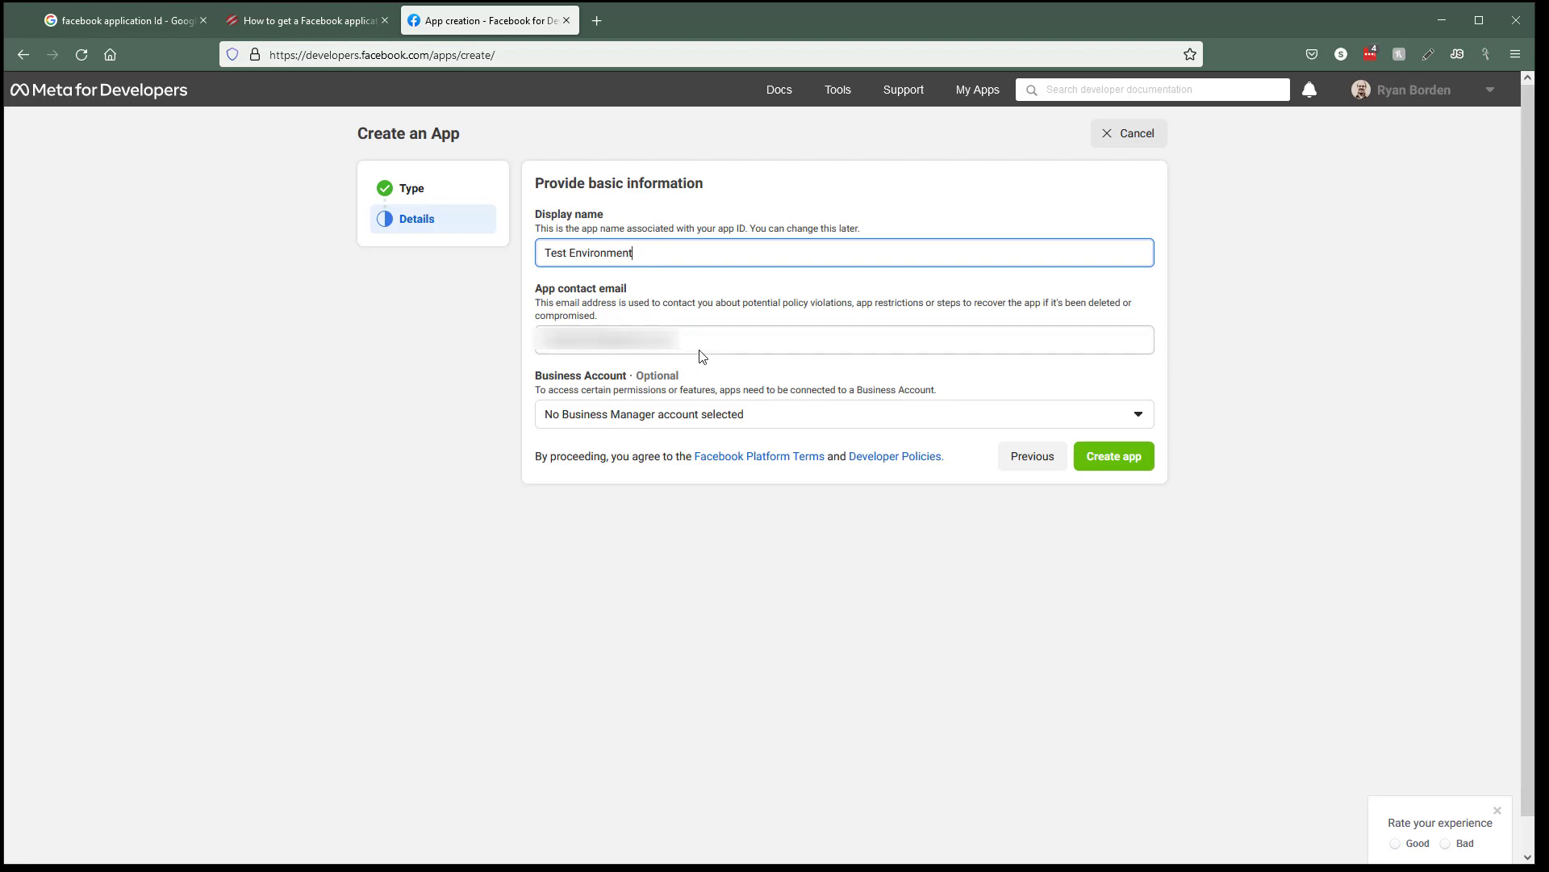
mouse_move(727, 349)
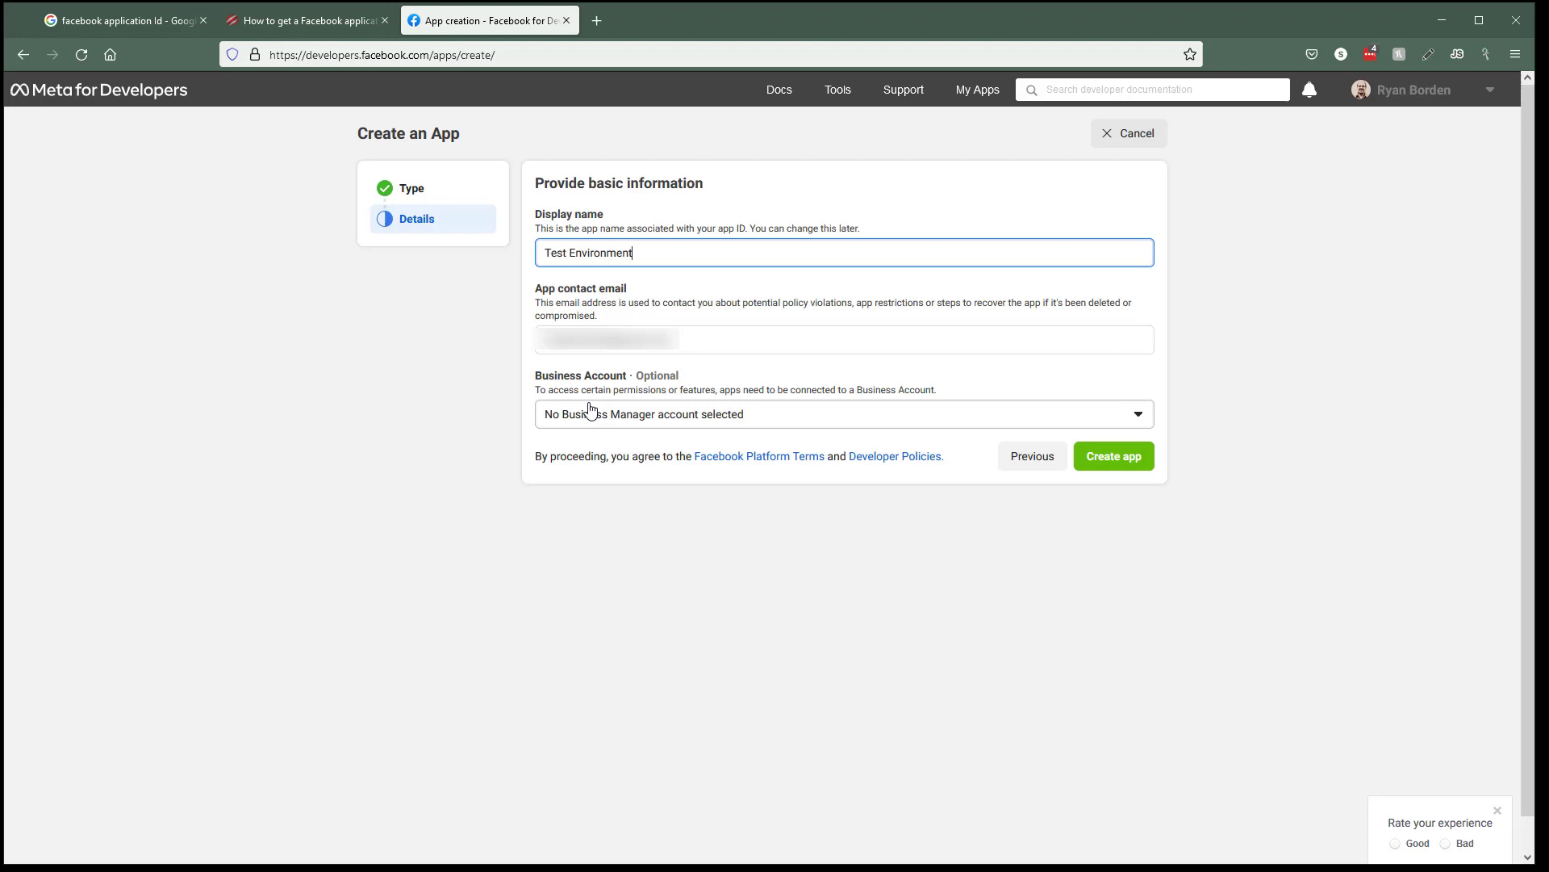
mouse_move(743, 366)
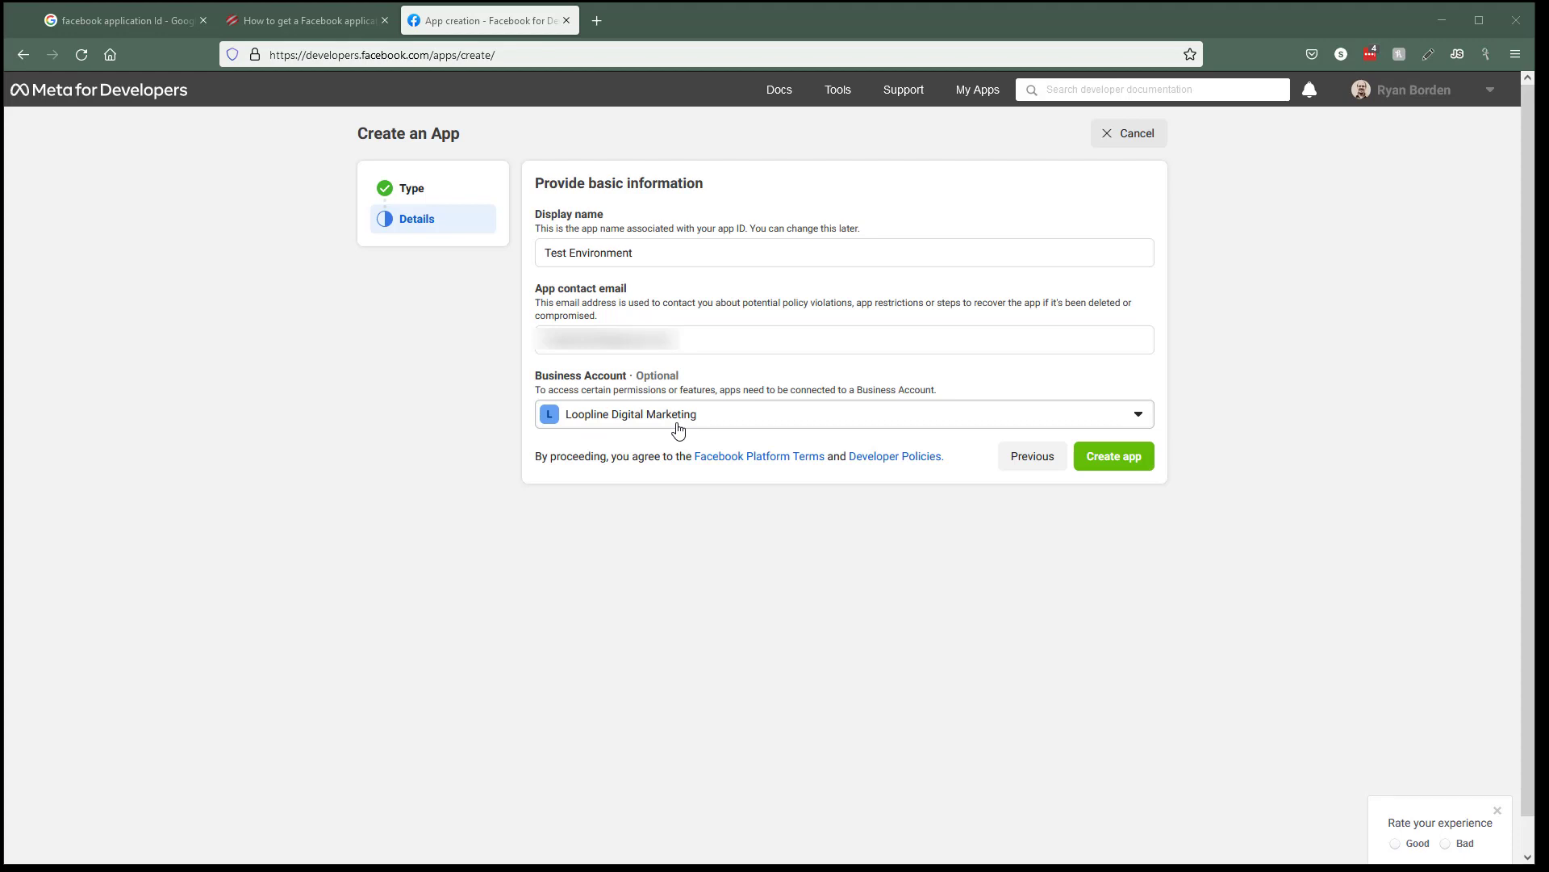
mouse_move(848, 450)
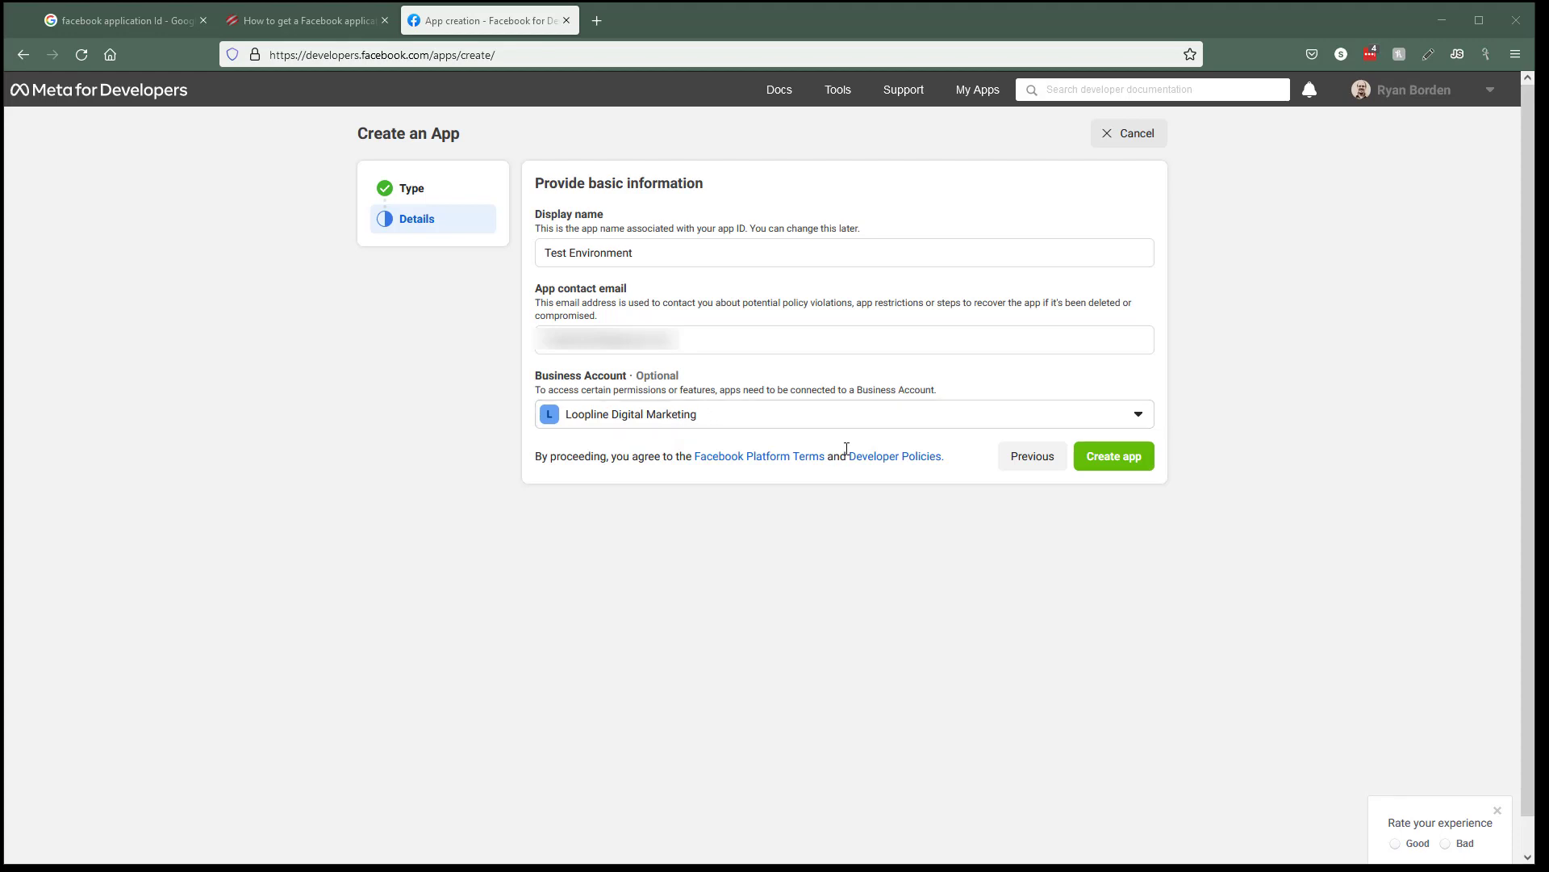
mouse_move(860, 432)
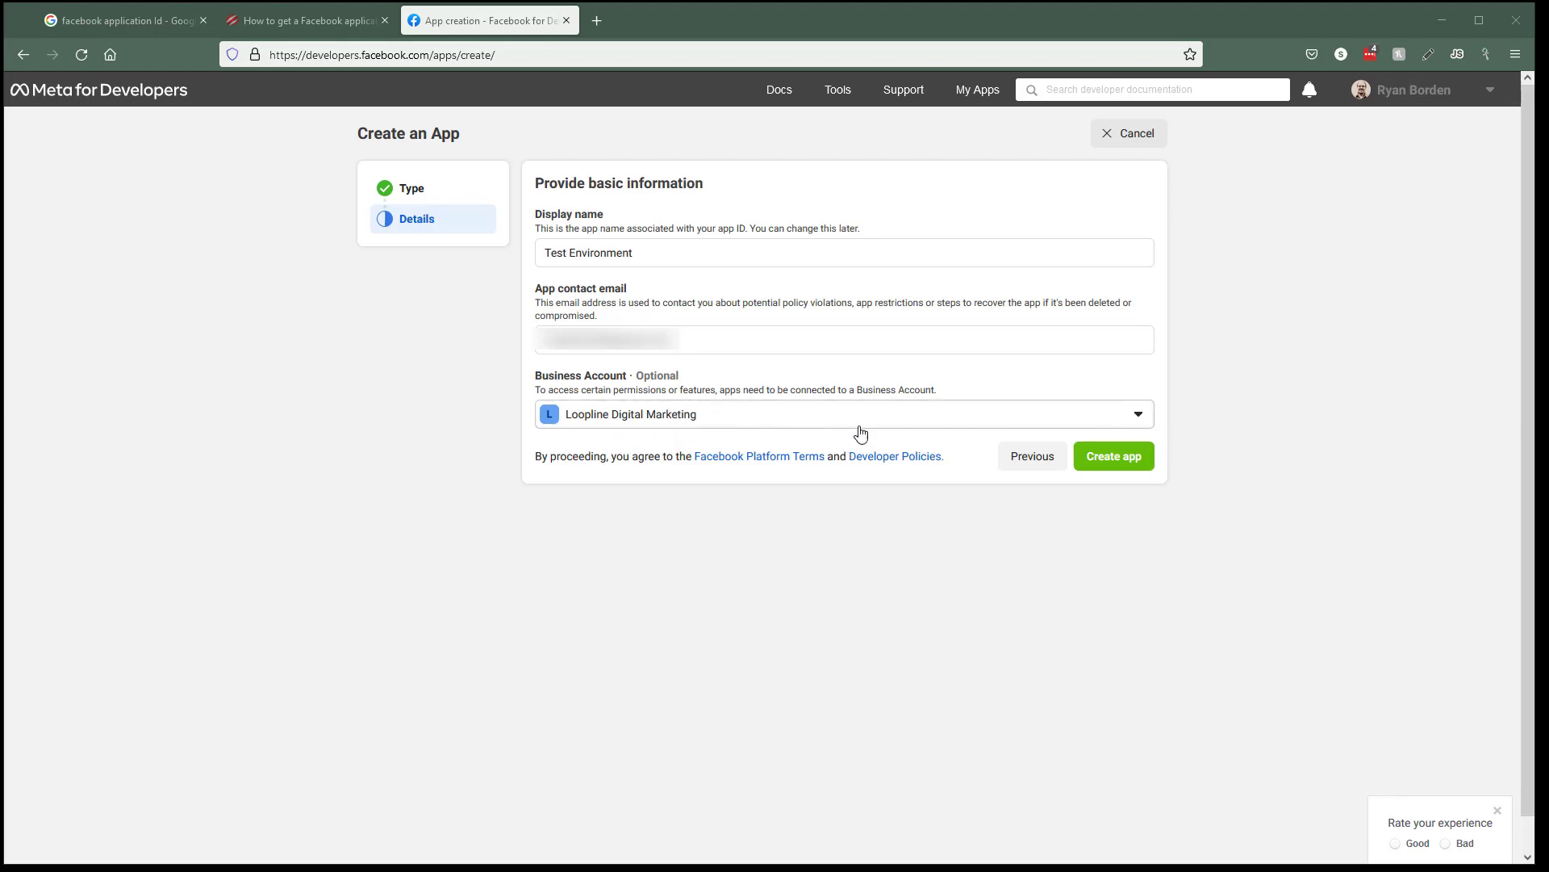
left_click(1112, 455)
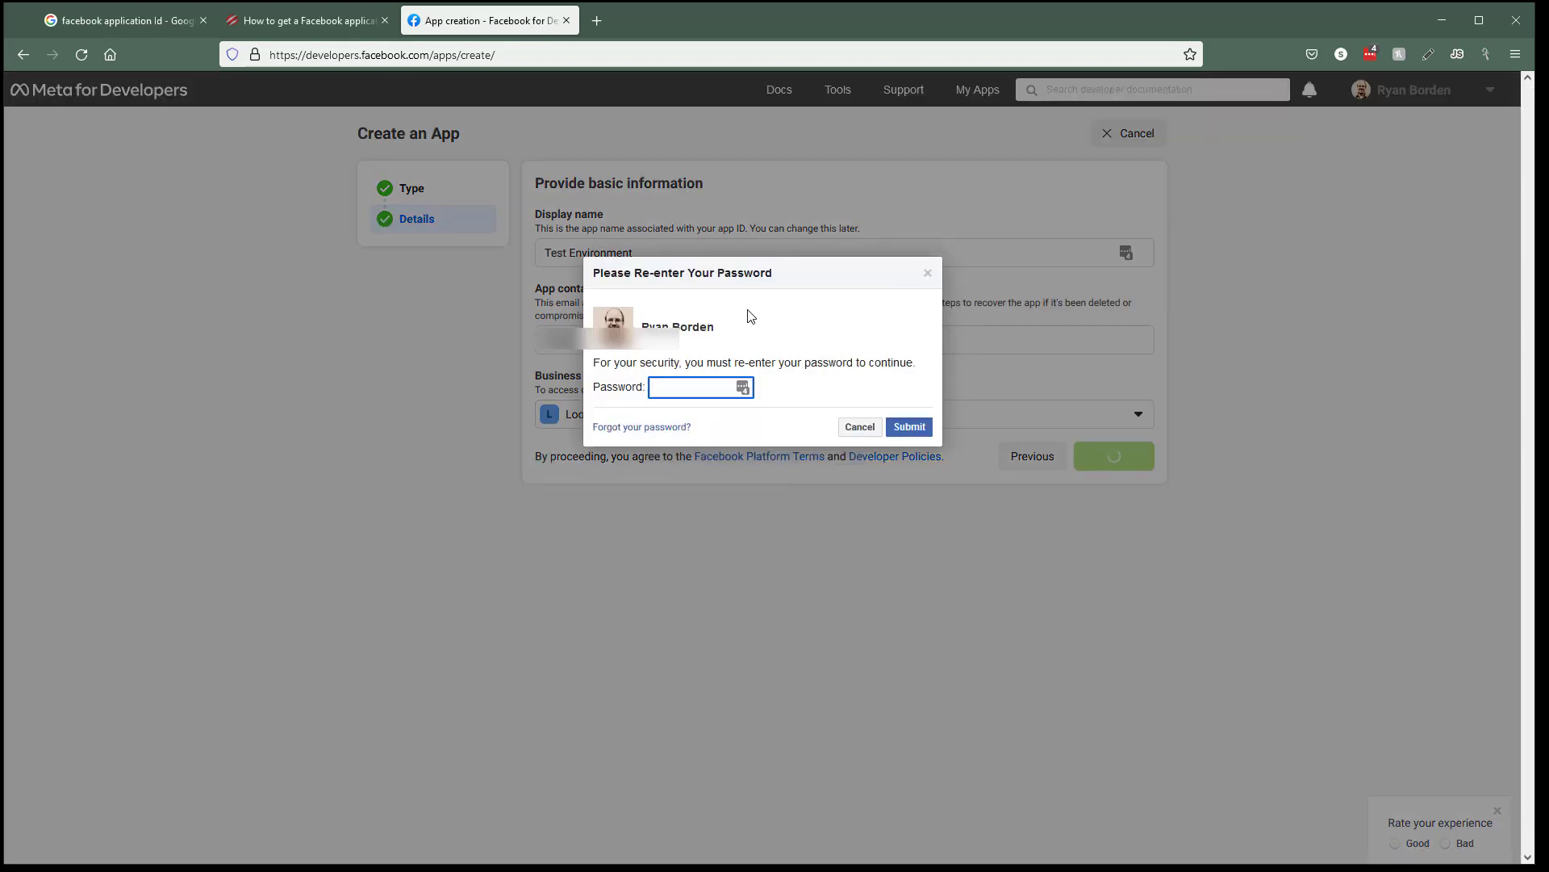
mouse_move(1232, 311)
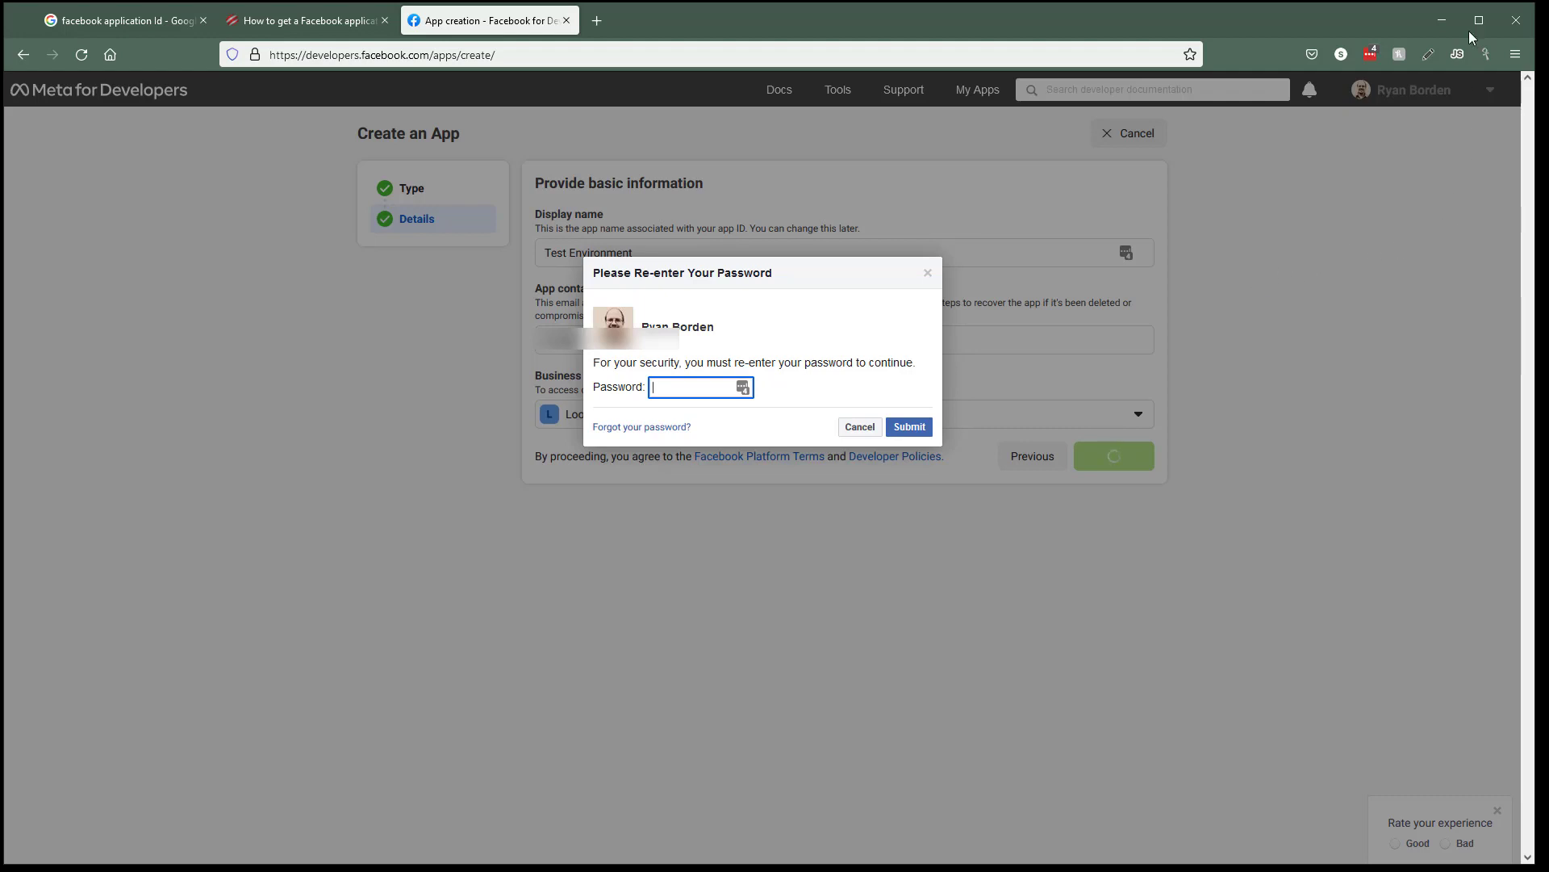
Submit the password to finish creating the Test Environment app.
left_click(907, 426)
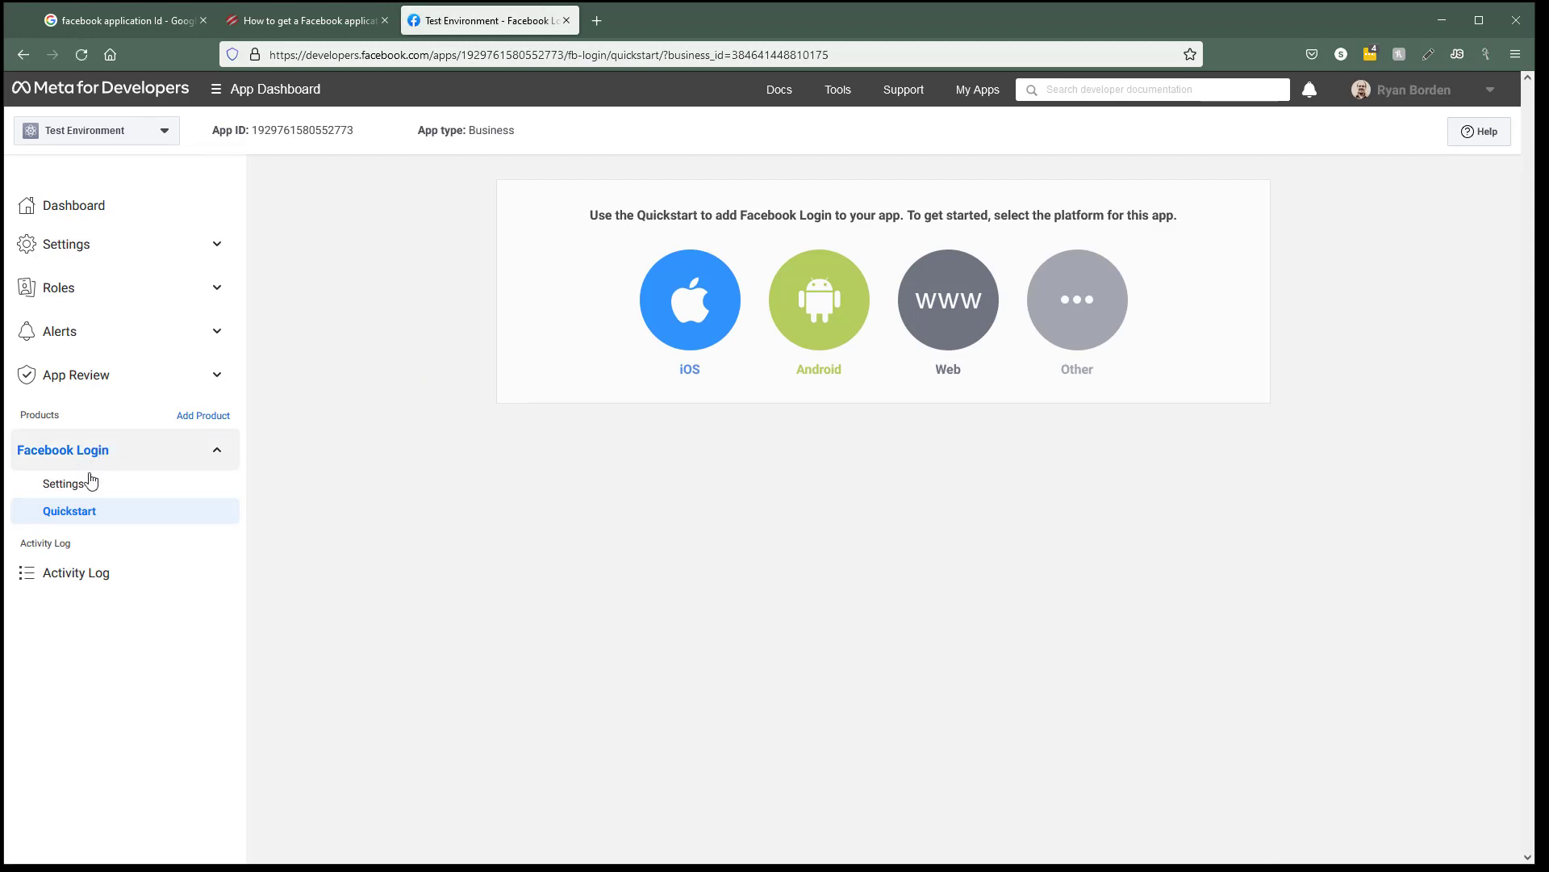
left_click(64, 483)
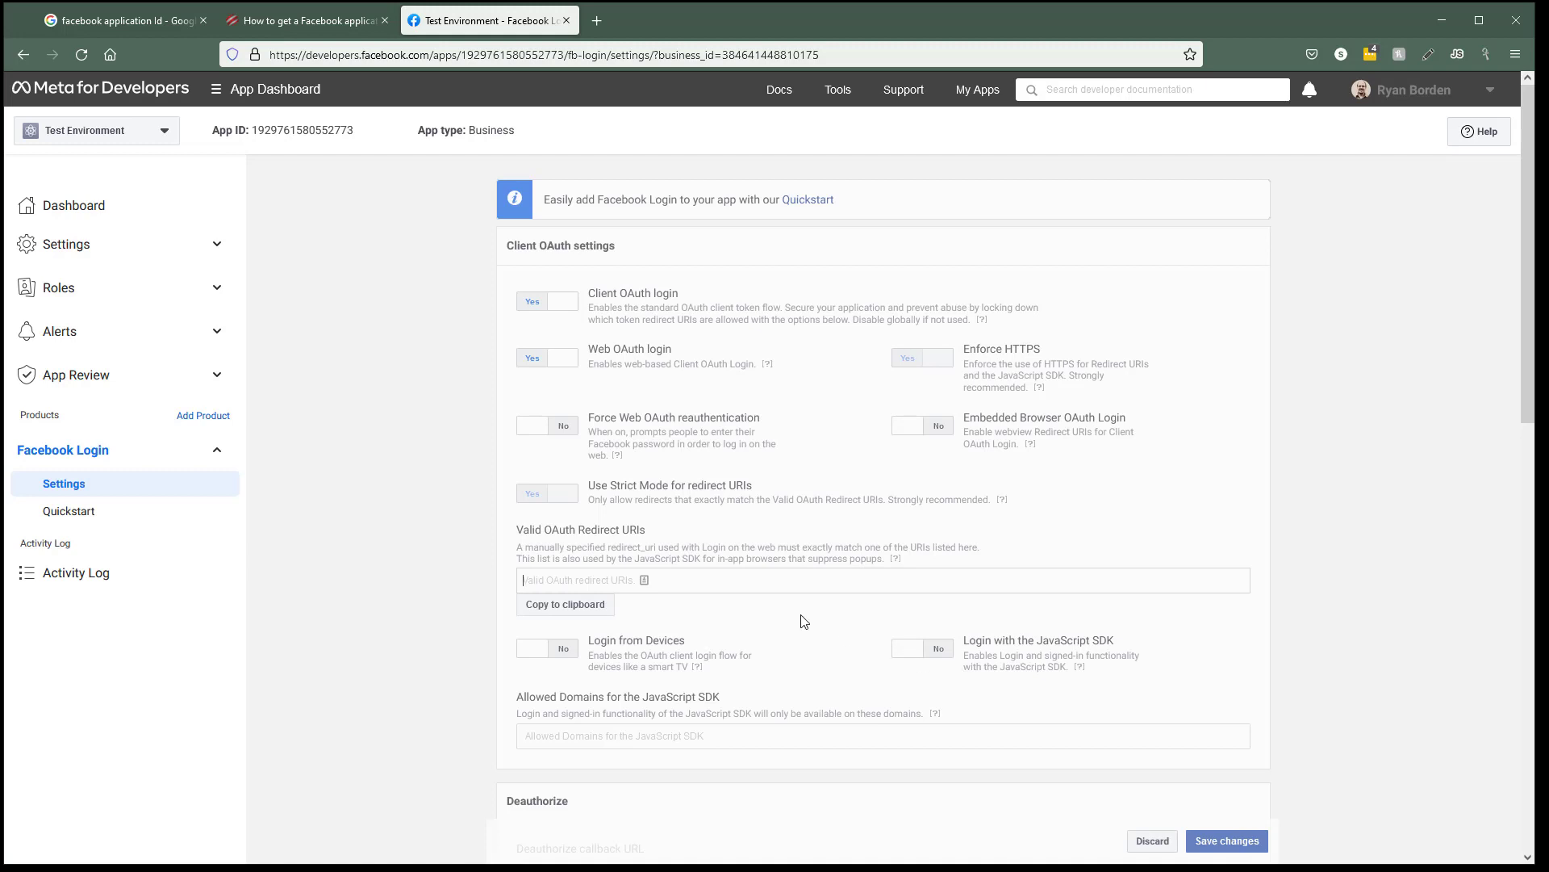
type("http://")
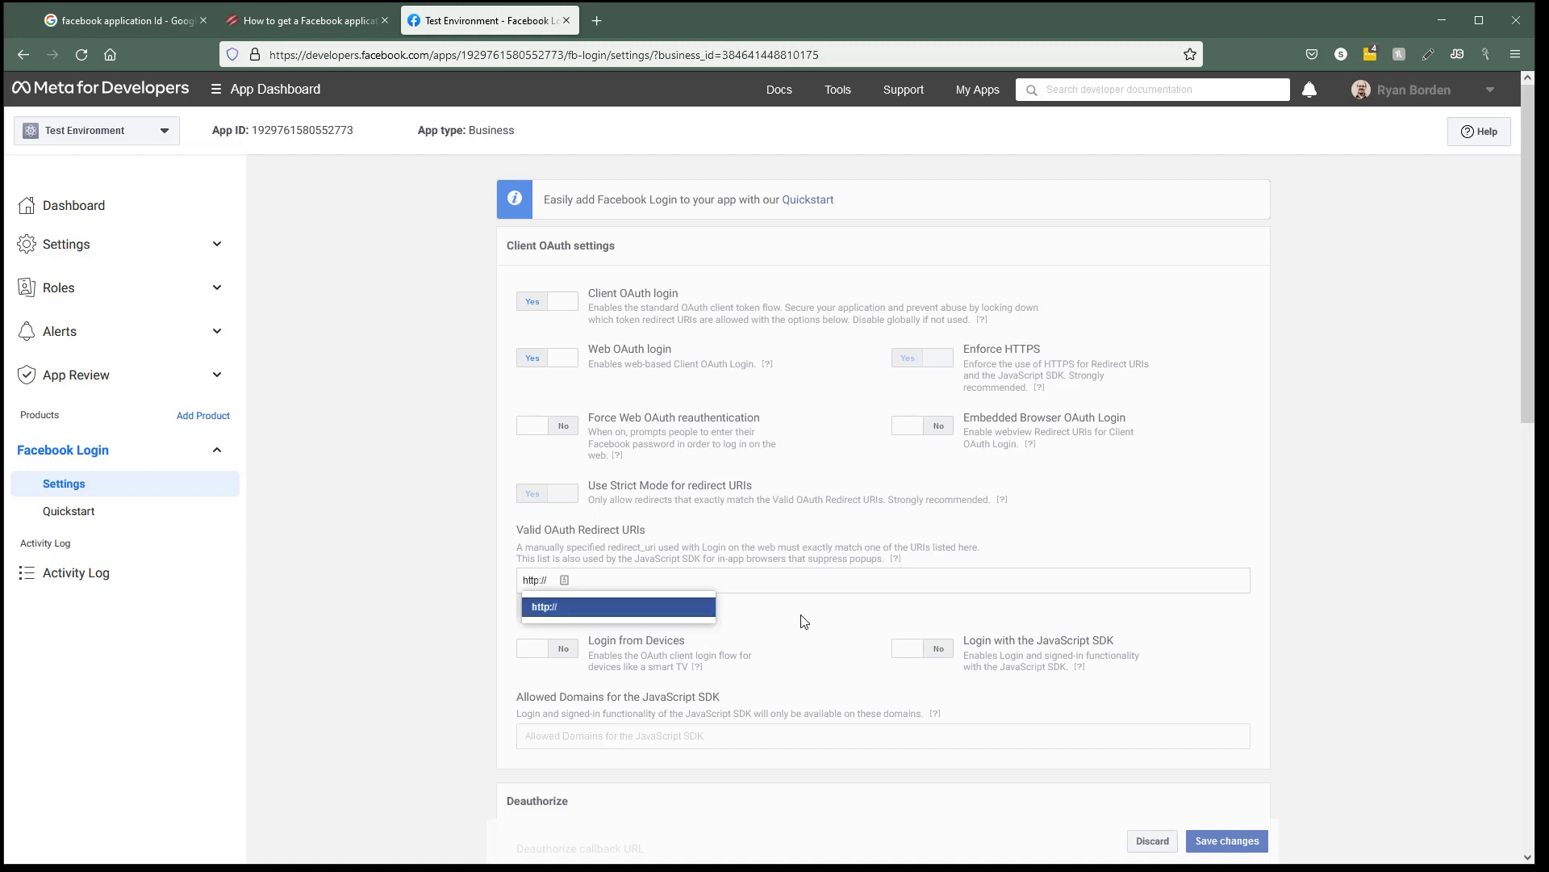
type("www.scrapebox")
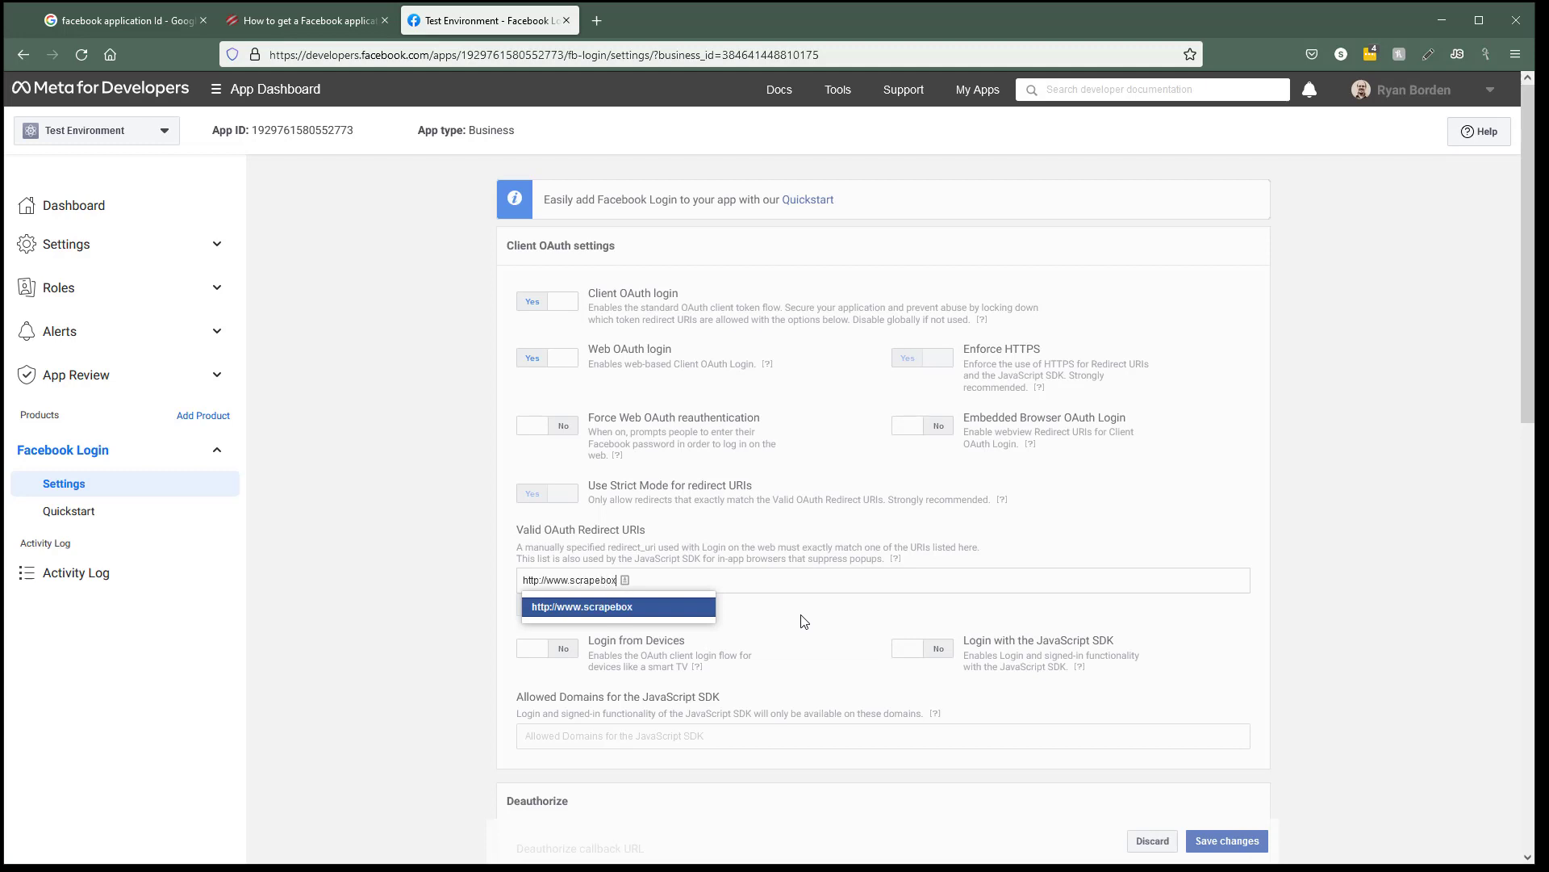
type("faq.com")
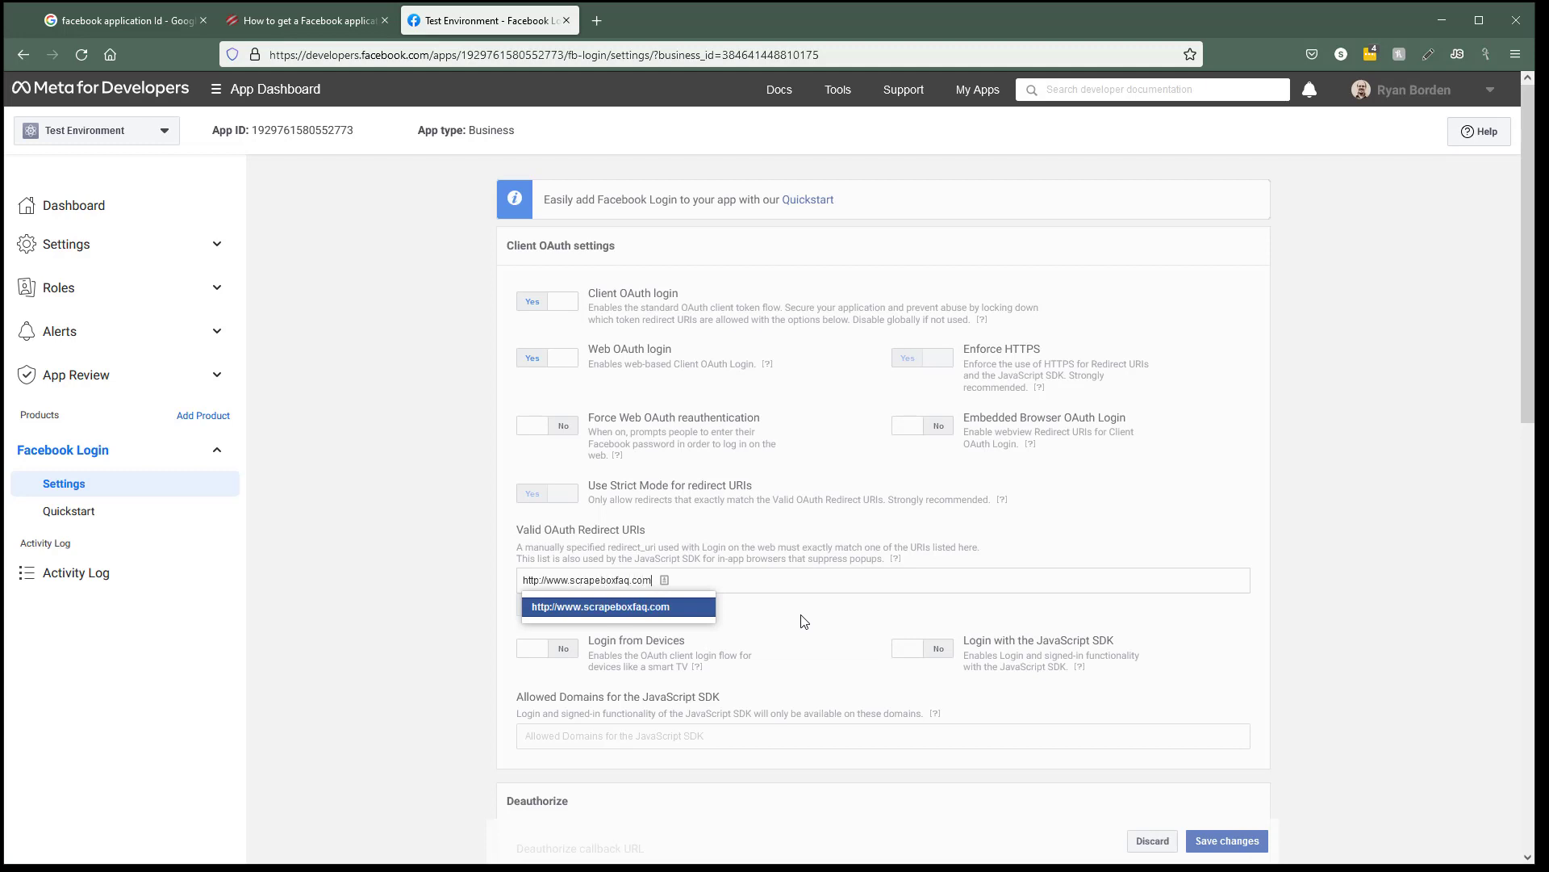
left_click(618, 605)
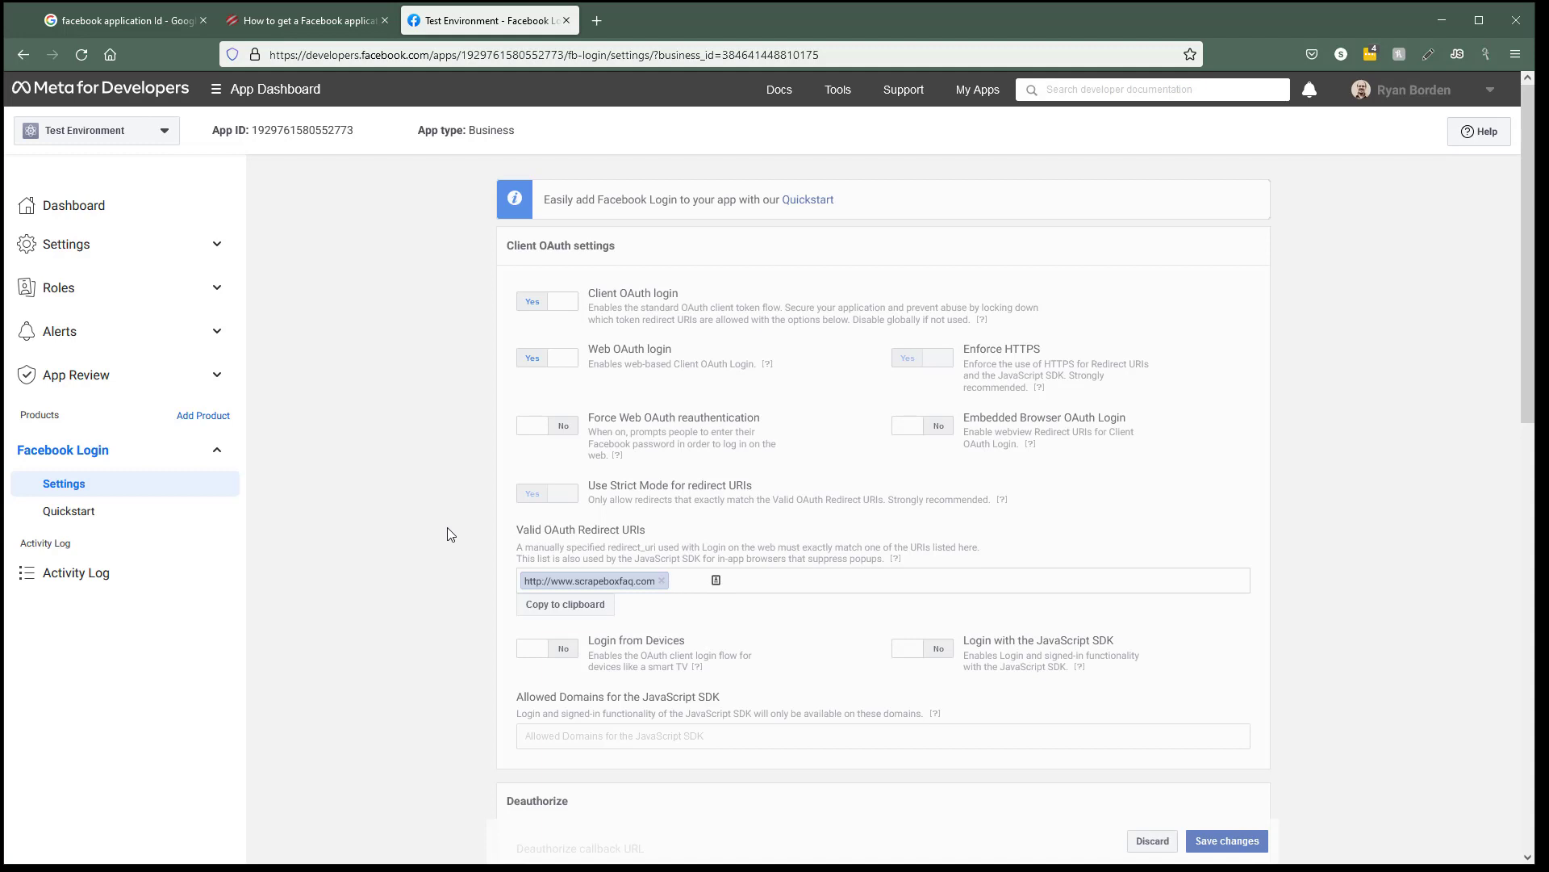
scroll("down", 3)
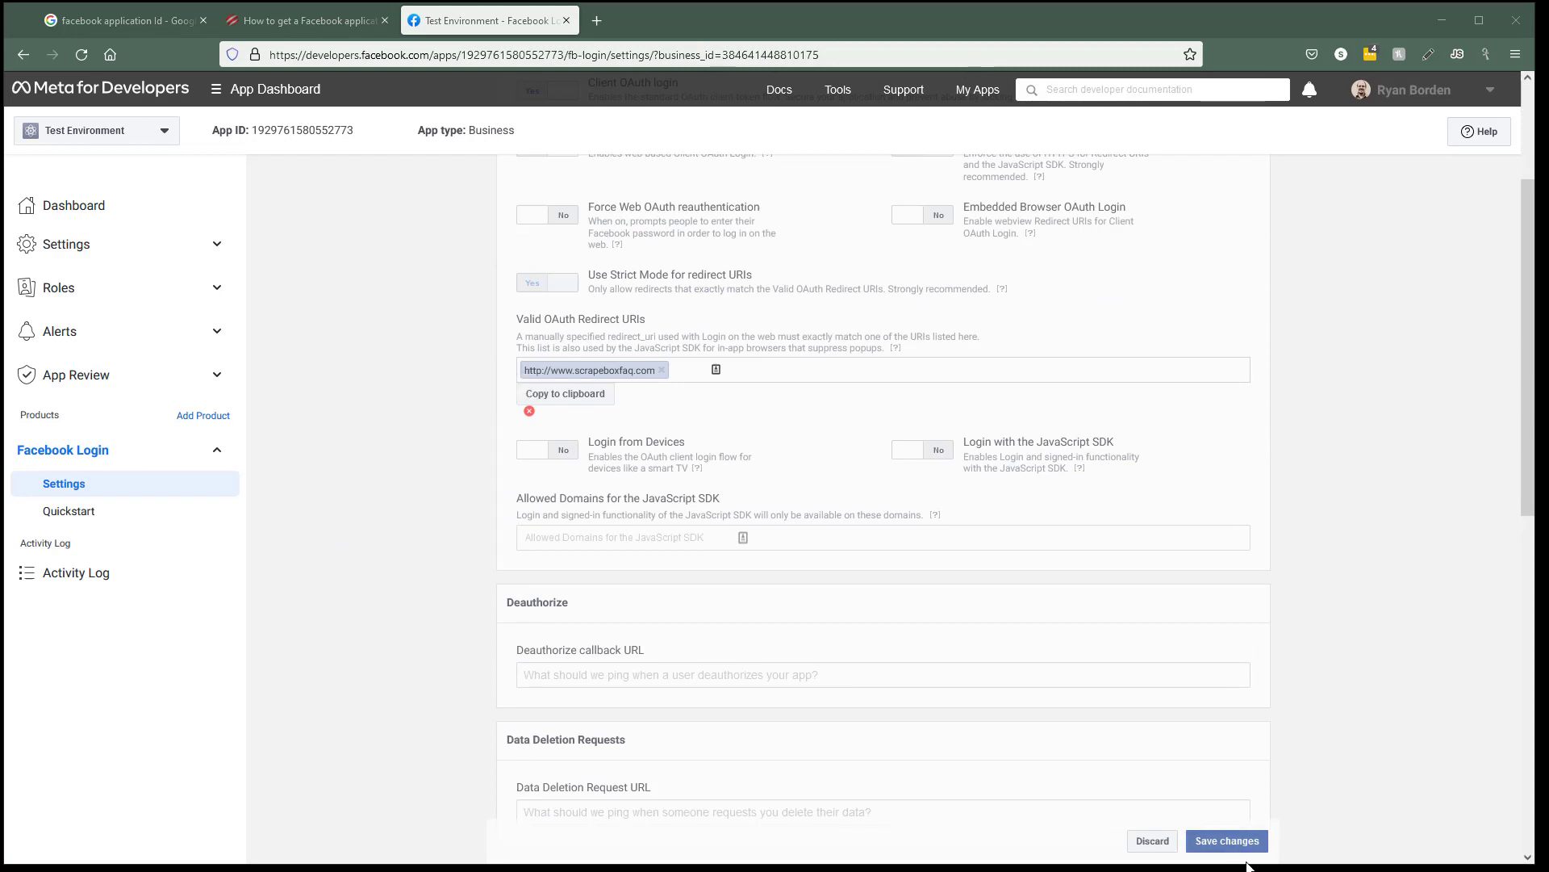
mouse_move(368, 258)
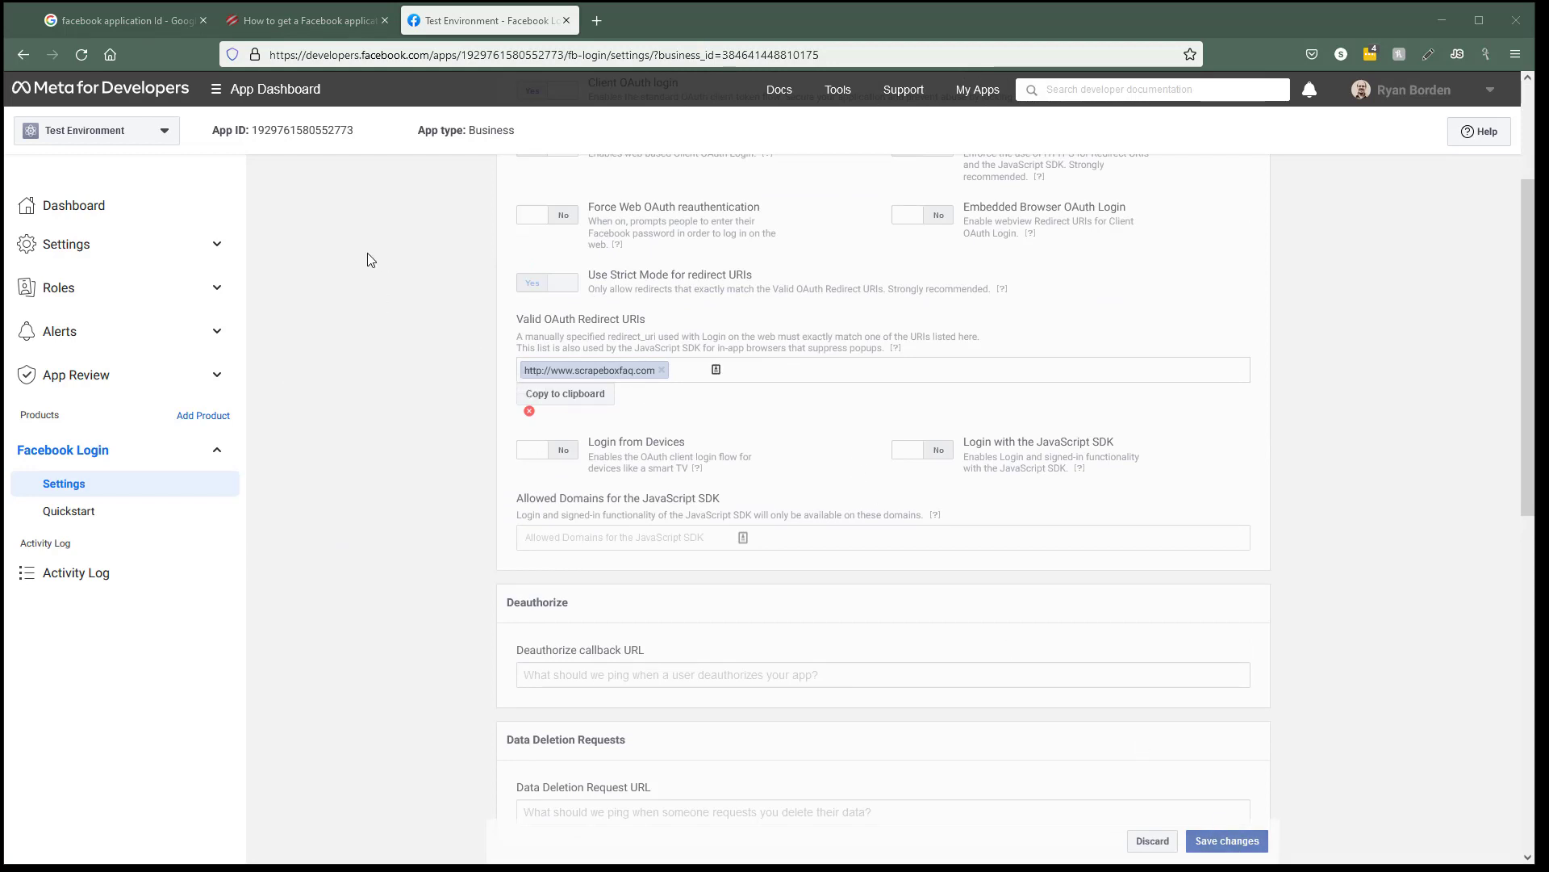
left_click(65, 244)
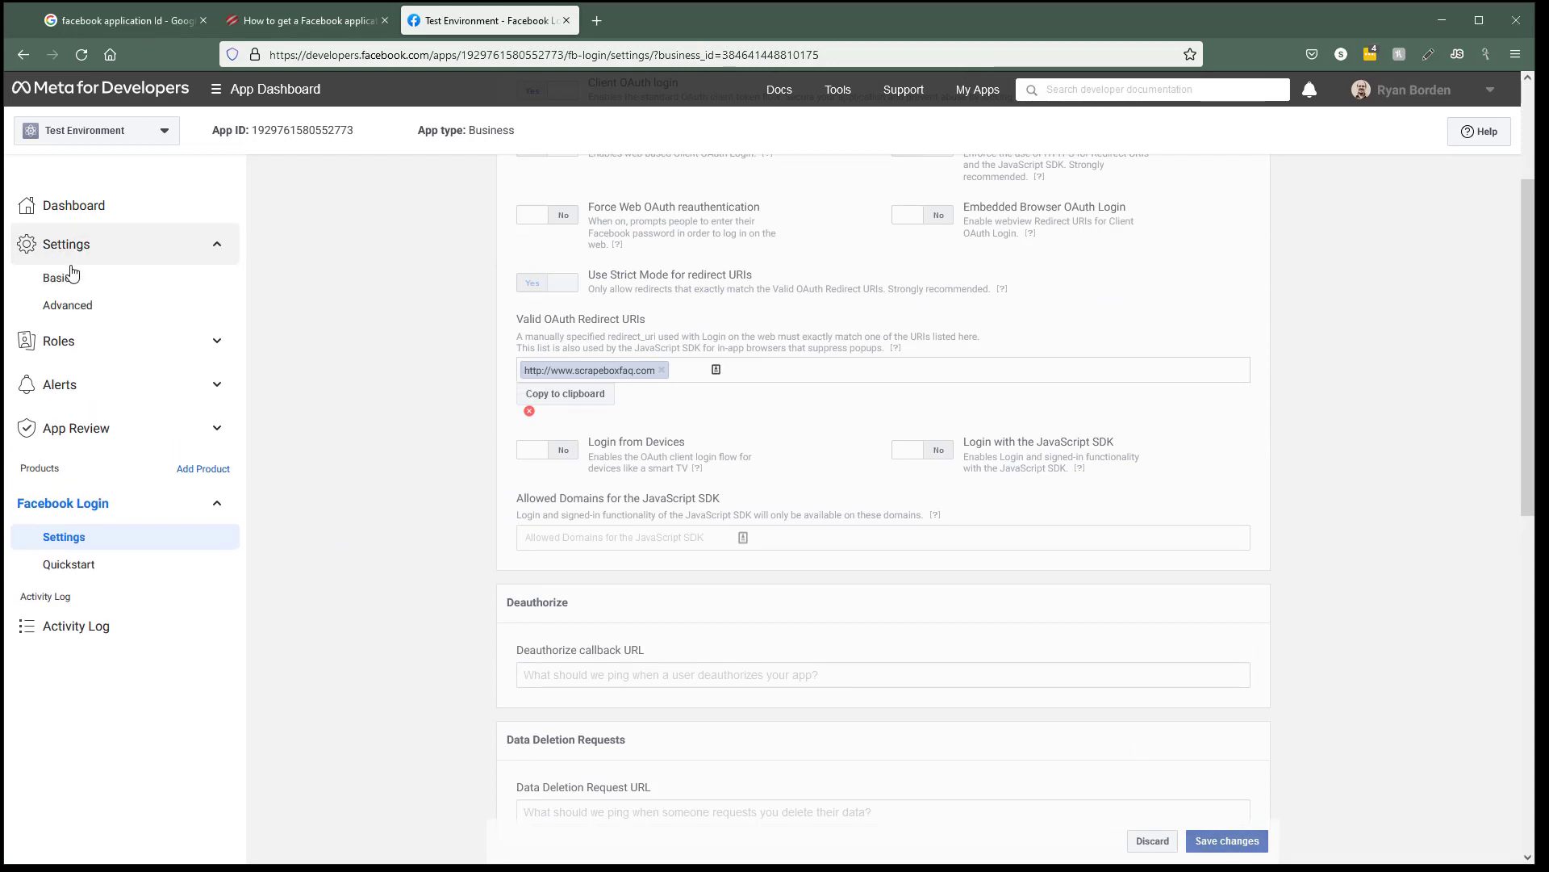
Copy the App ID from the app's Basic settings.
left_click(57, 276)
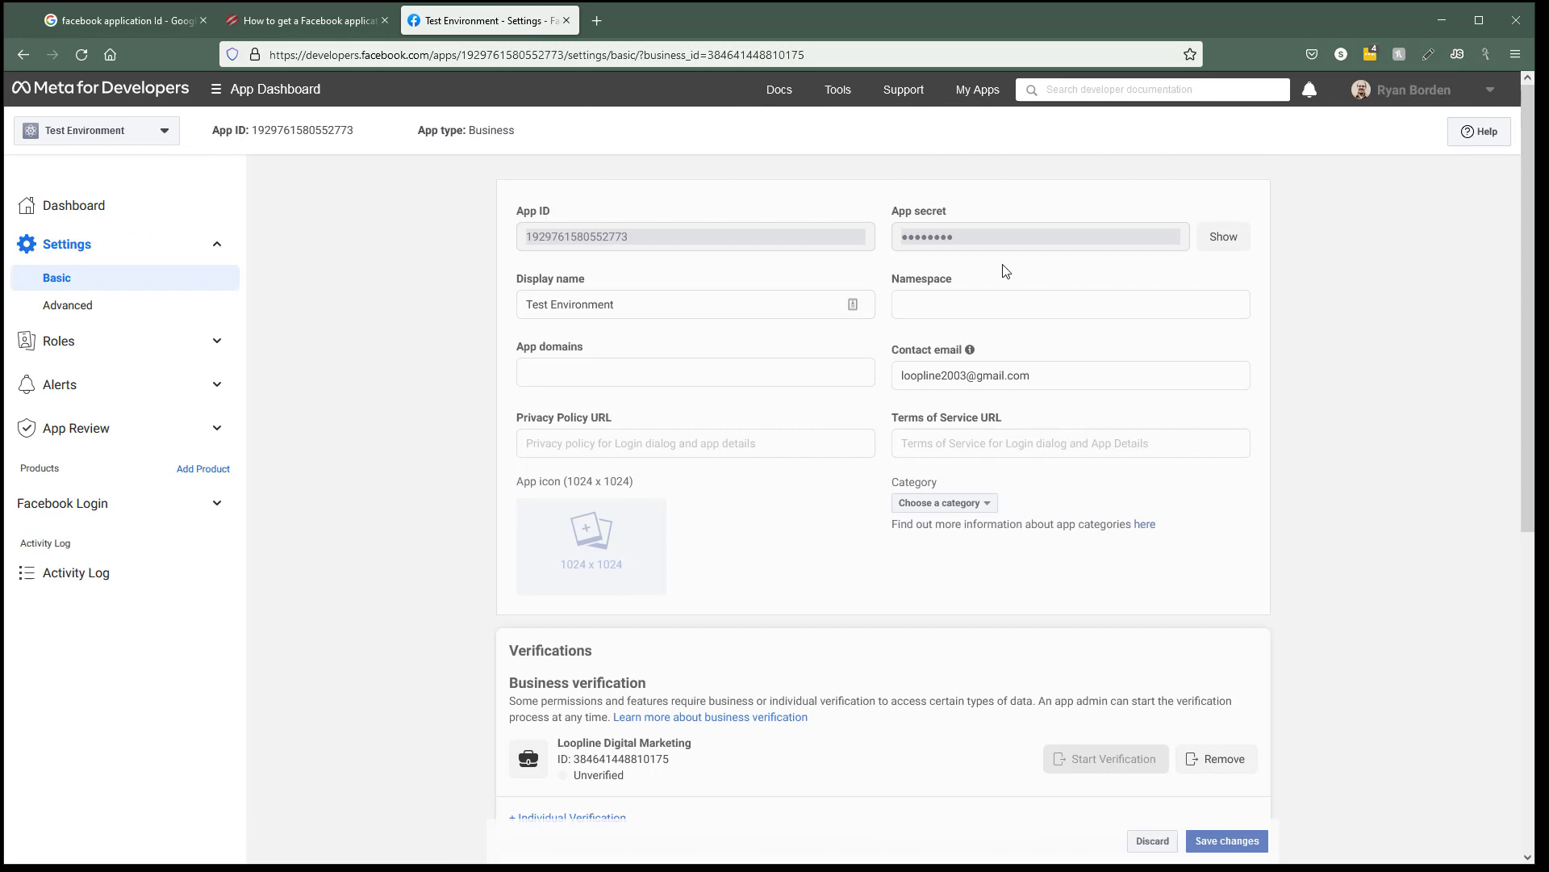
right_click(592, 236)
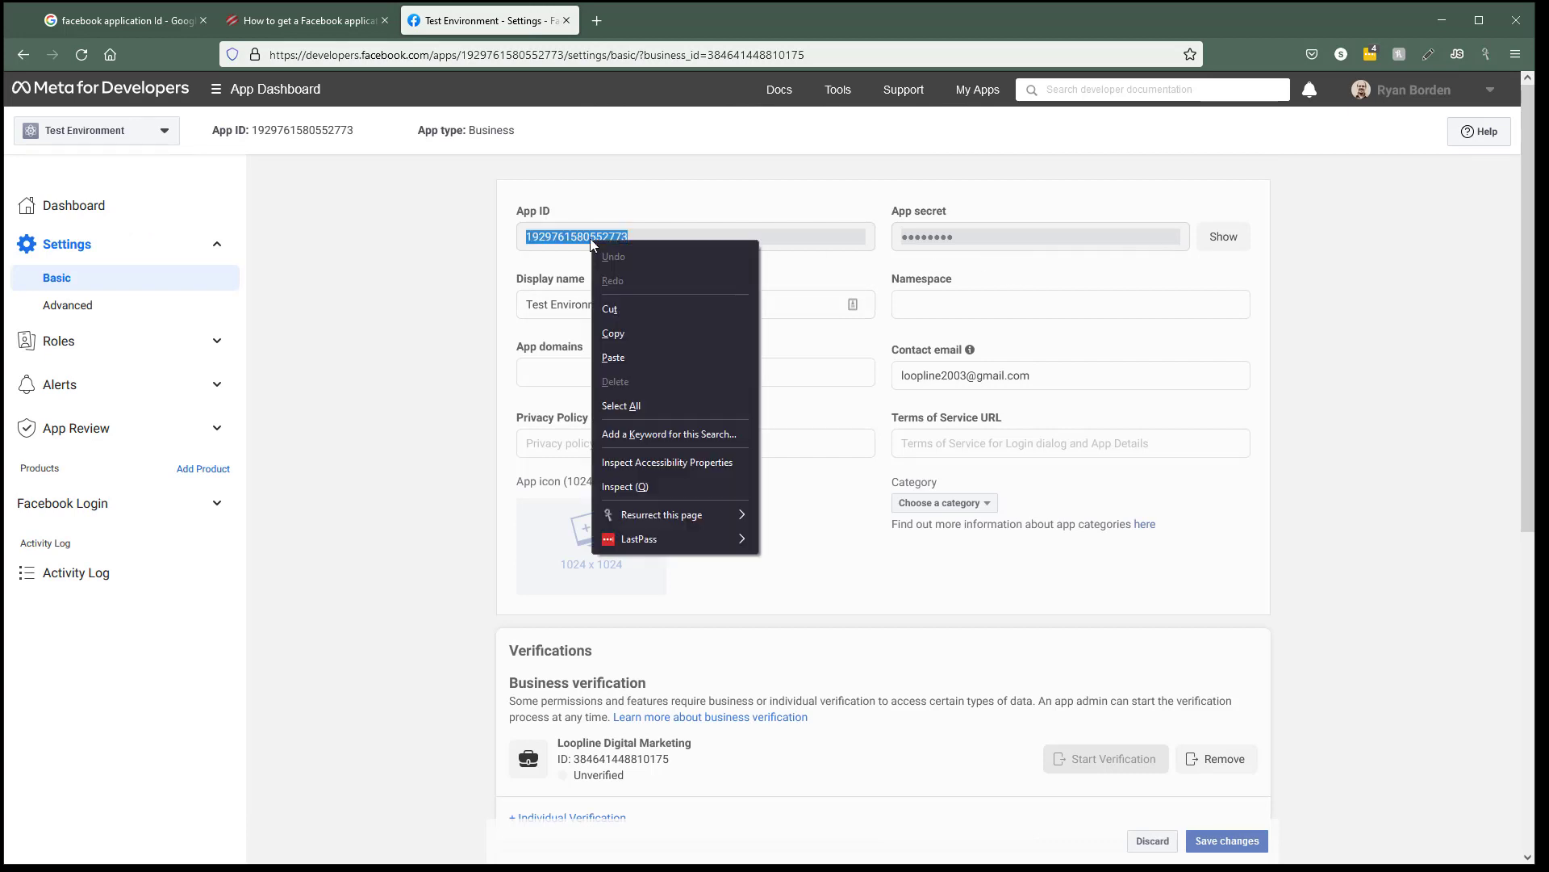
left_click(636, 362)
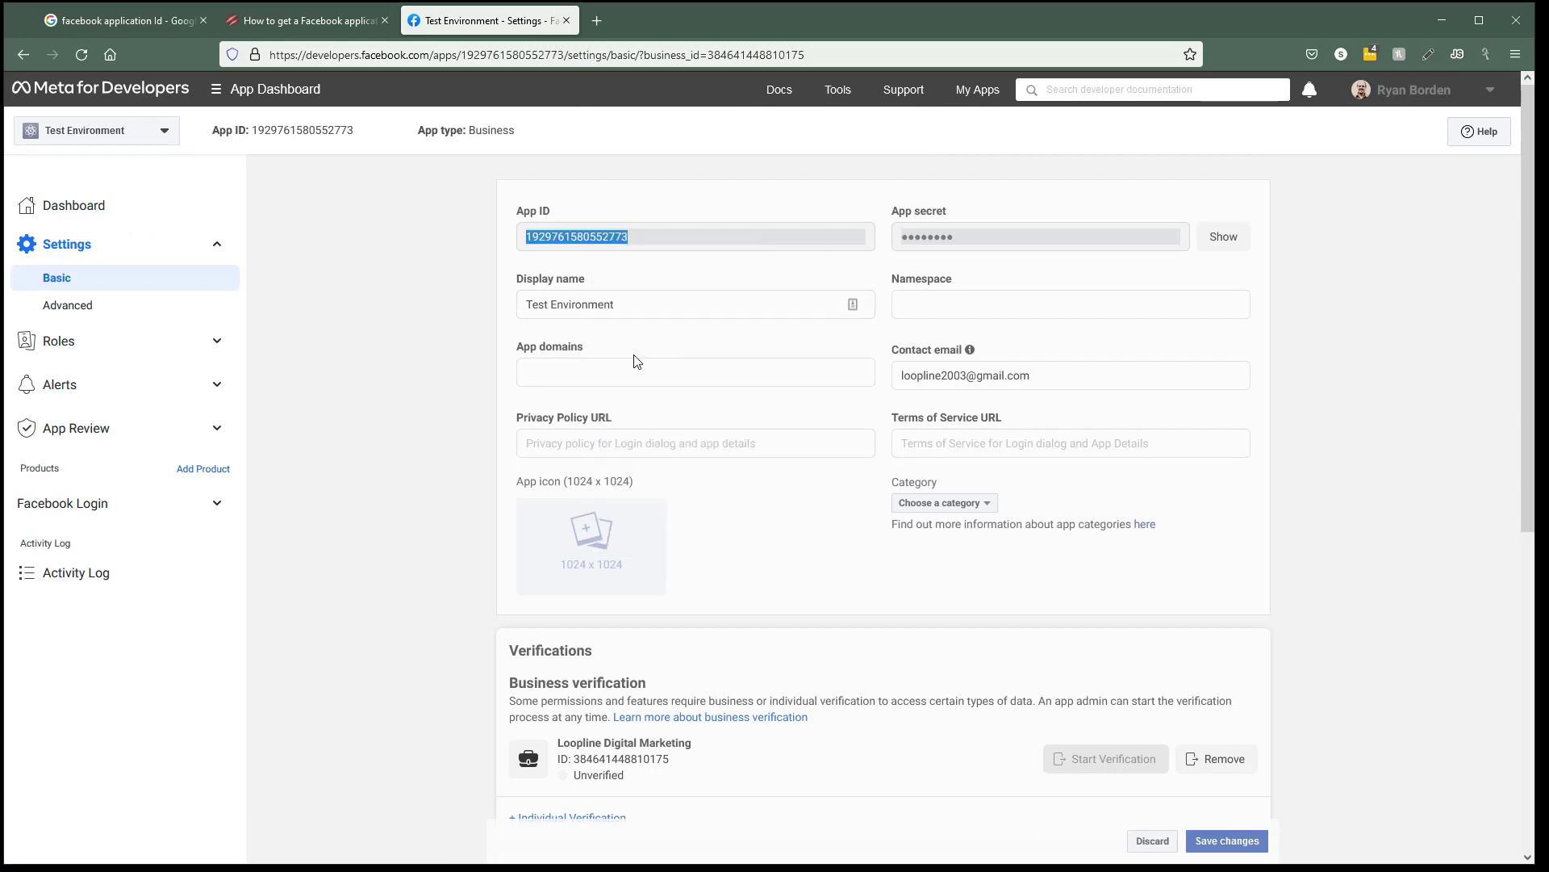
left_click(694, 371)
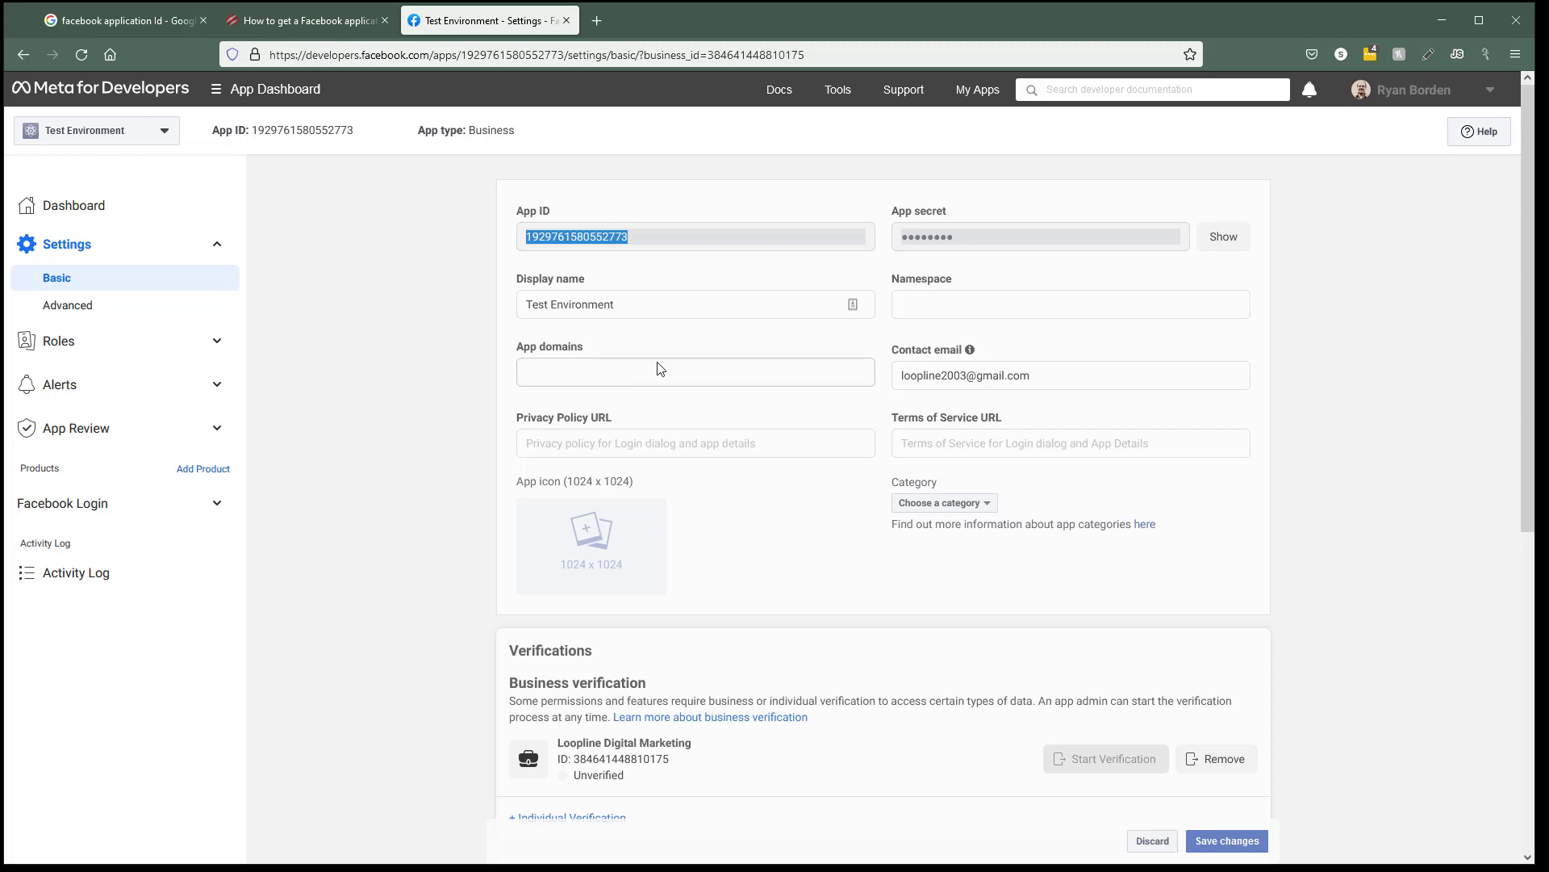
mouse_move(1223, 235)
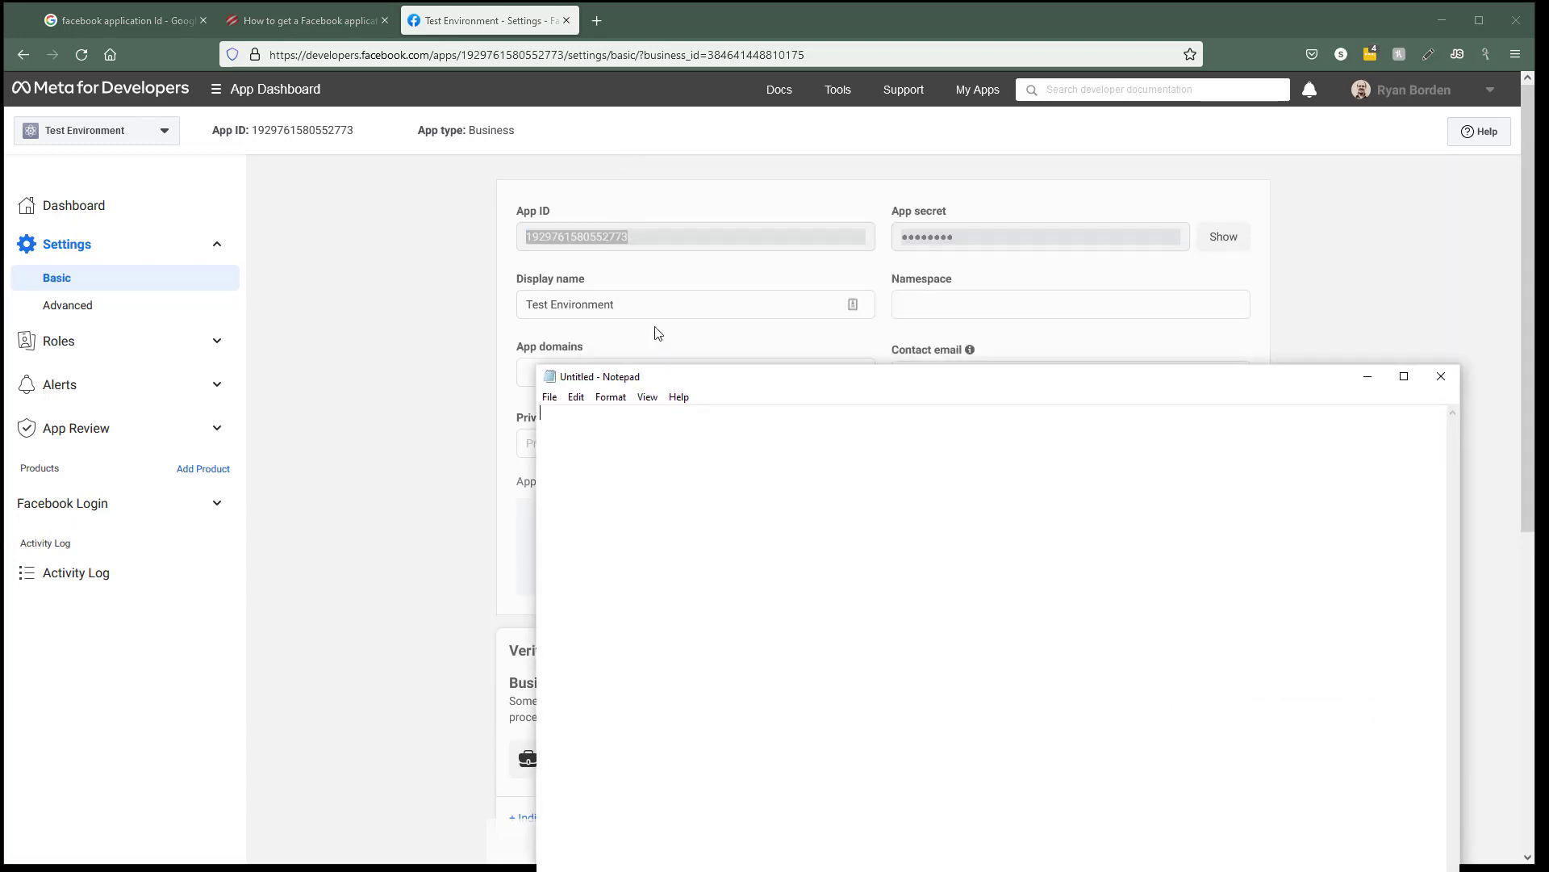
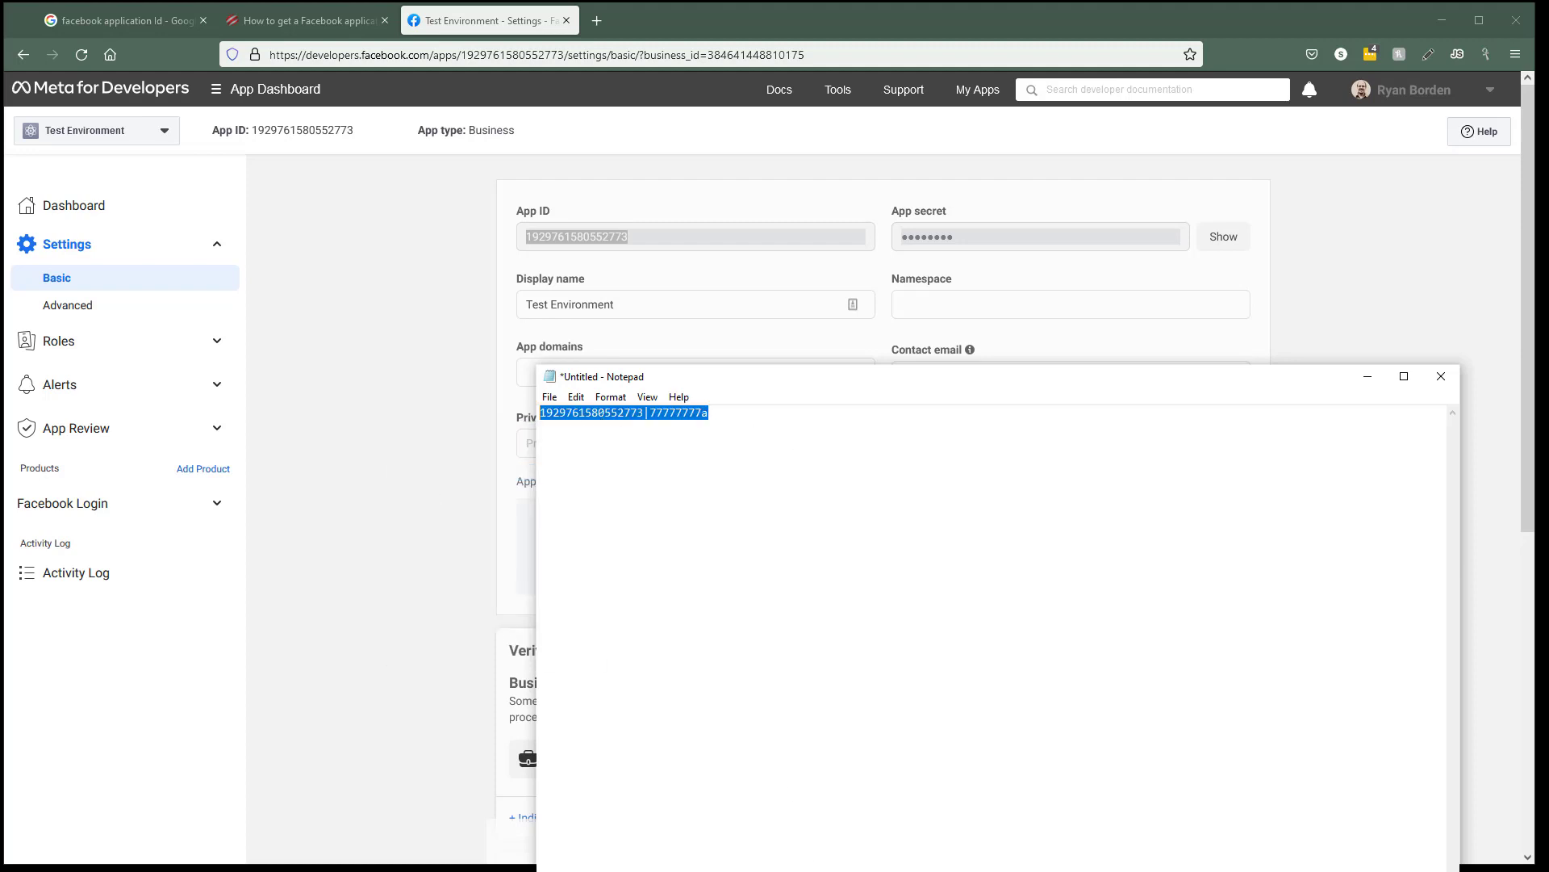
left_click(1004, 651)
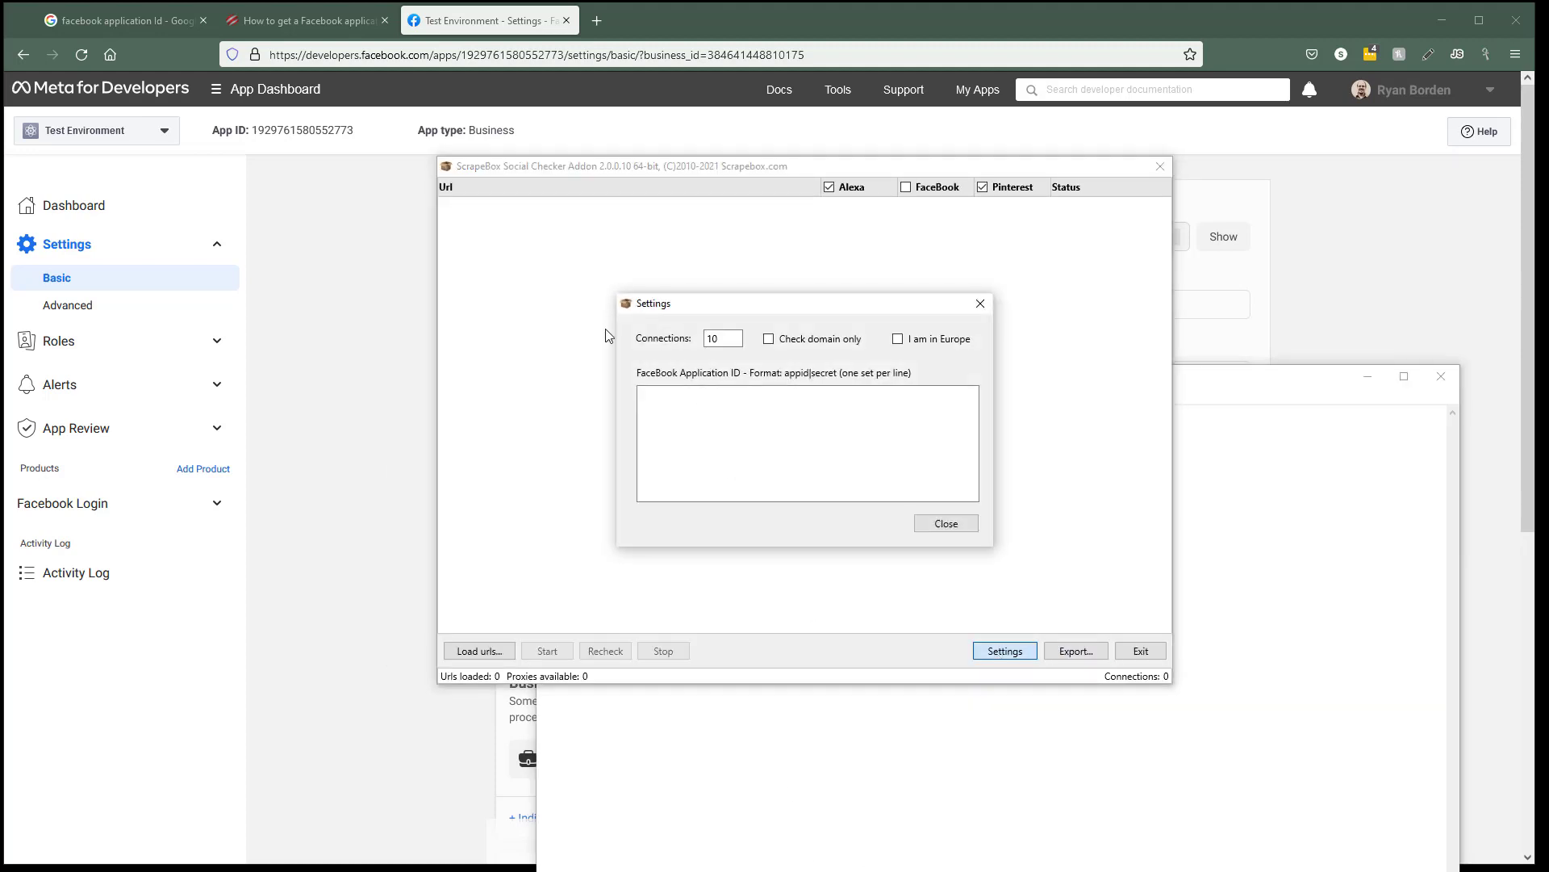
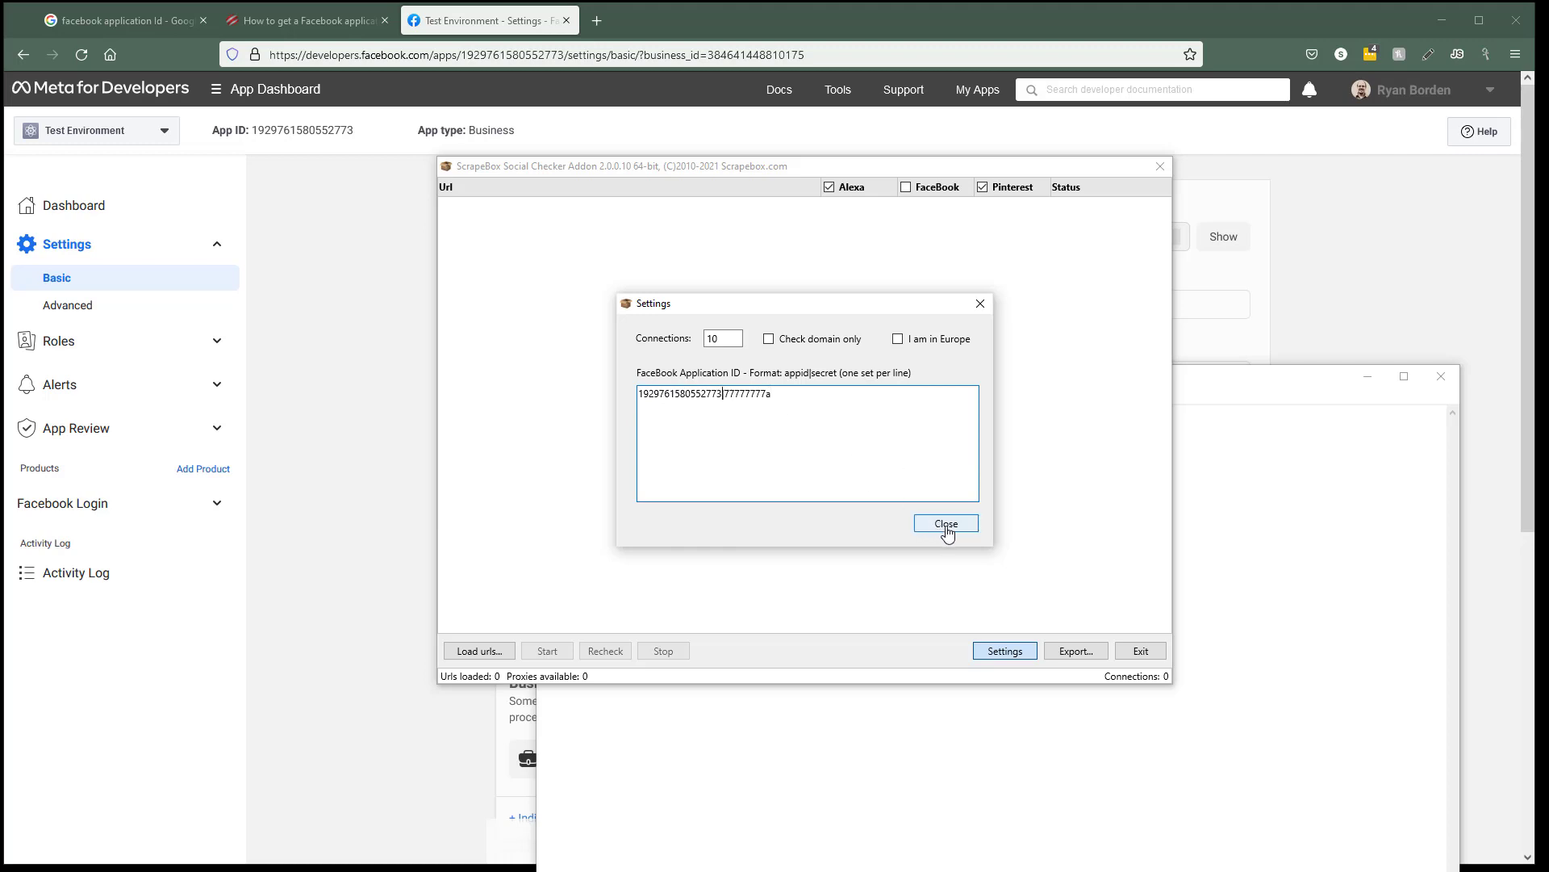
left_click(944, 523)
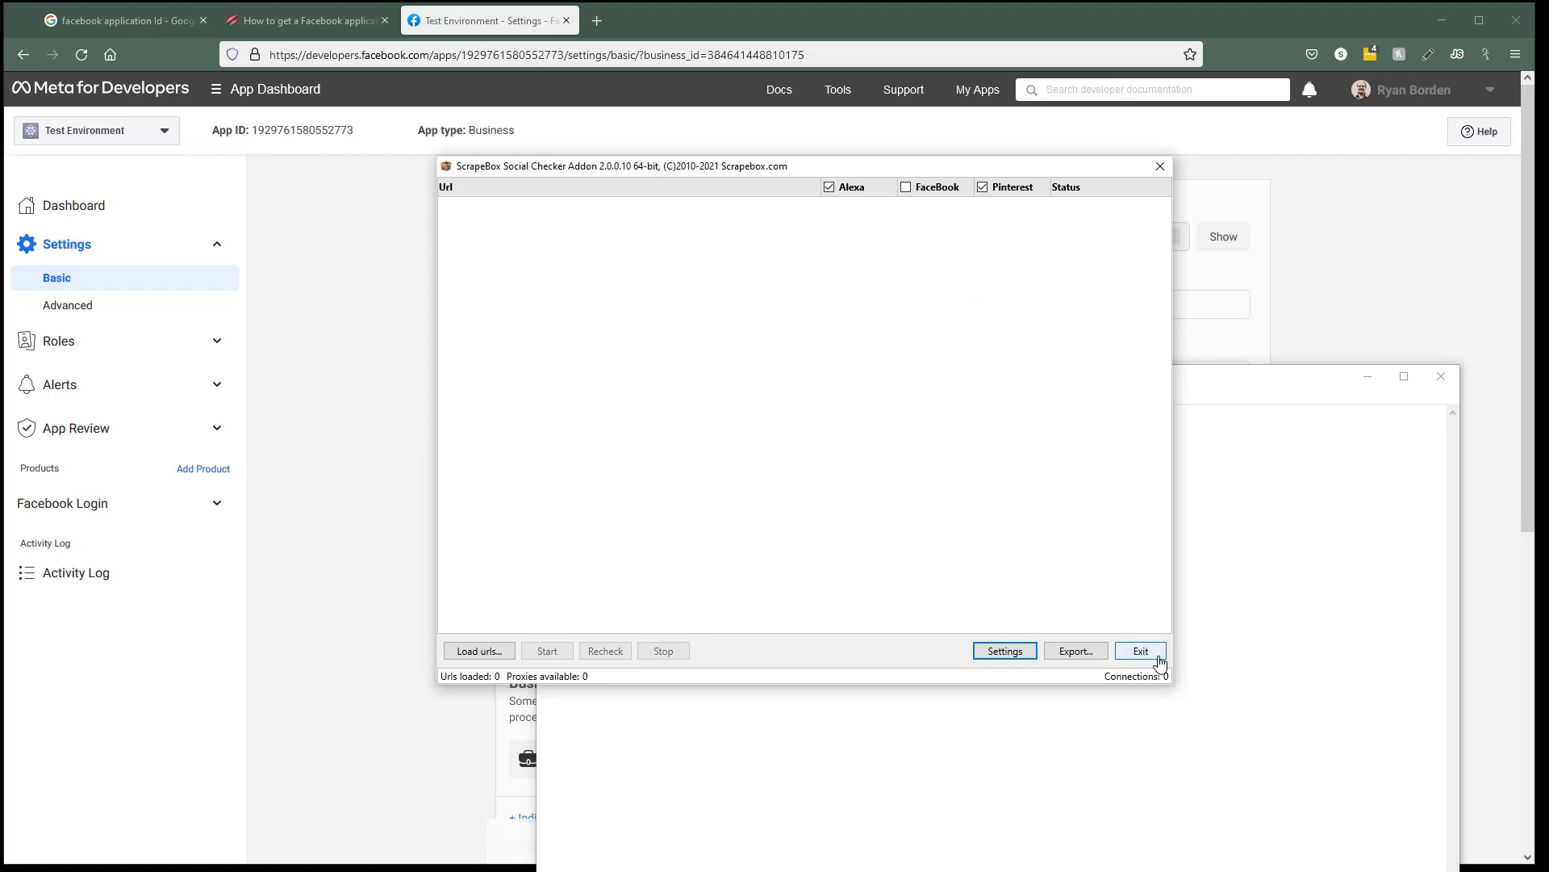
mouse_move(1159, 167)
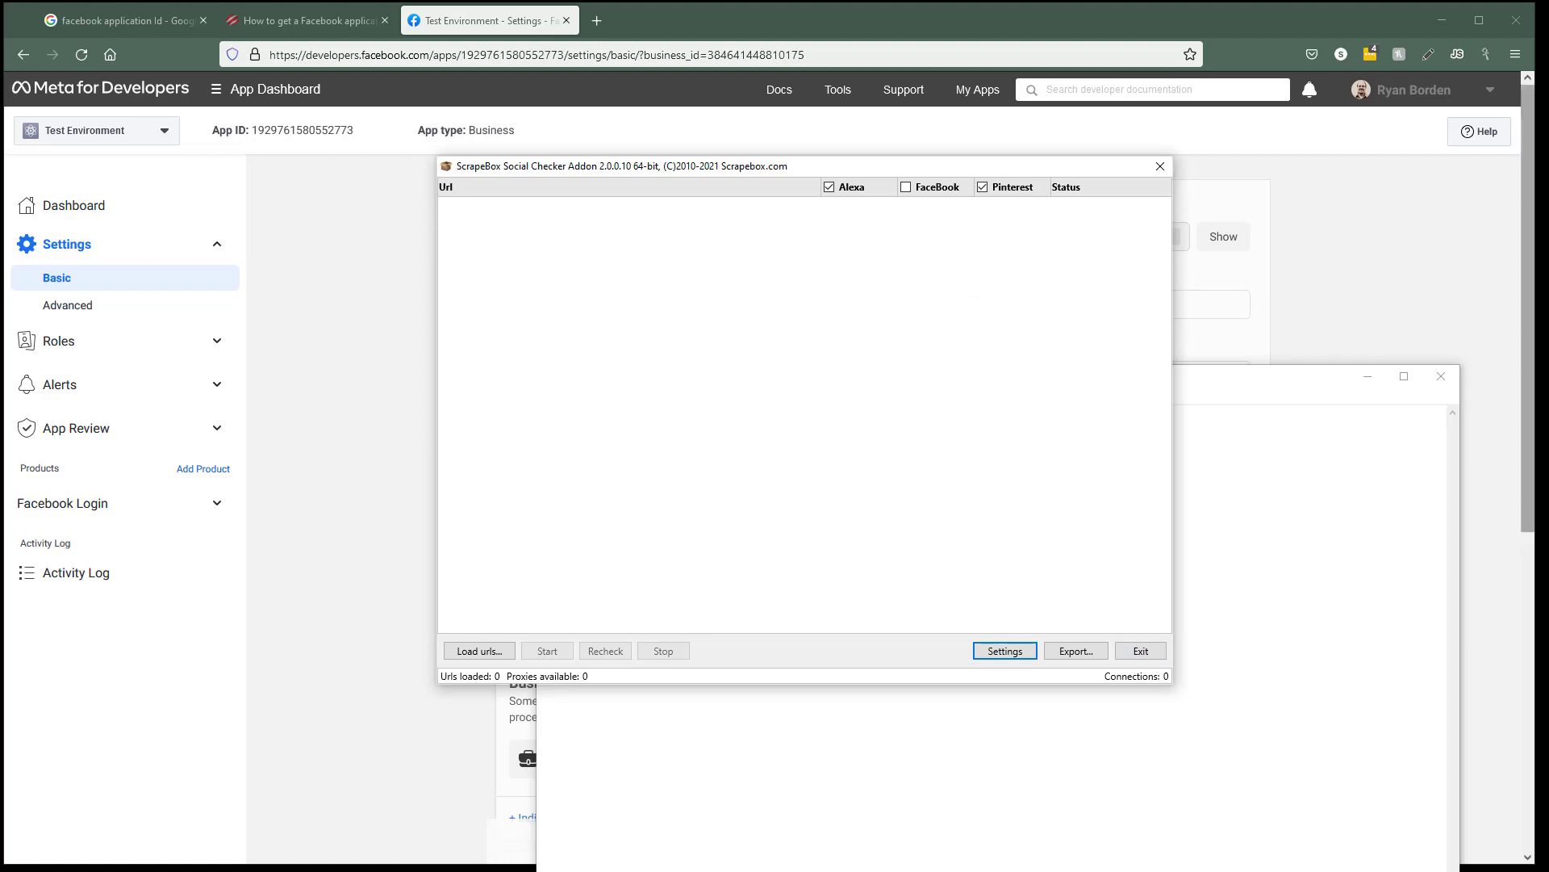
Load the 39 URLs, run the check and scroll through the rows until all show Completed.
left_click(478, 651)
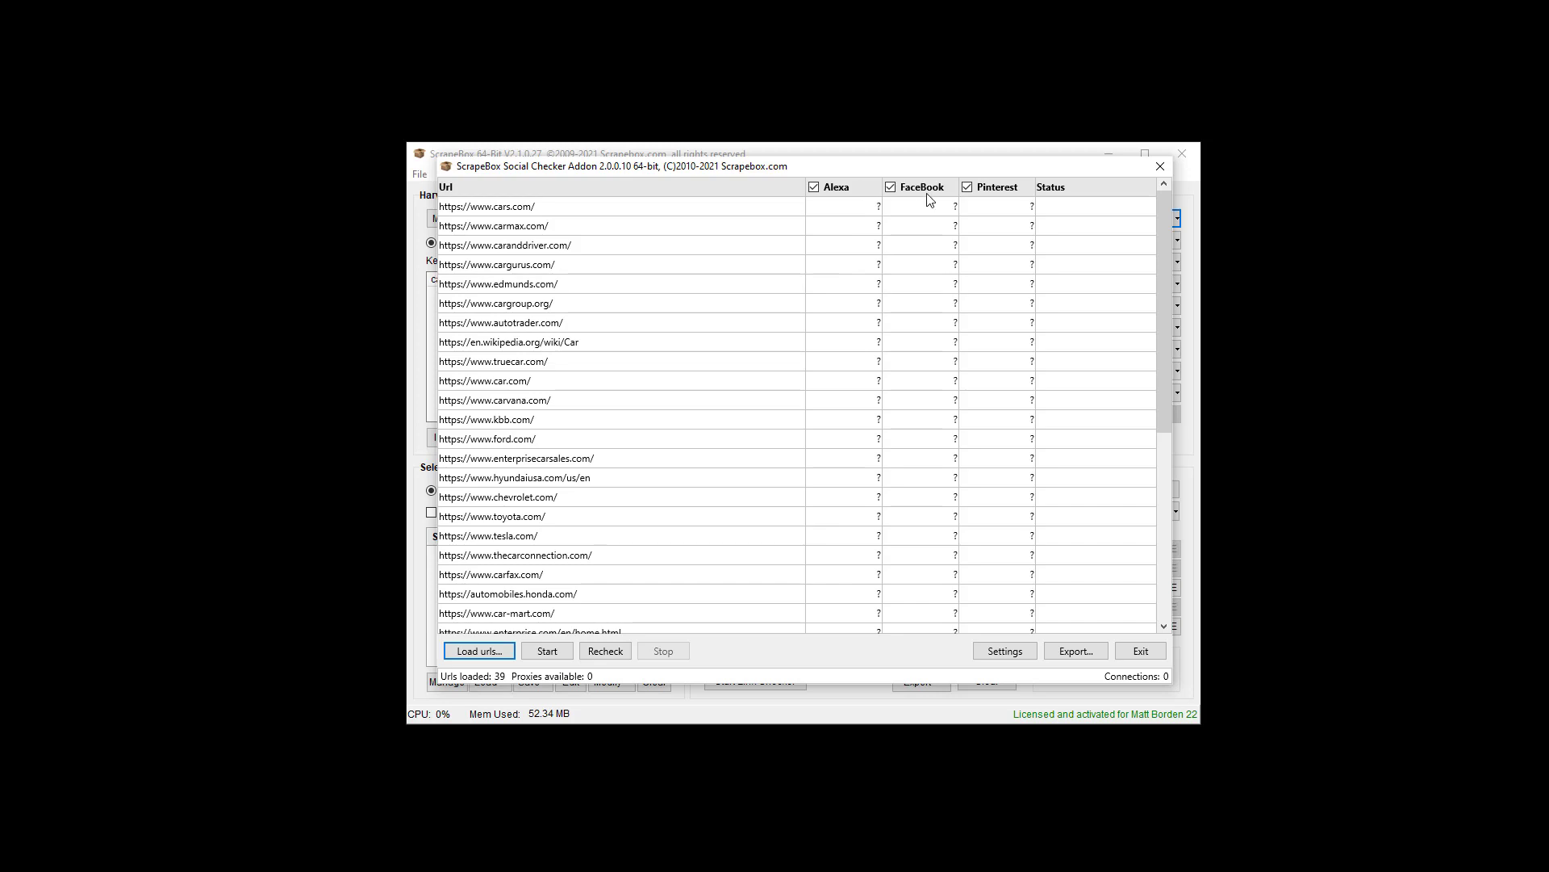
mouse_move(1010, 191)
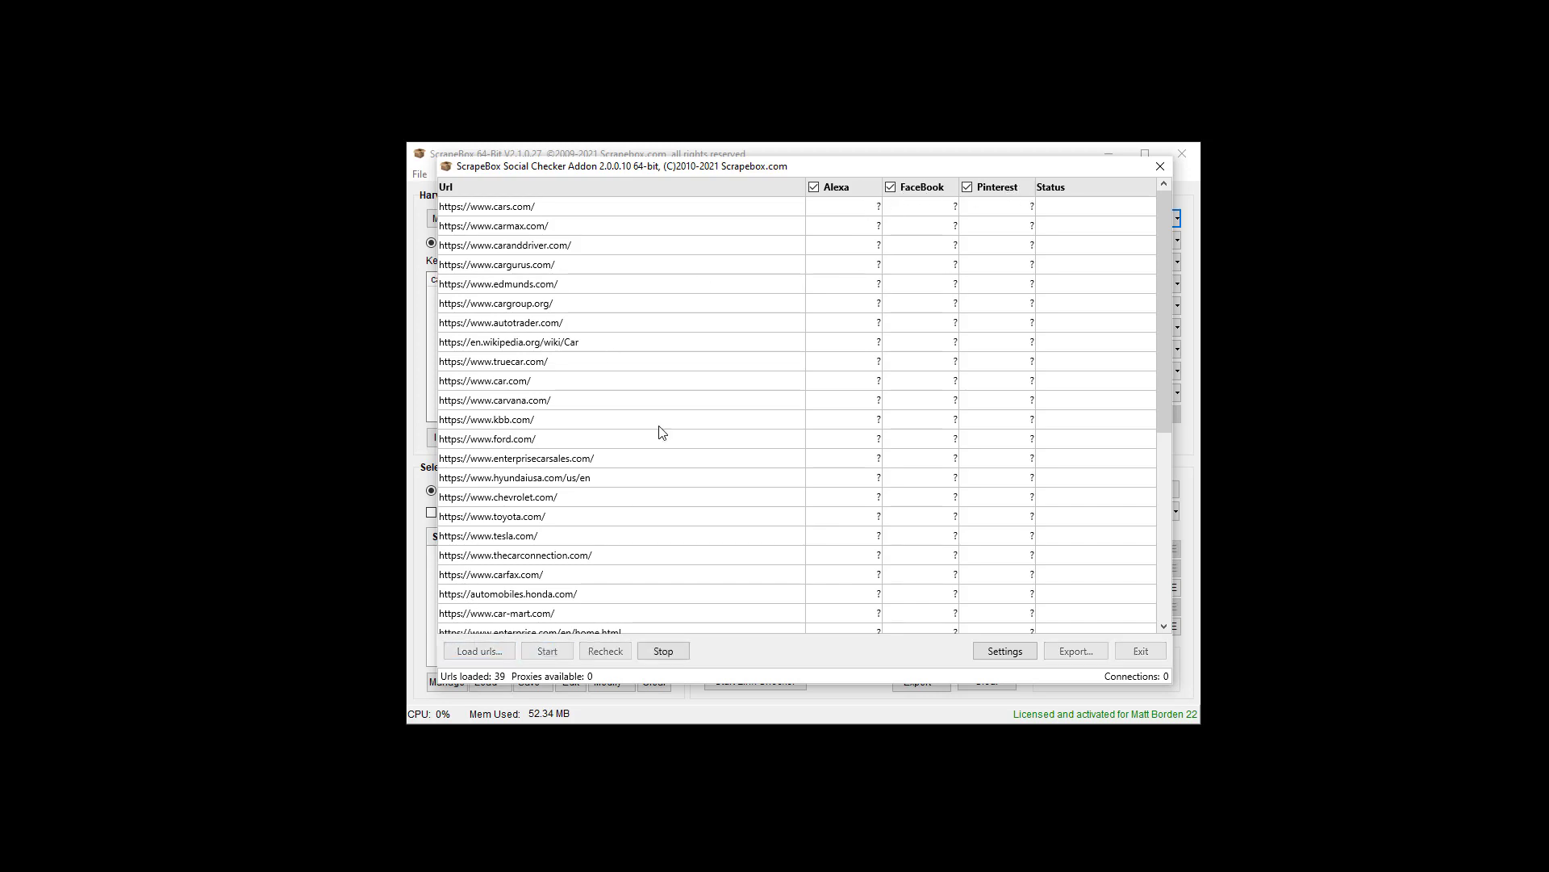
left_click(547, 651)
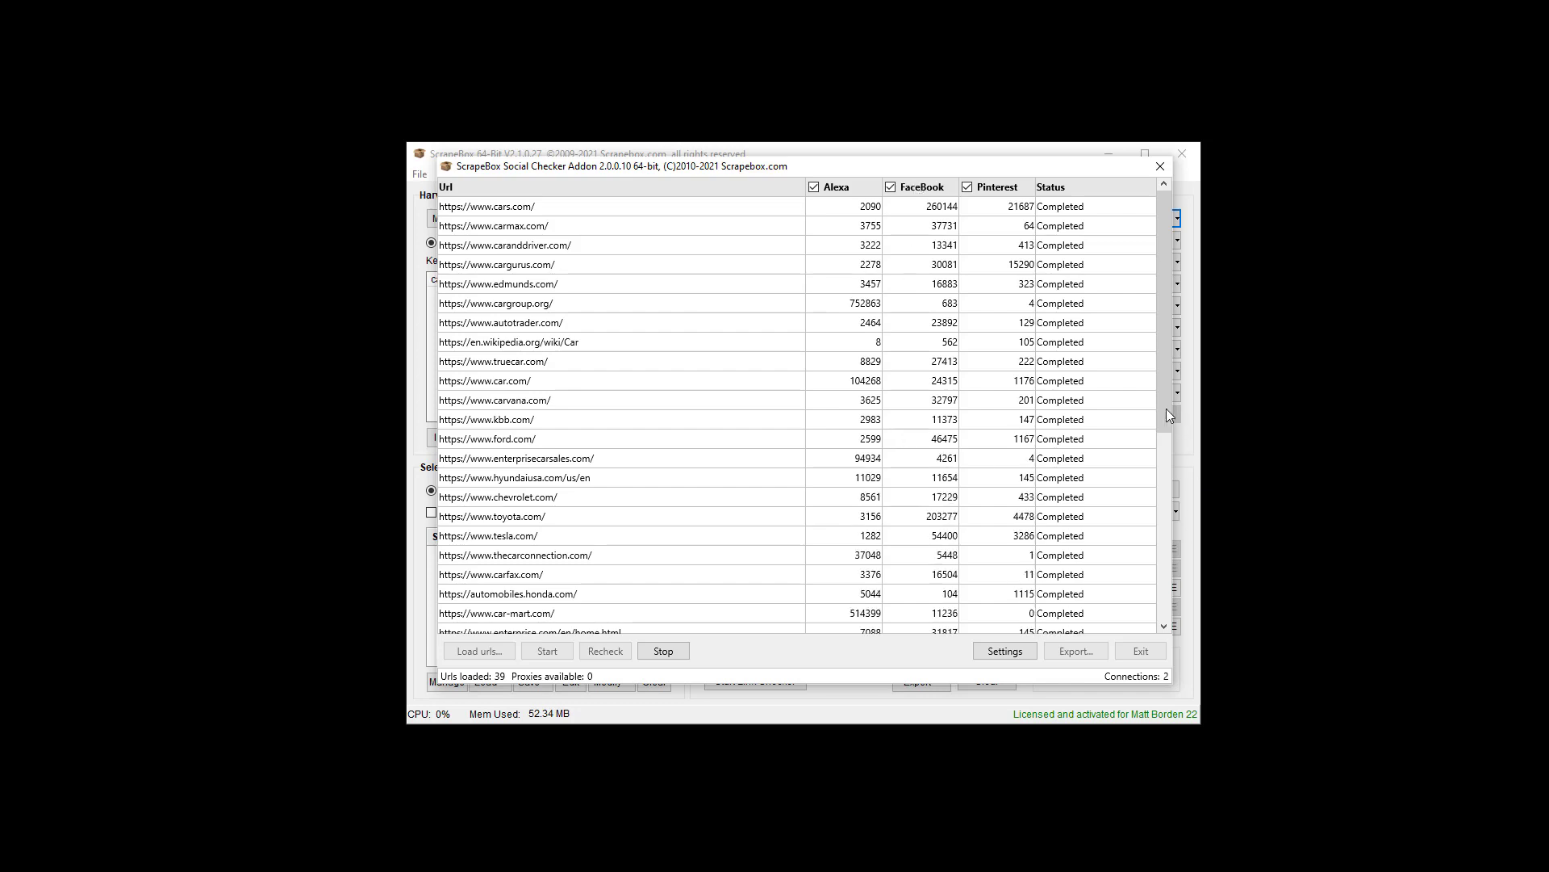
scroll("down", 3)
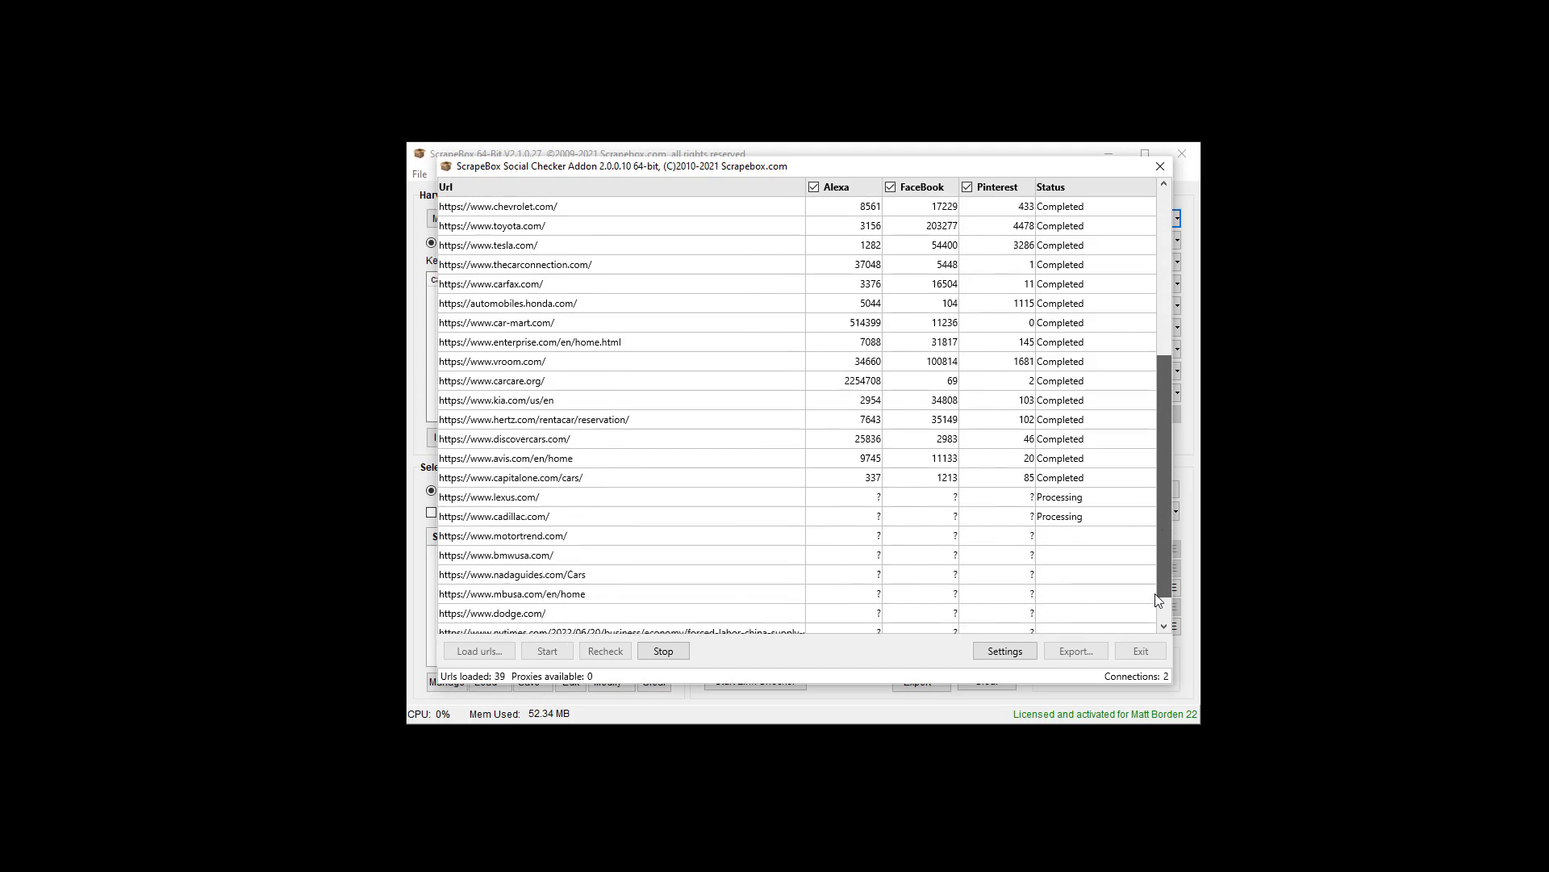
scroll("down", 3)
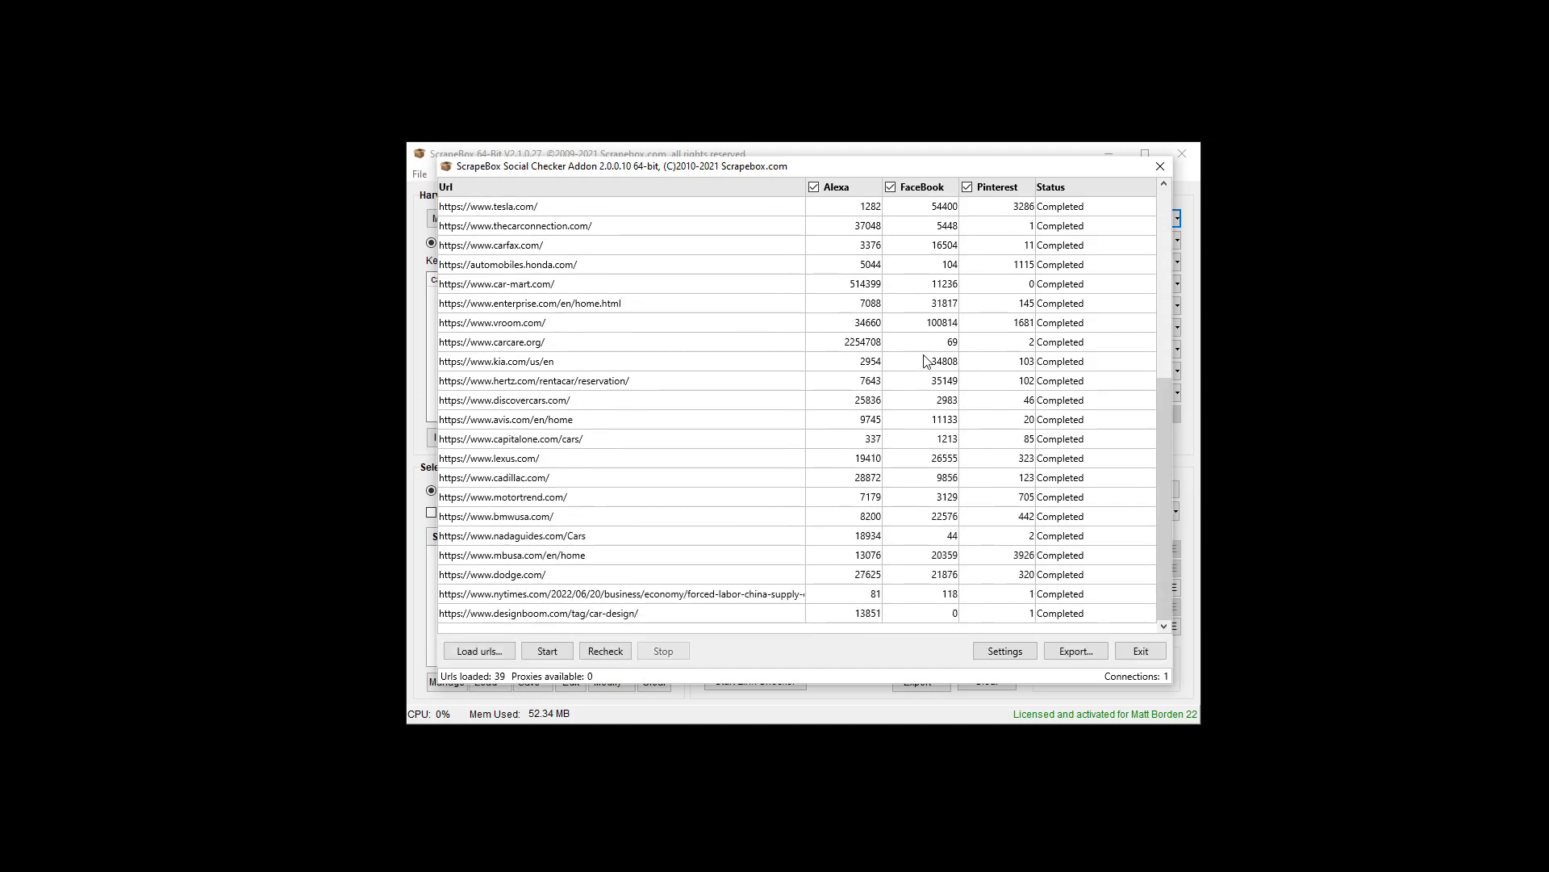
mouse_move(963, 523)
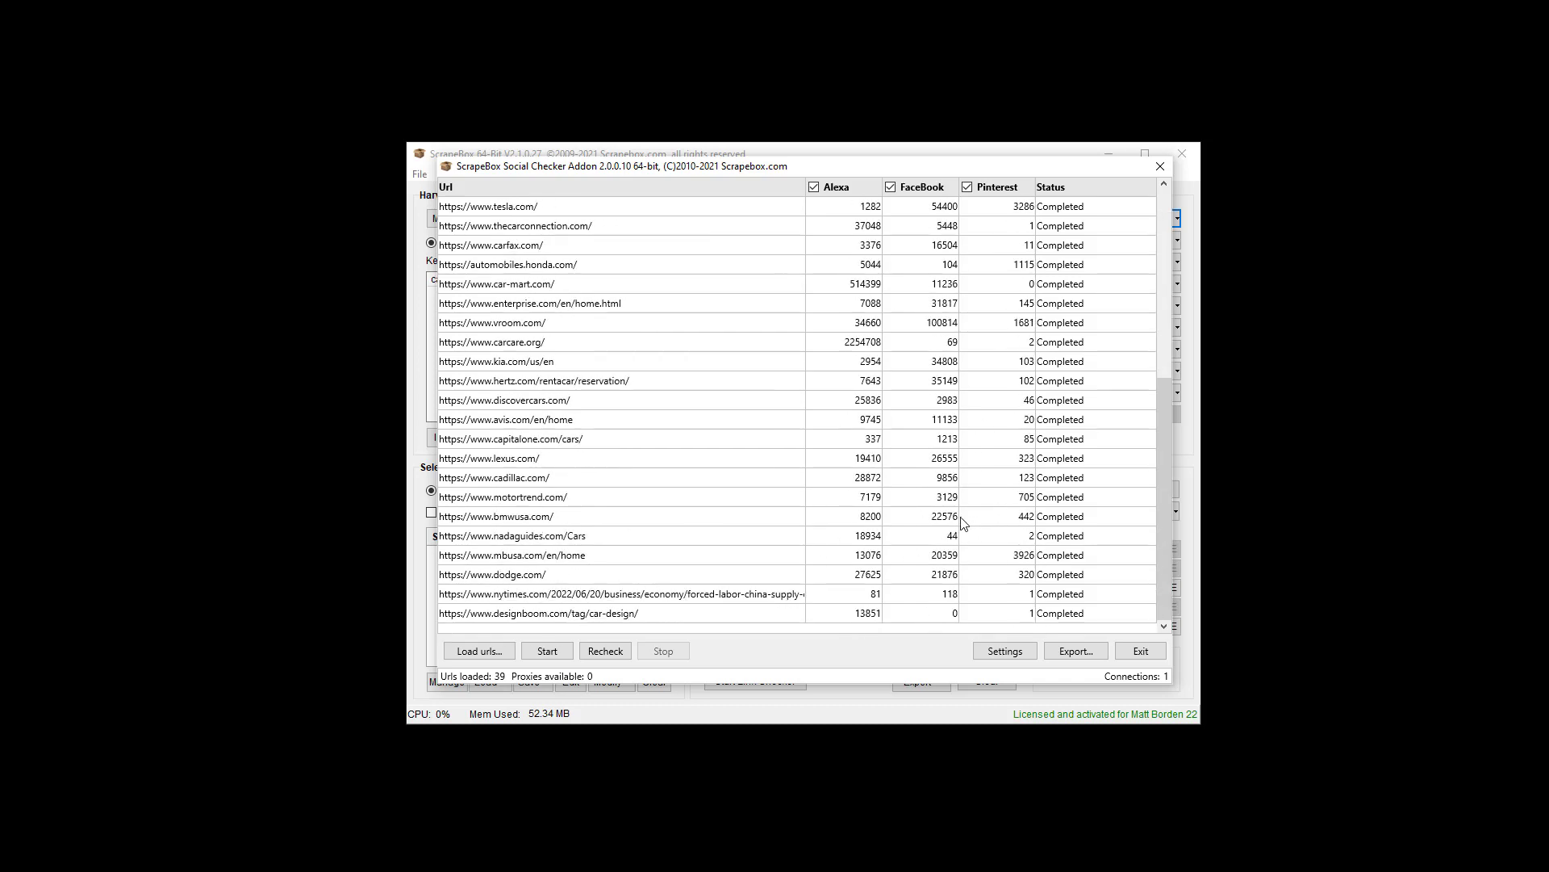
scroll("up", 3)
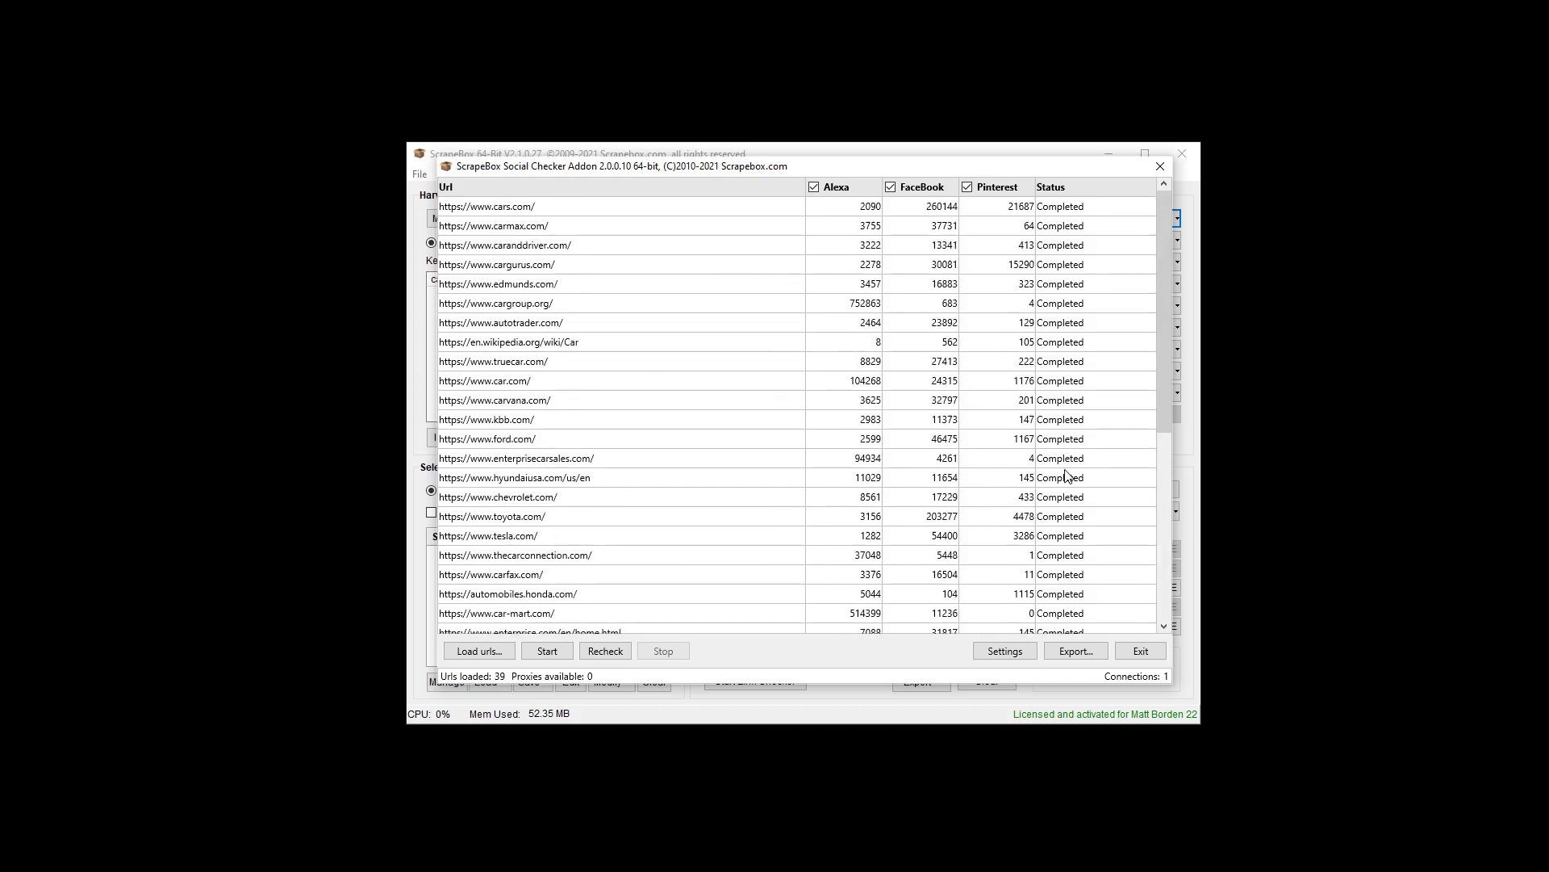
mouse_move(986, 410)
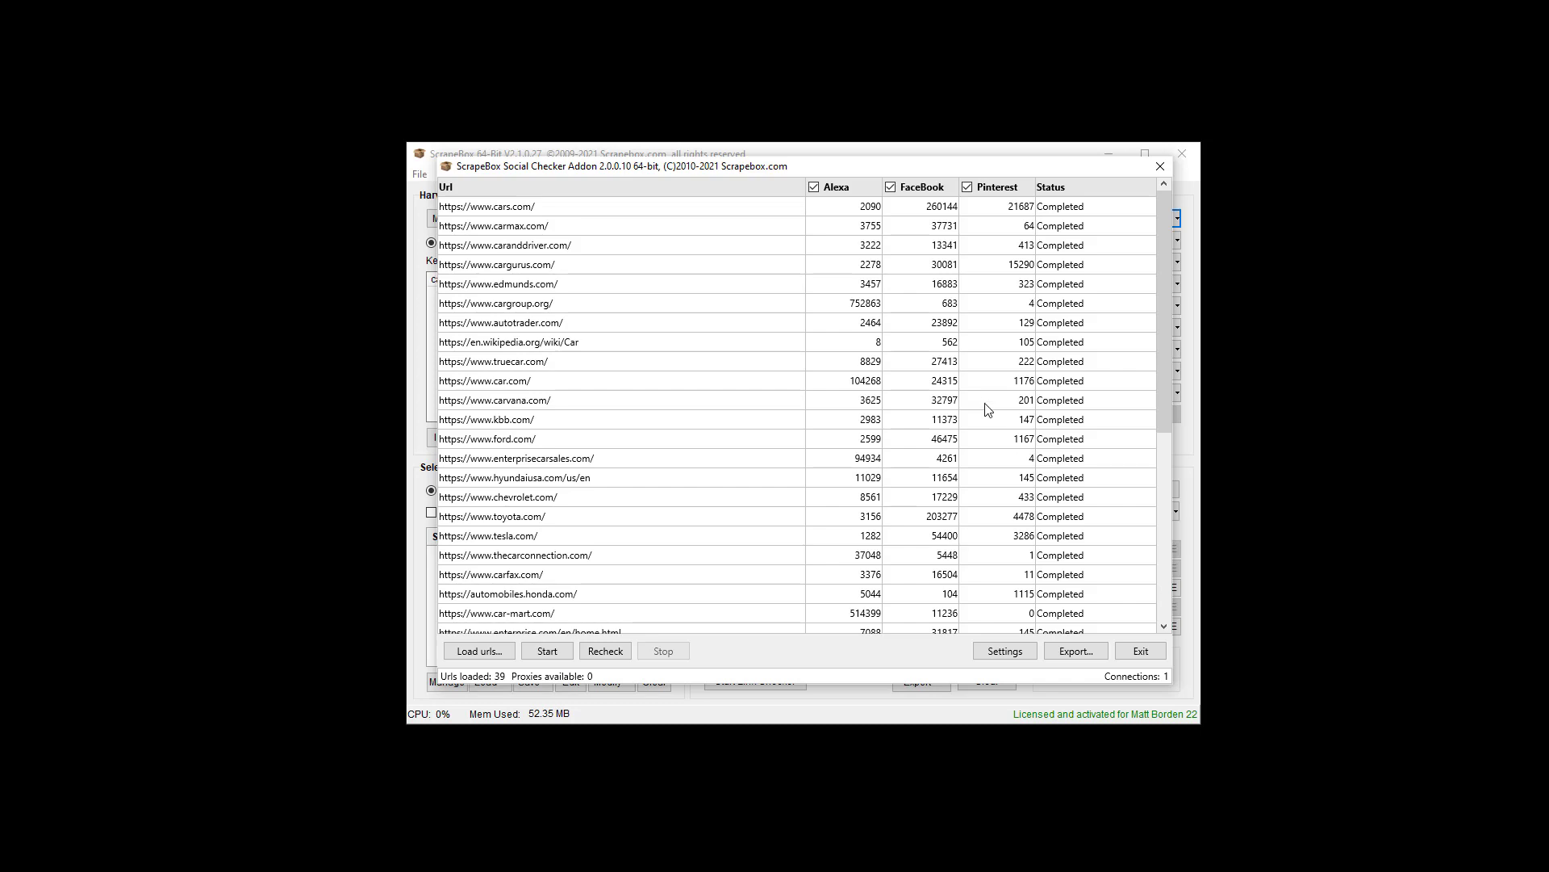
mouse_move(833, 447)
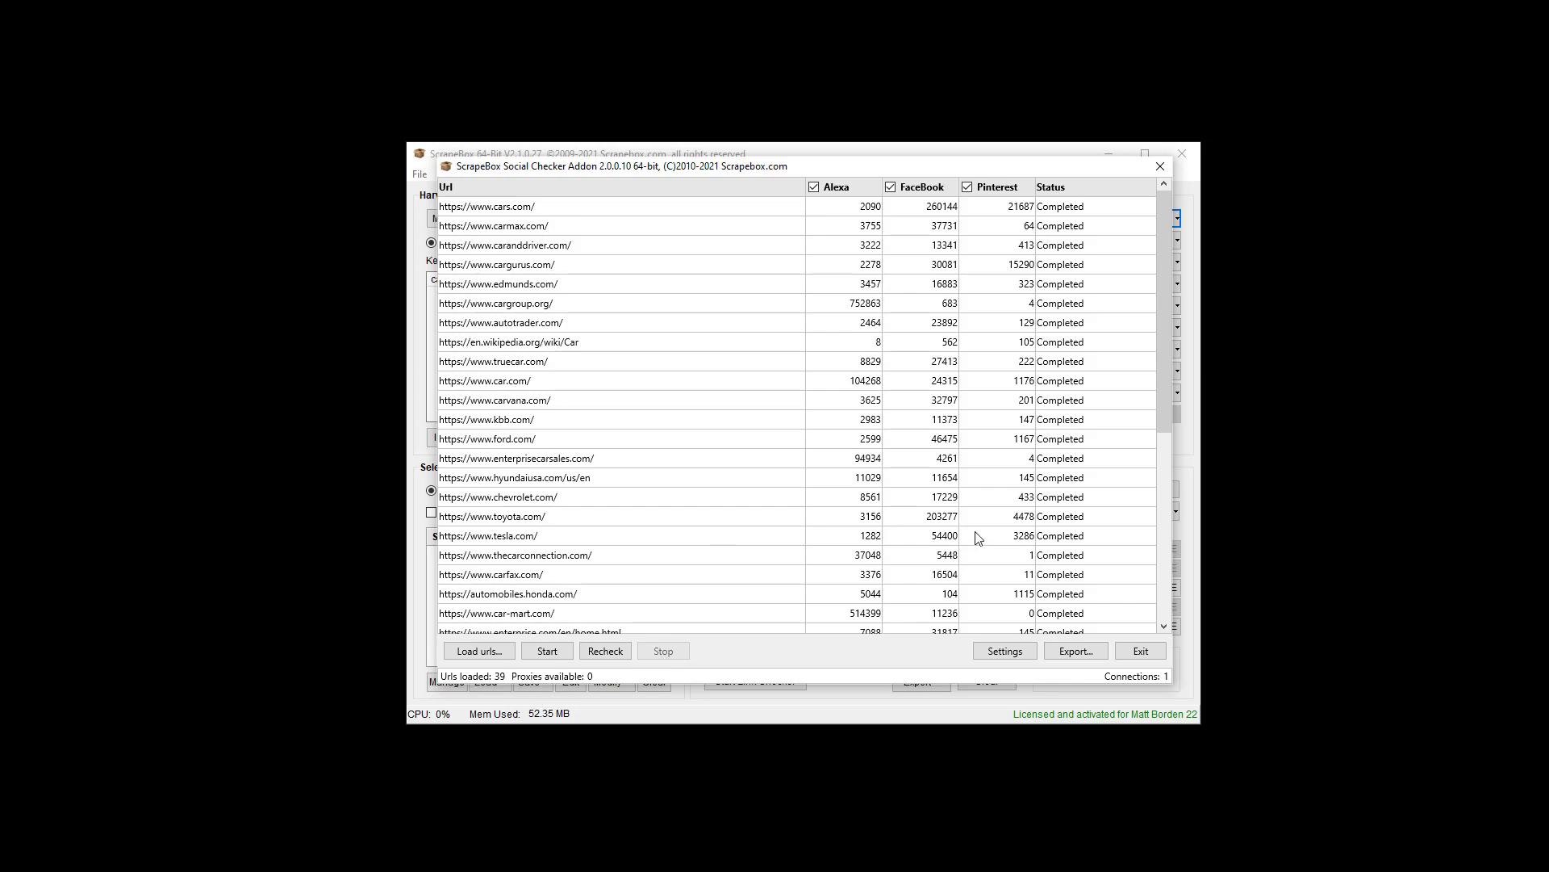
Bring up the export choices for the finished results (file or Excel).
left_click(1075, 650)
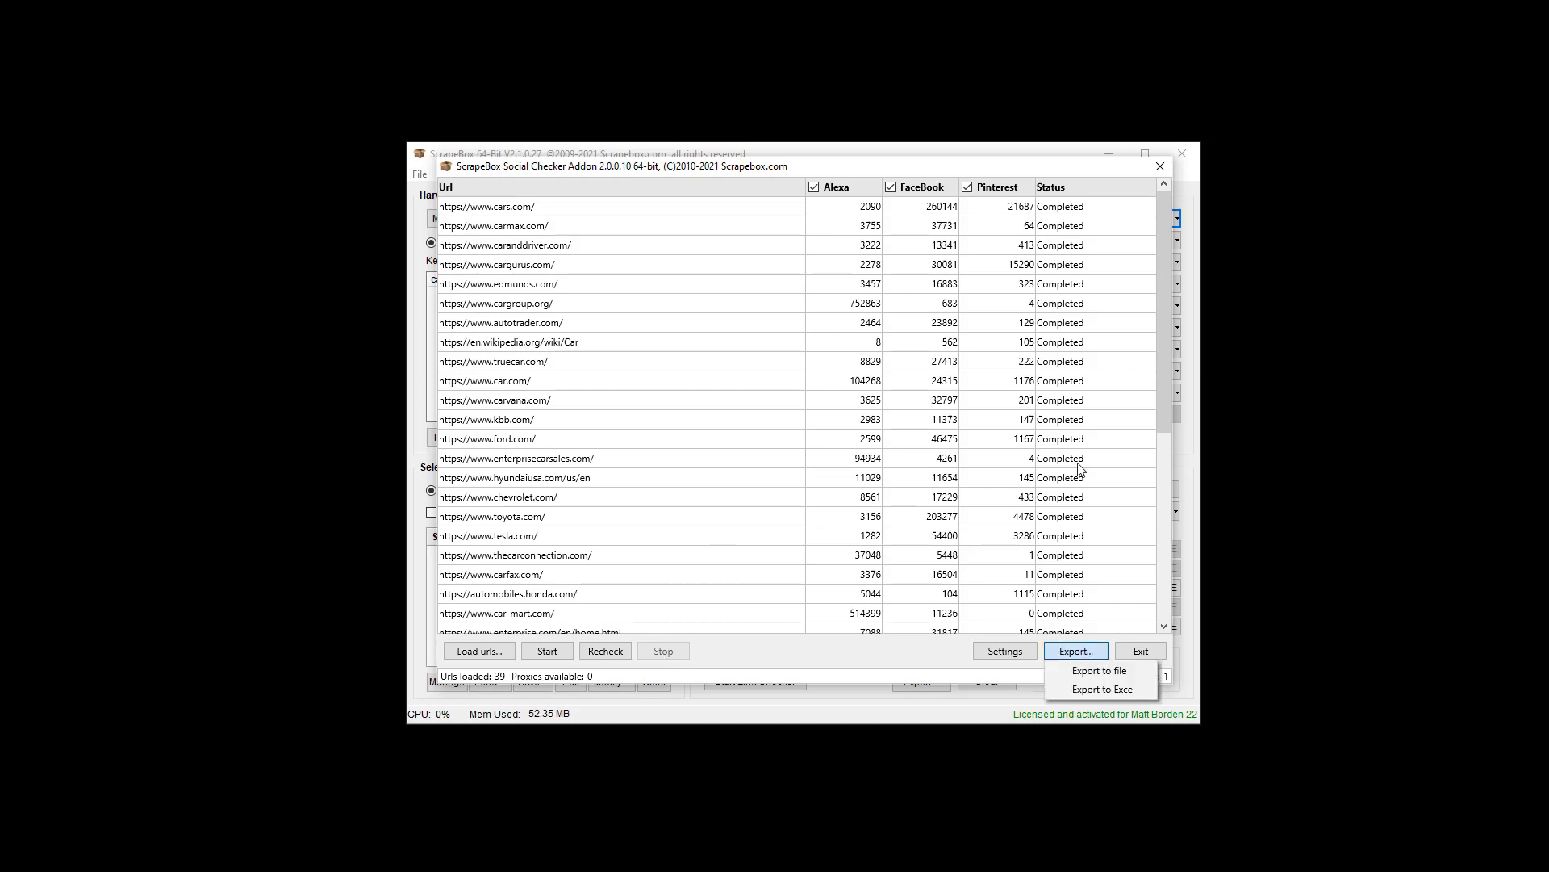
mouse_move(1101, 690)
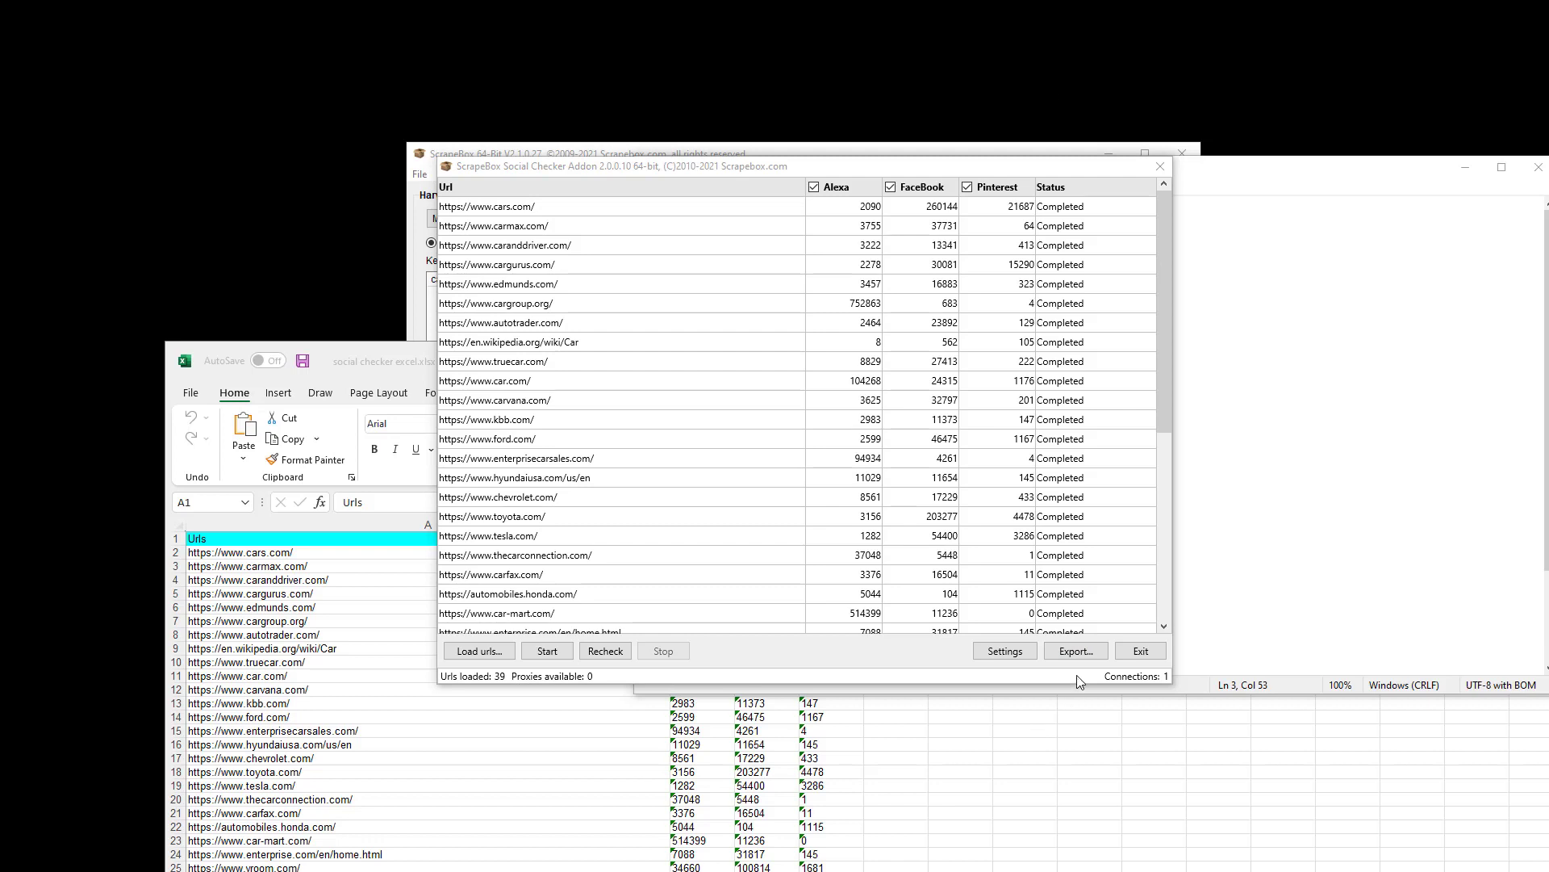
left_click(1075, 650)
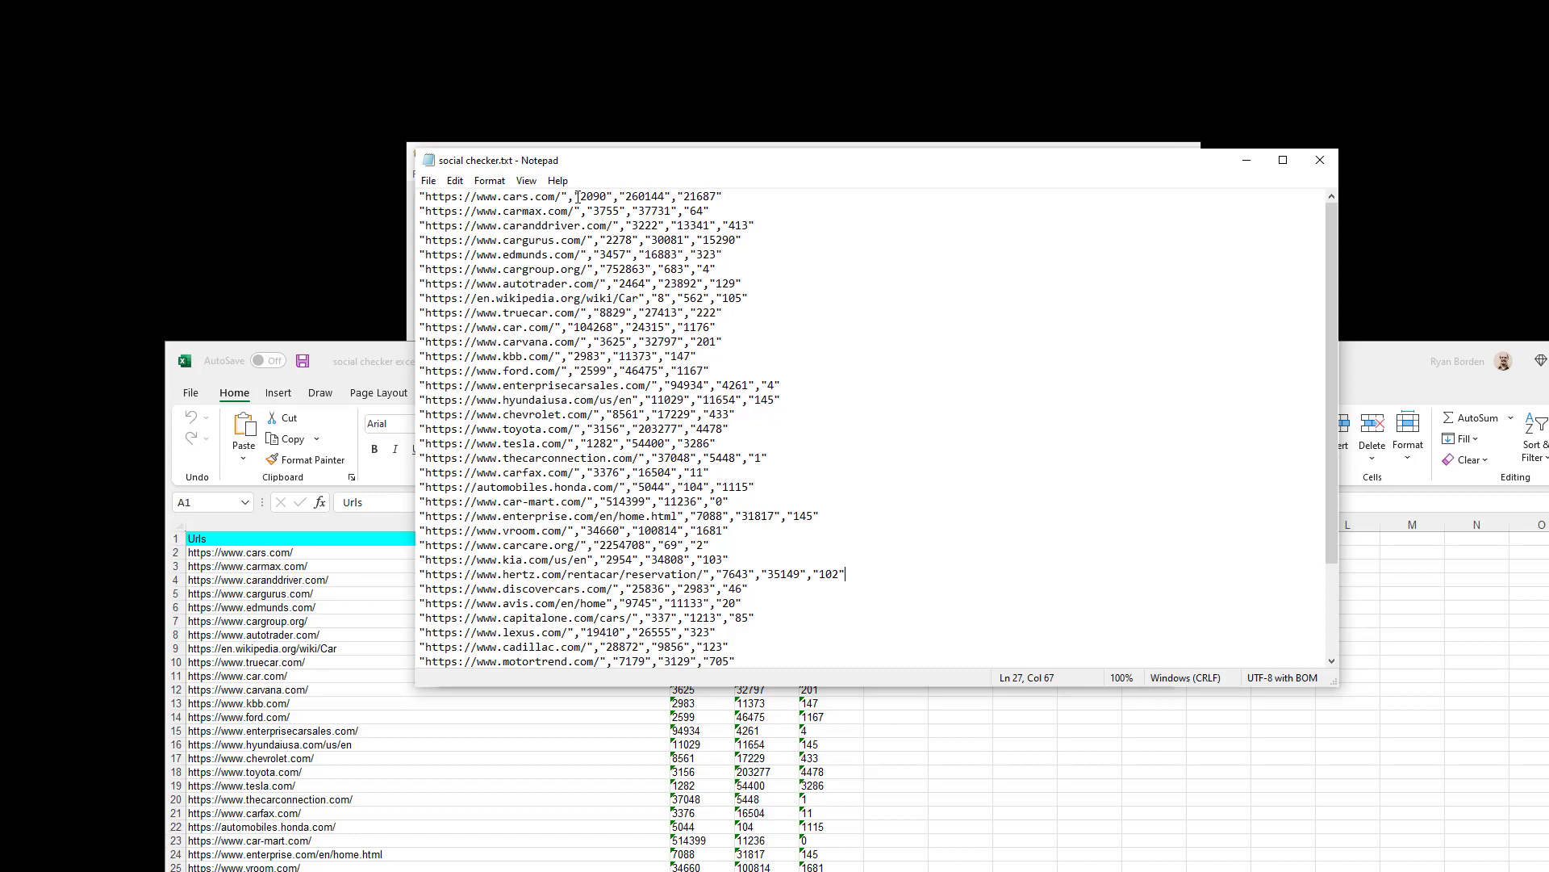
mouse_move(607, 224)
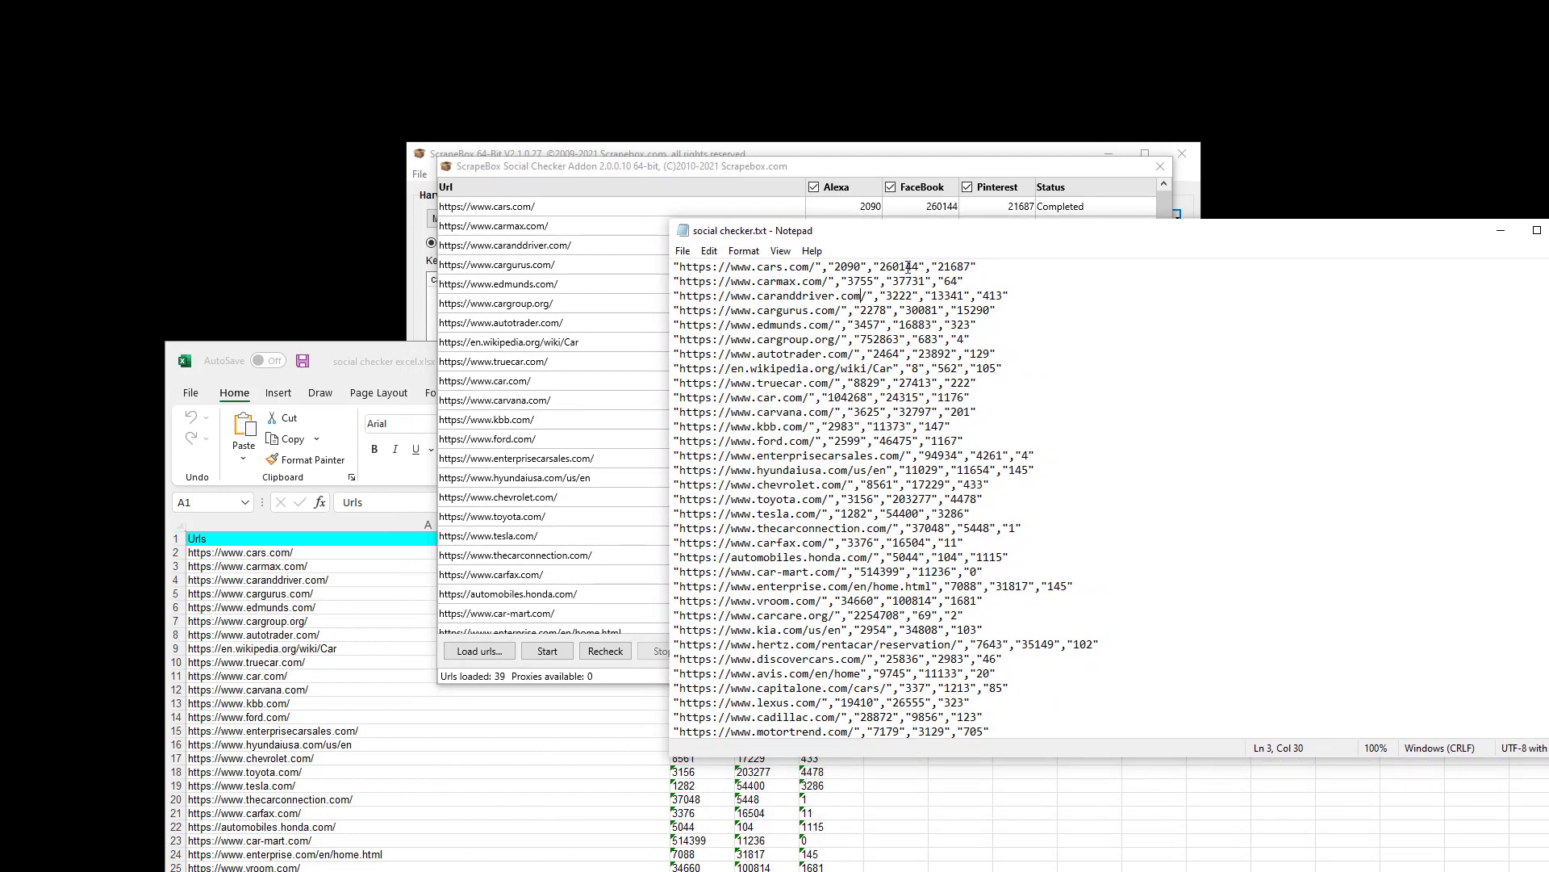
scroll("down", 3)
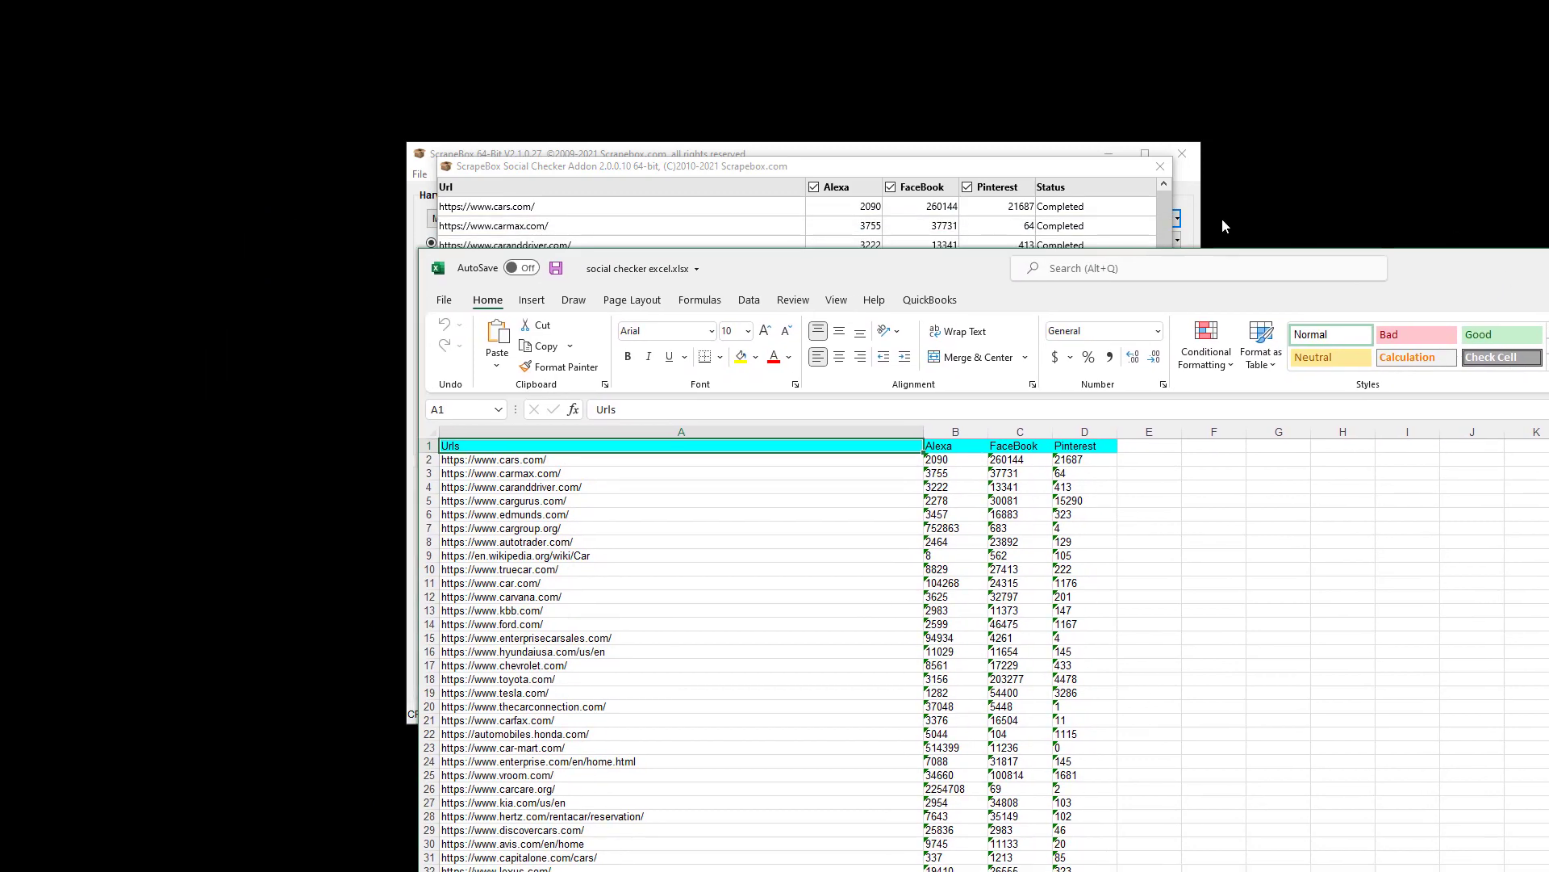
mouse_move(1197, 286)
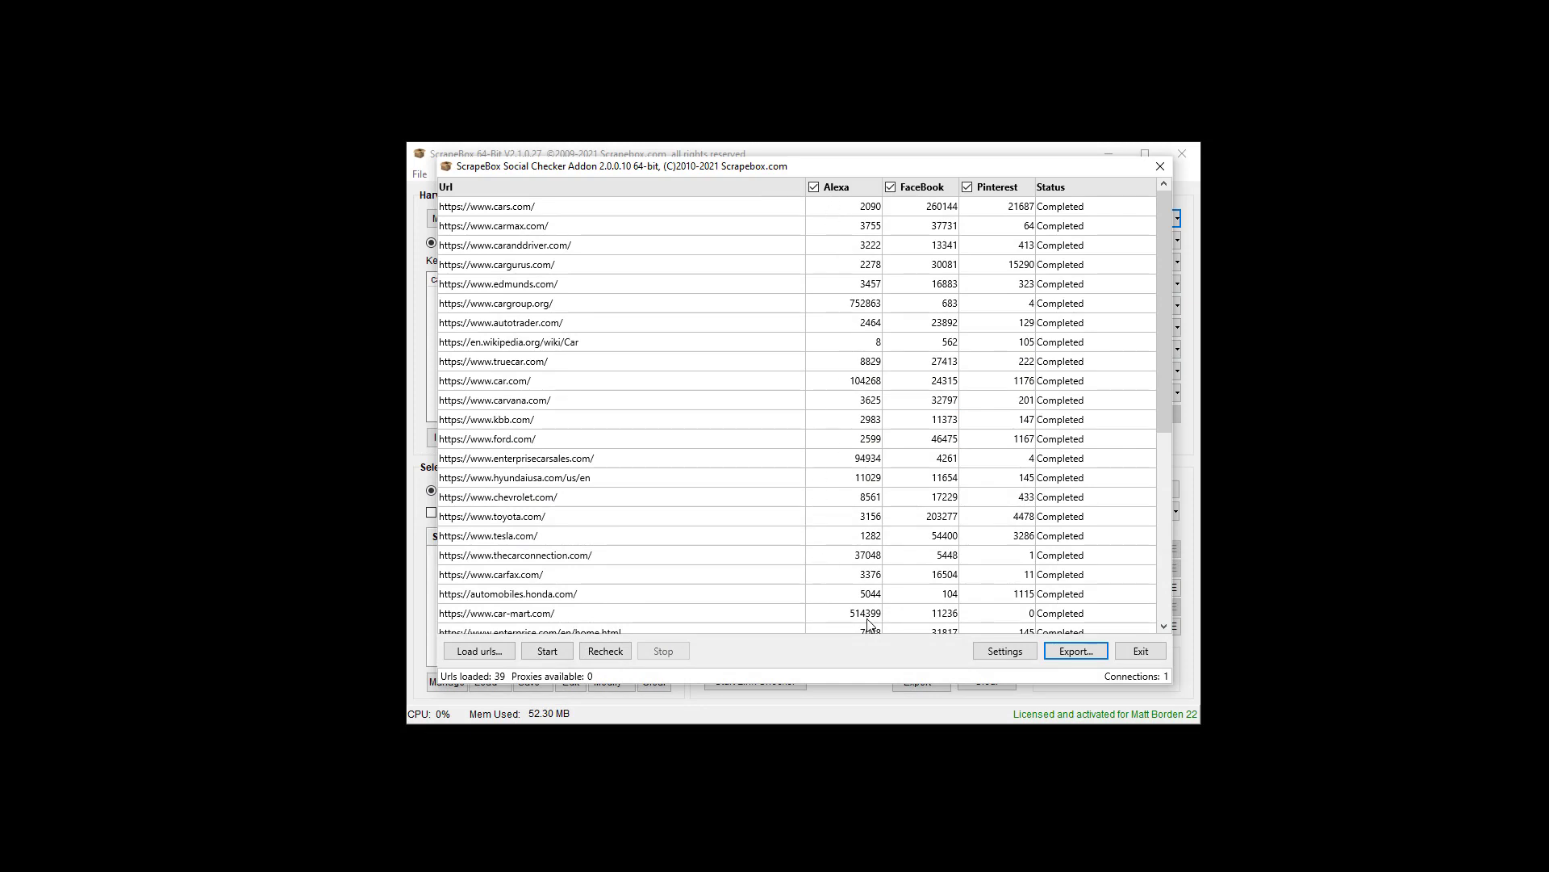
mouse_move(856, 553)
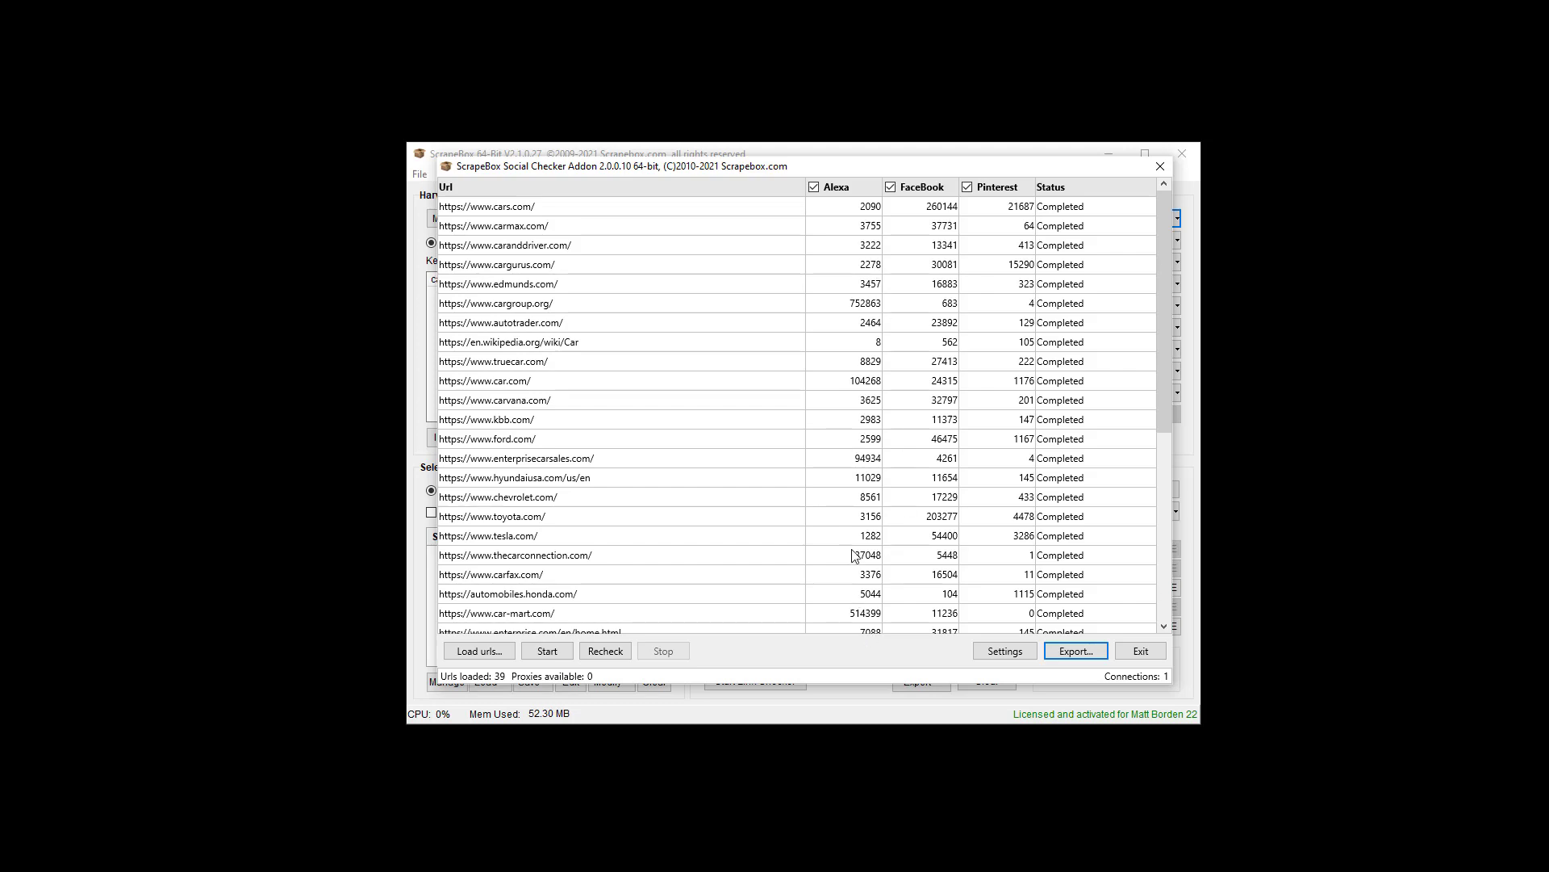
mouse_move(610, 203)
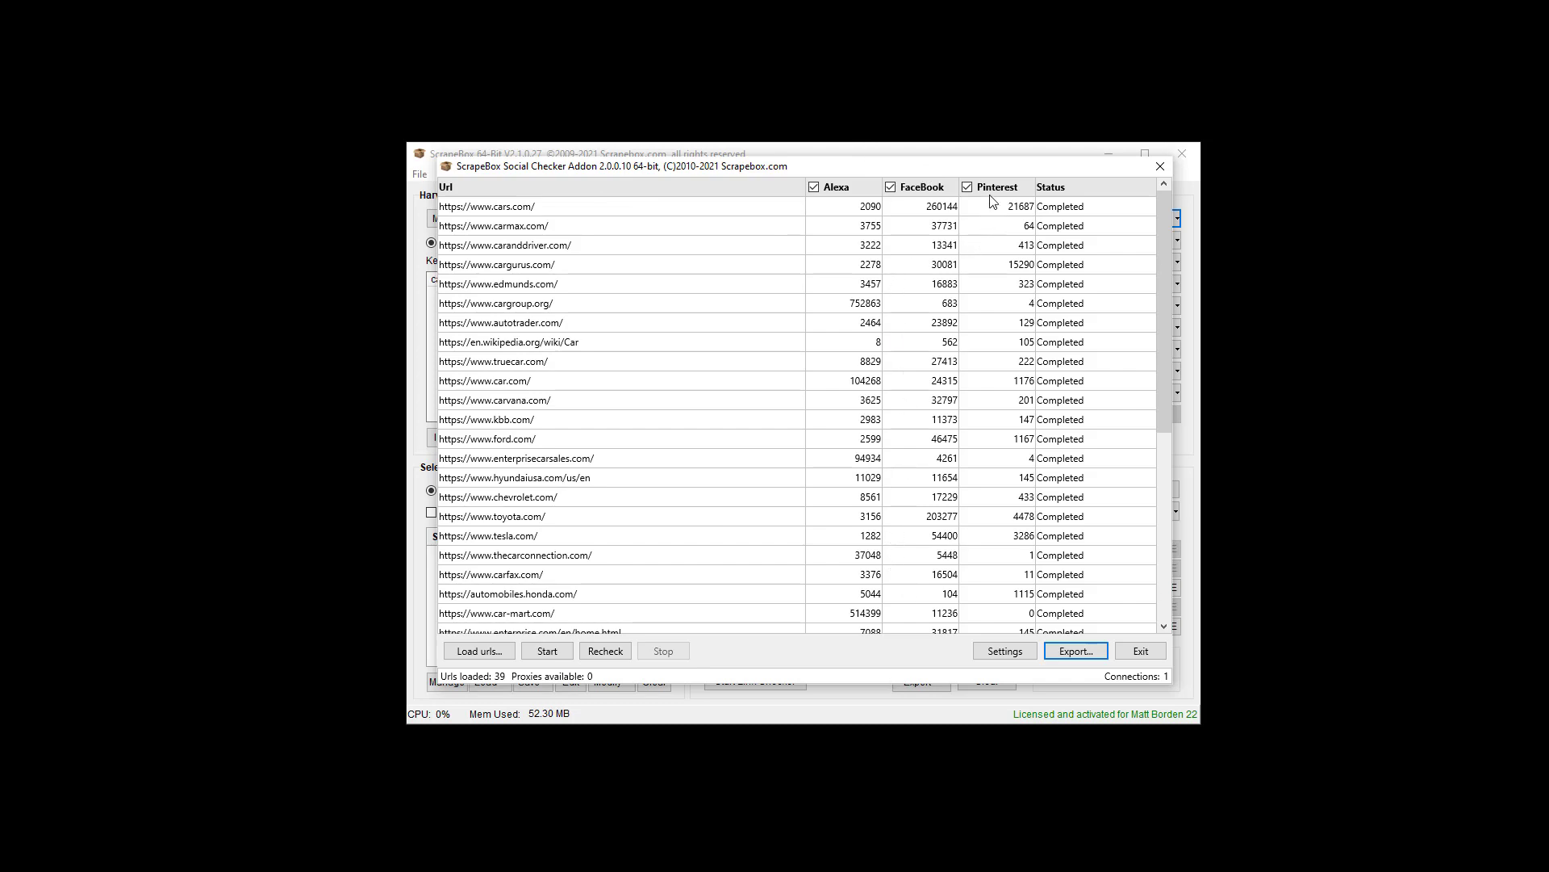
mouse_move(1090, 422)
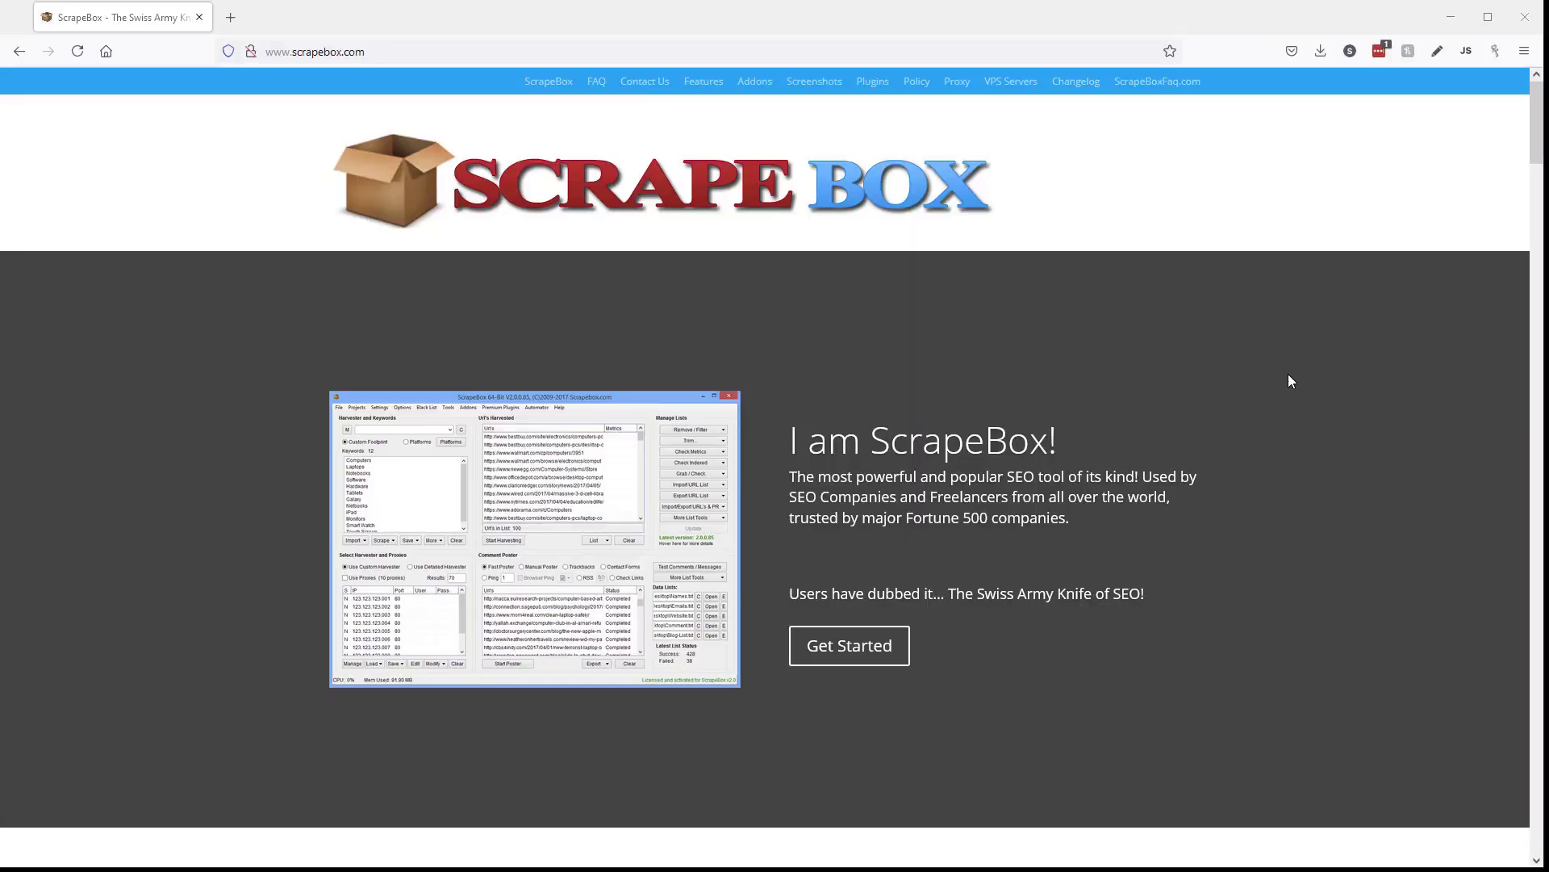
mouse_move(350, 37)
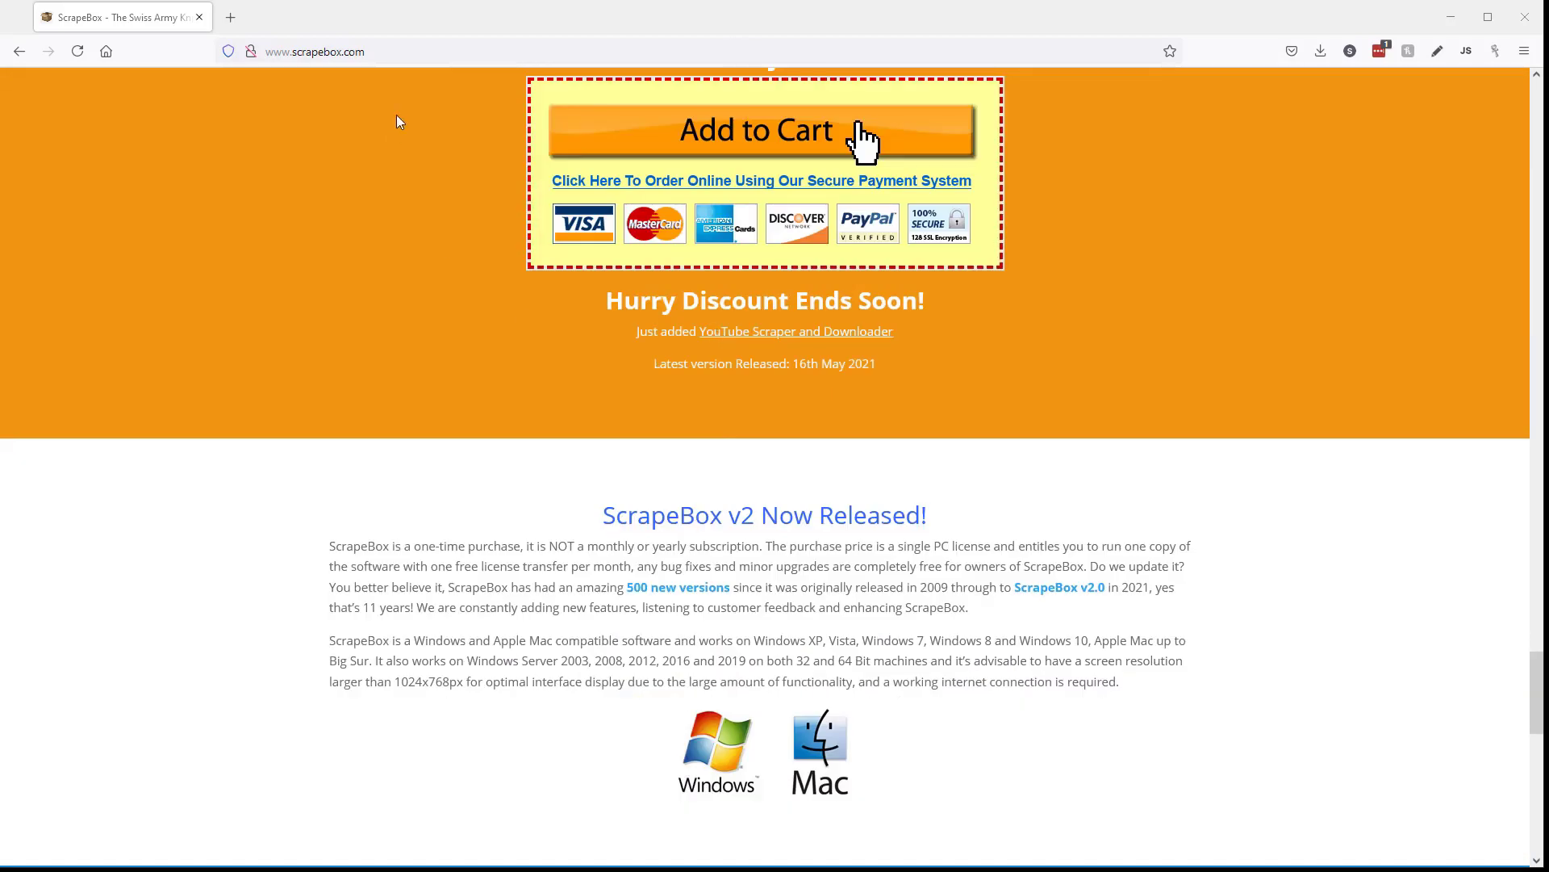
mouse_move(702, 146)
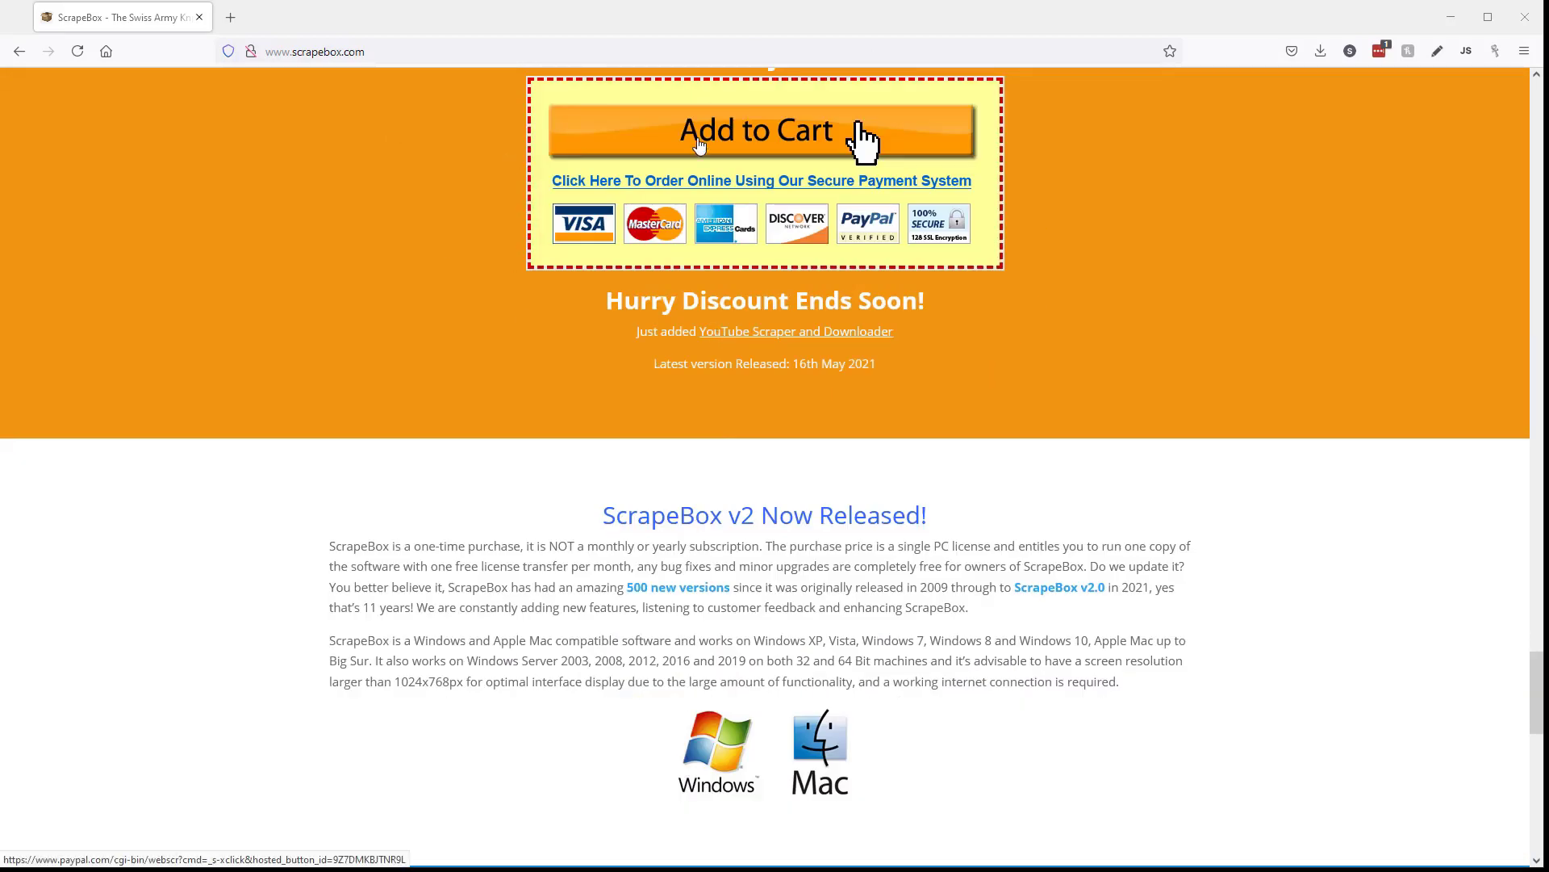